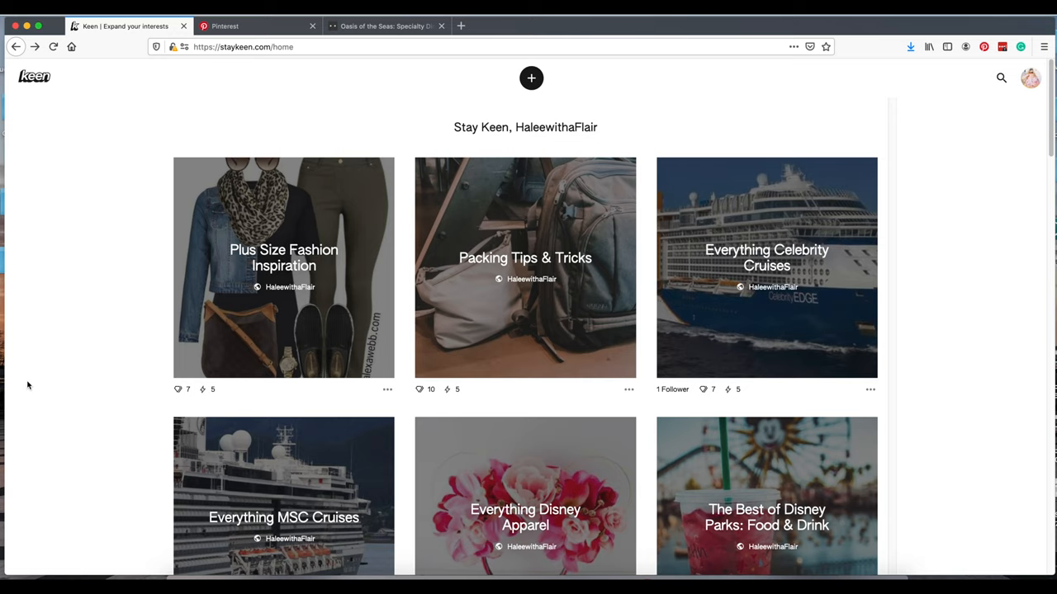
mouse_move(809, 441)
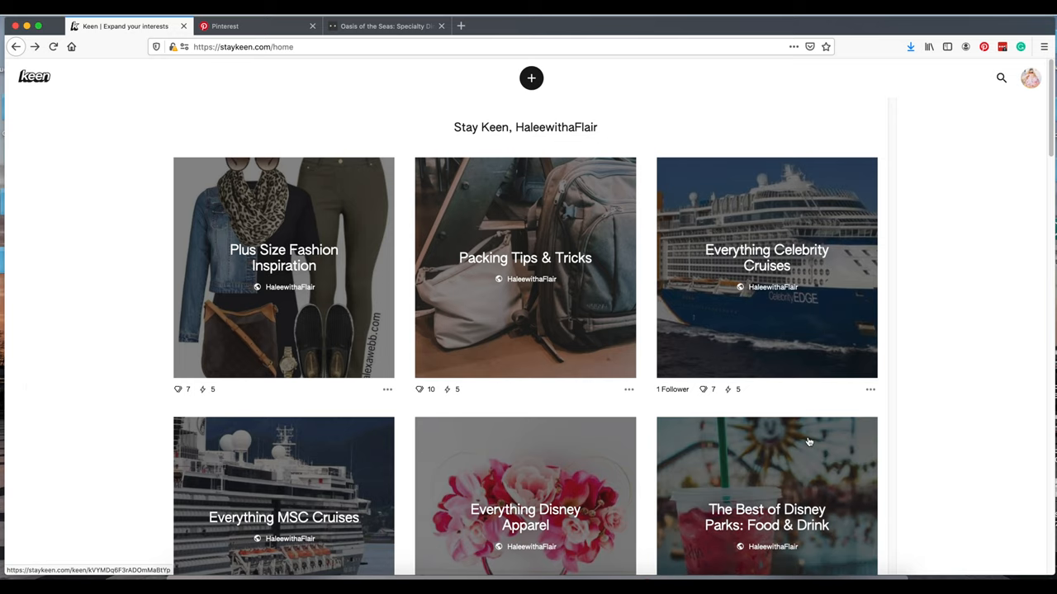
mouse_move(244, 71)
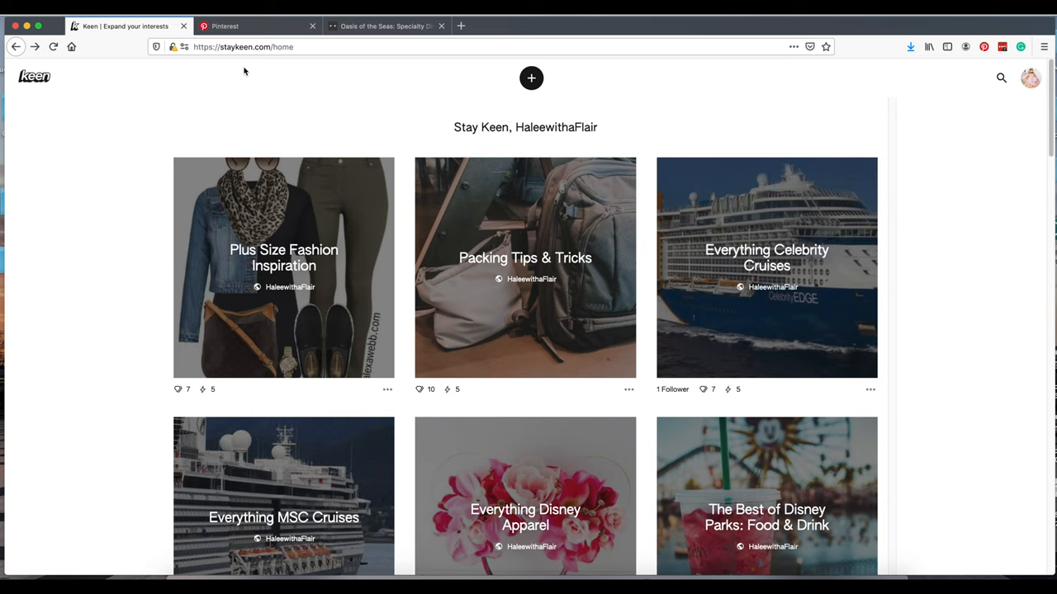
mouse_move(251, 73)
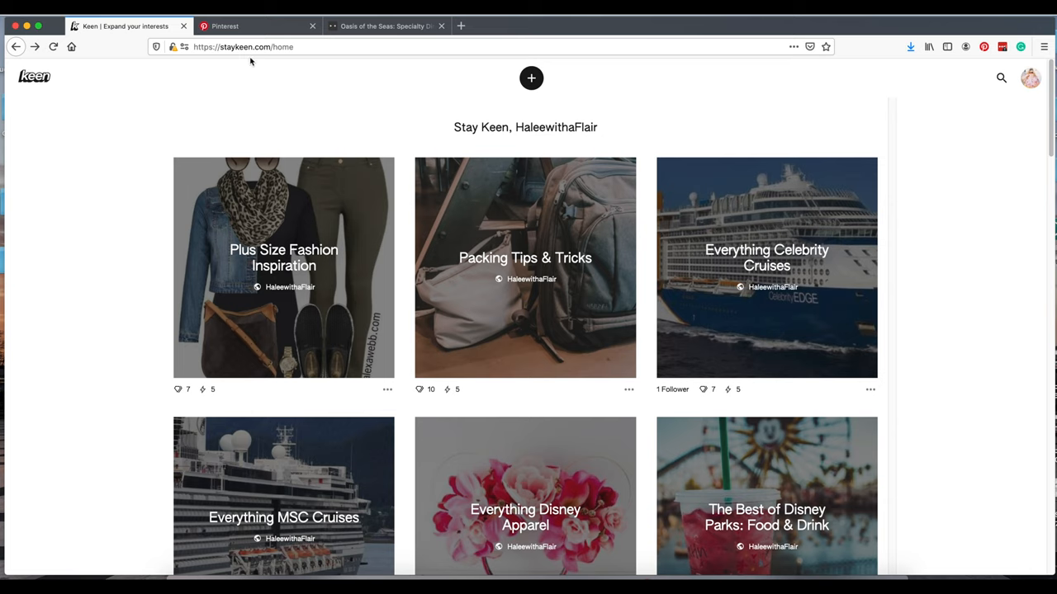
Step: Browse the profile's boards on Pinterest, then return to the Keen home page
click(248, 25)
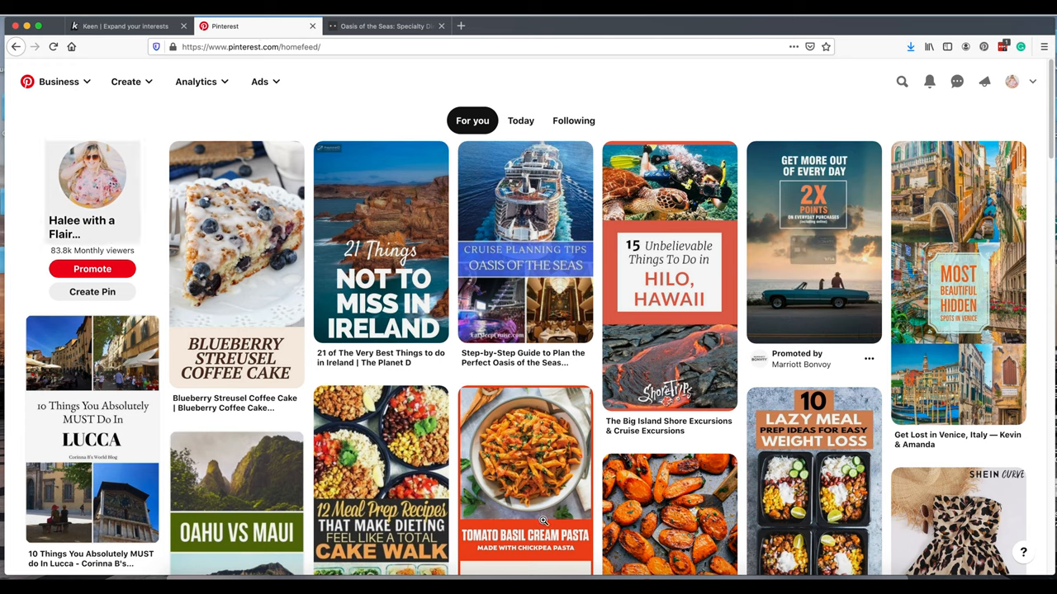
mouse_move(381, 242)
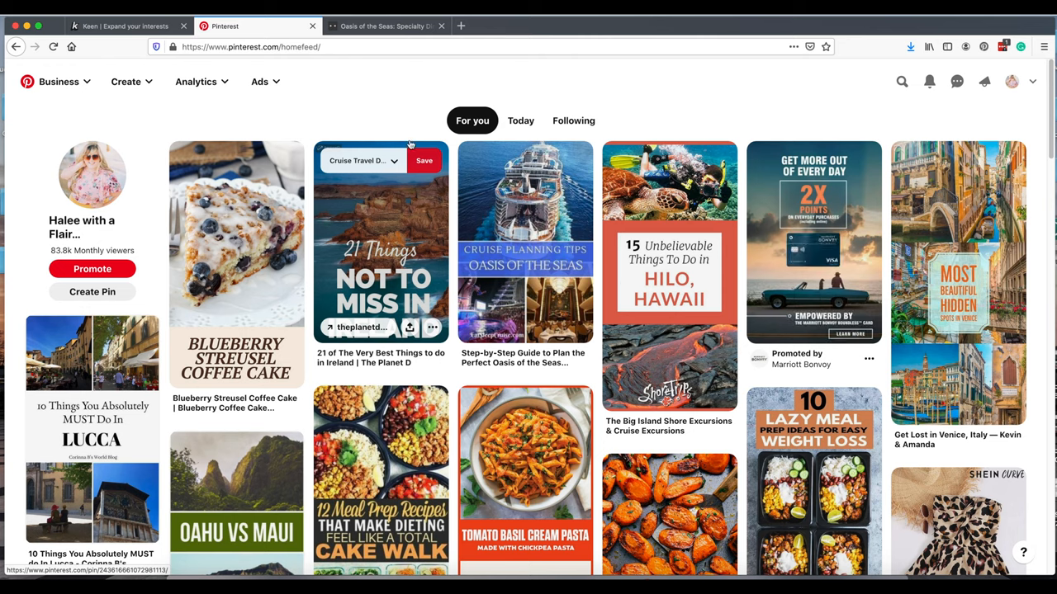
mouse_move(239, 107)
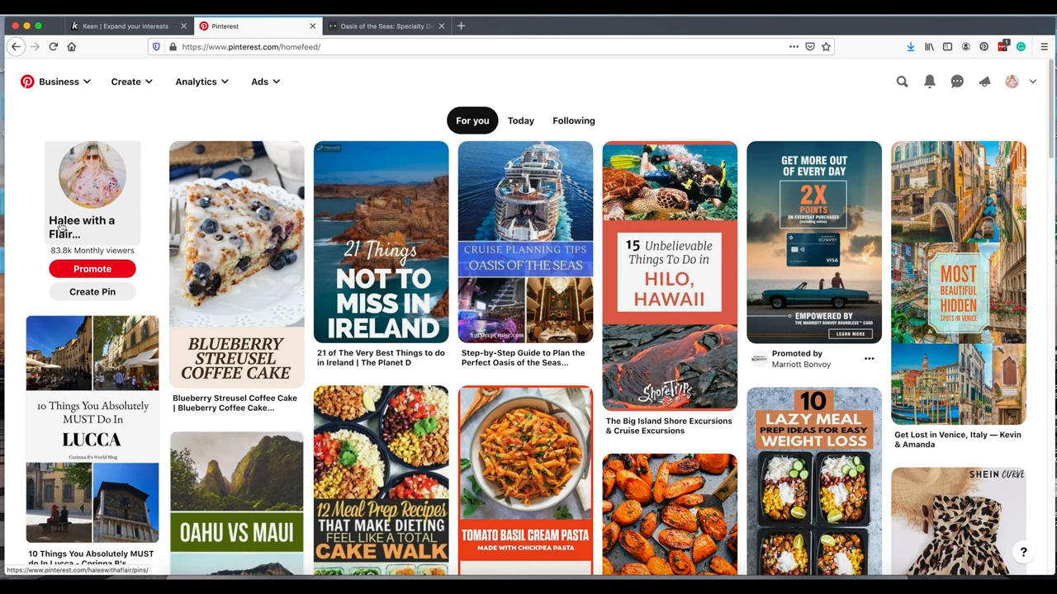
click(91, 178)
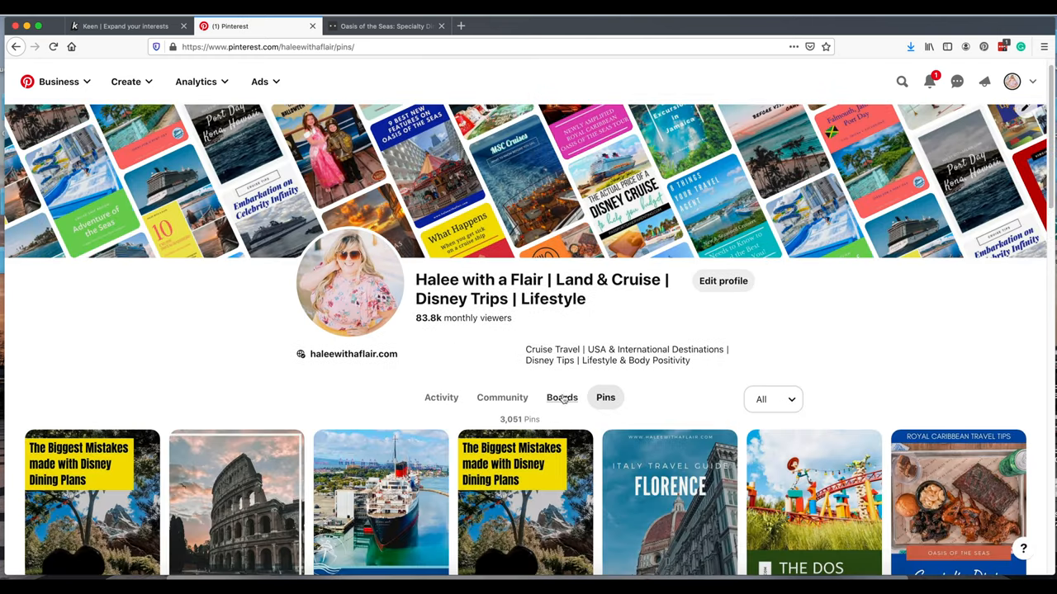
click(561, 397)
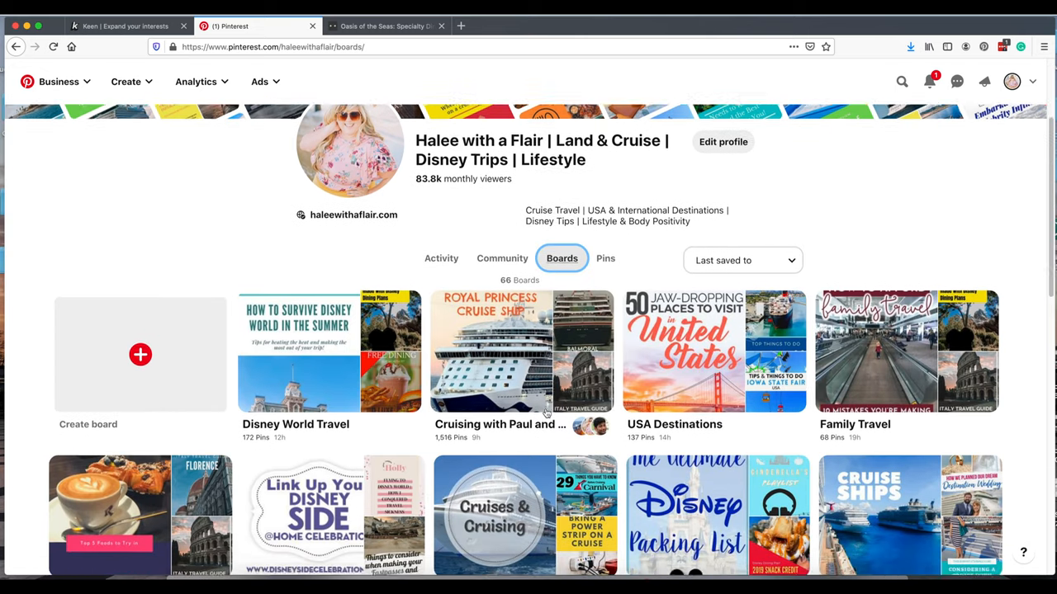
scroll(down, 3)
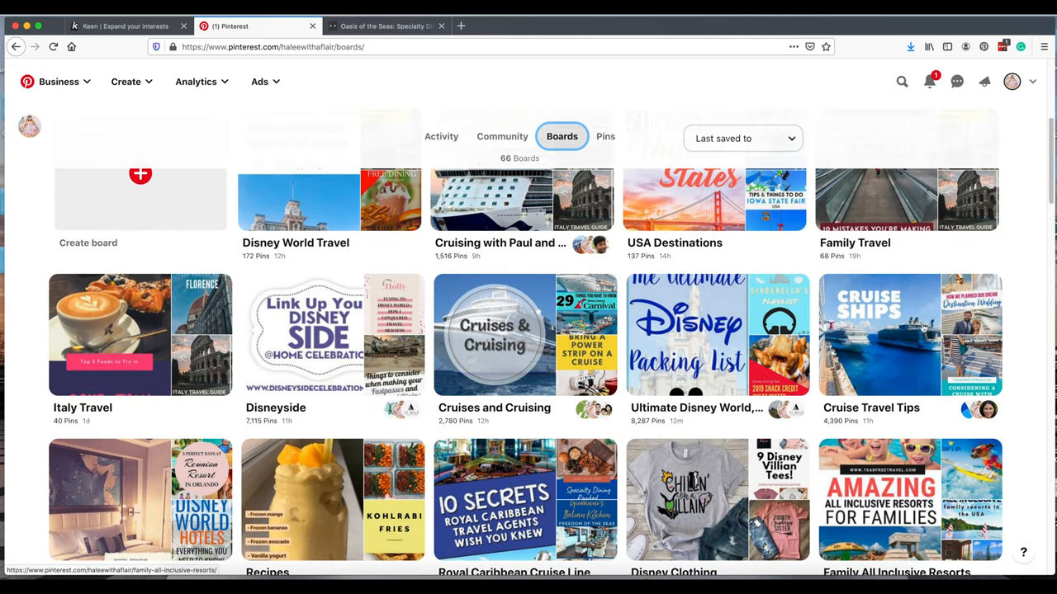
click(124, 26)
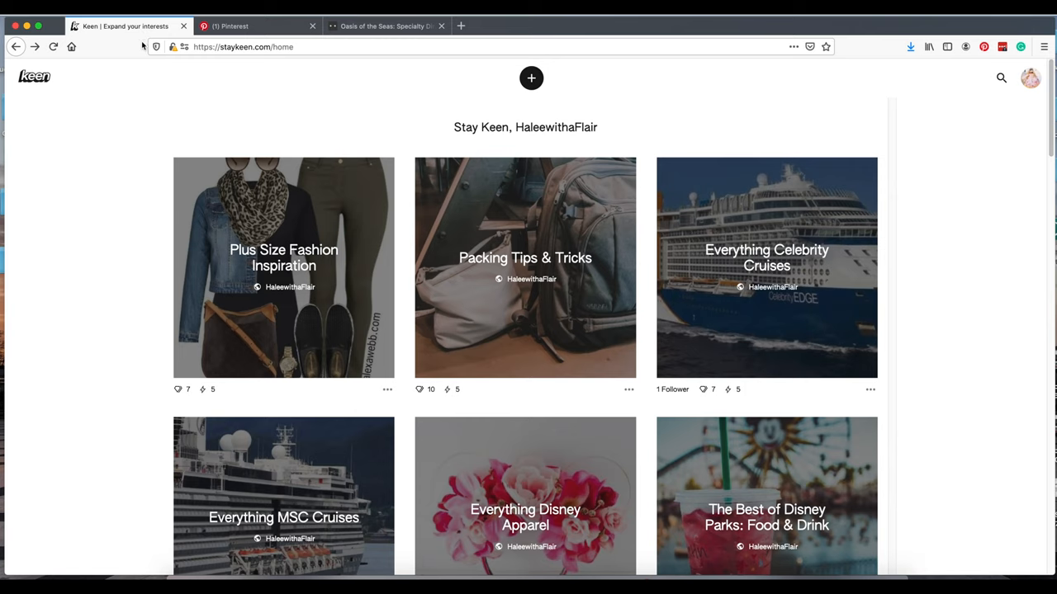
mouse_move(38, 274)
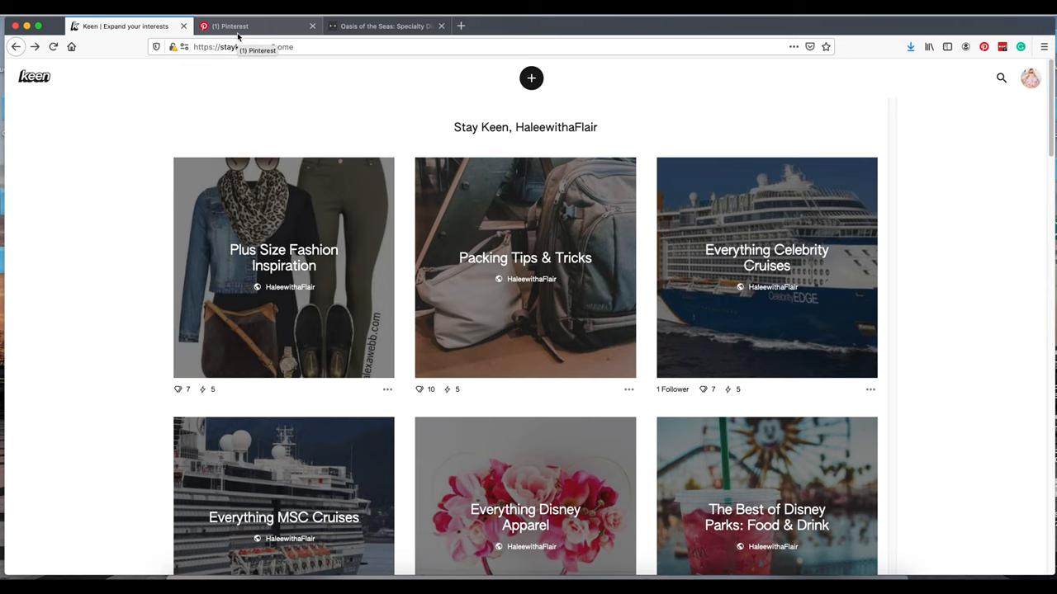
mouse_move(164, 127)
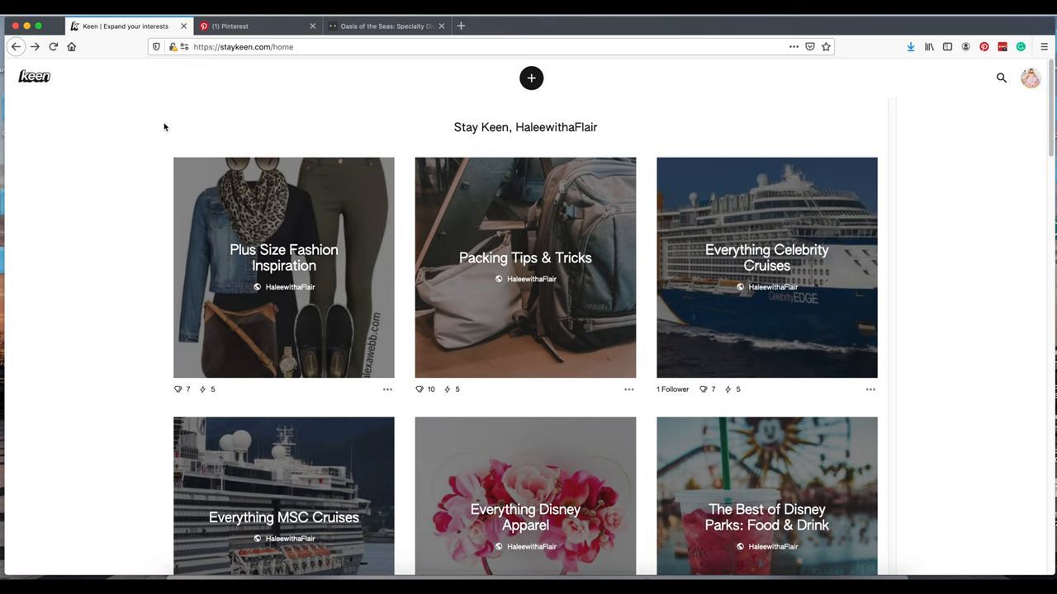
mouse_move(531, 78)
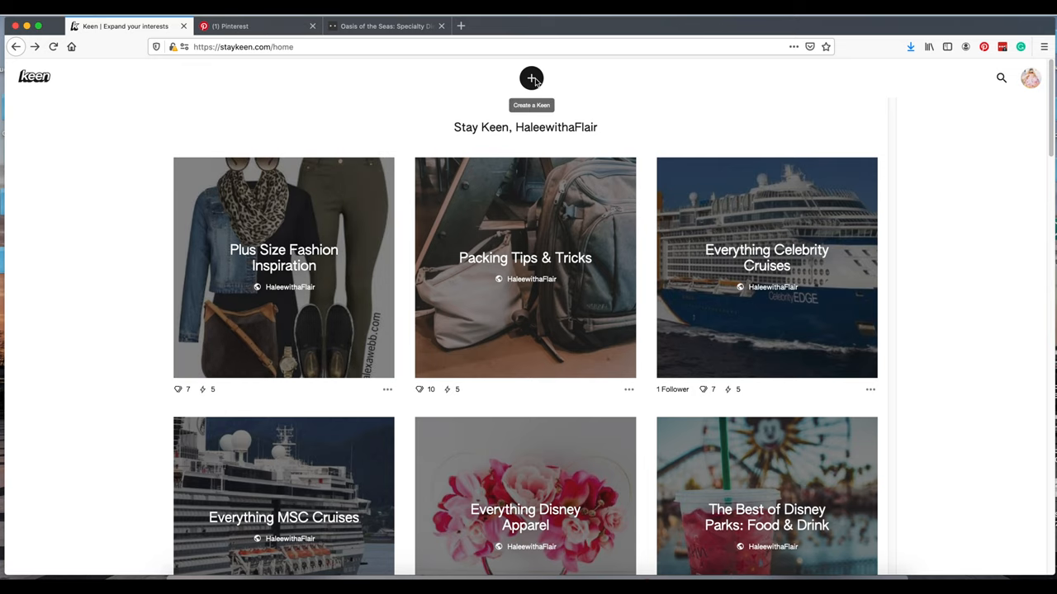
Step: Start a new Keen and enter the name 'Everything Princess Cruiselines'
click(531, 78)
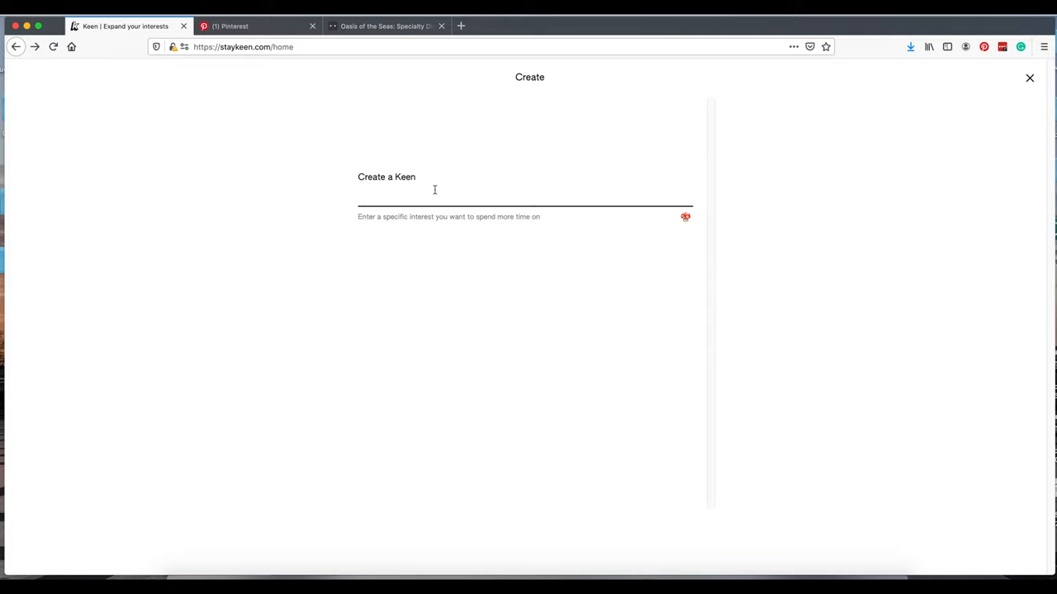
text(EVe)
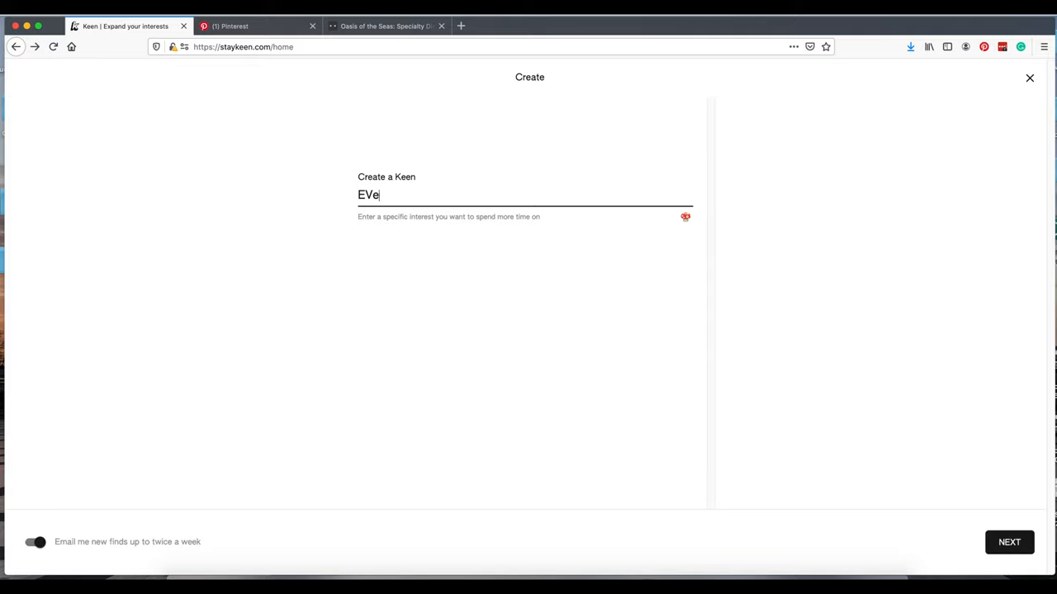
key(Backspace)
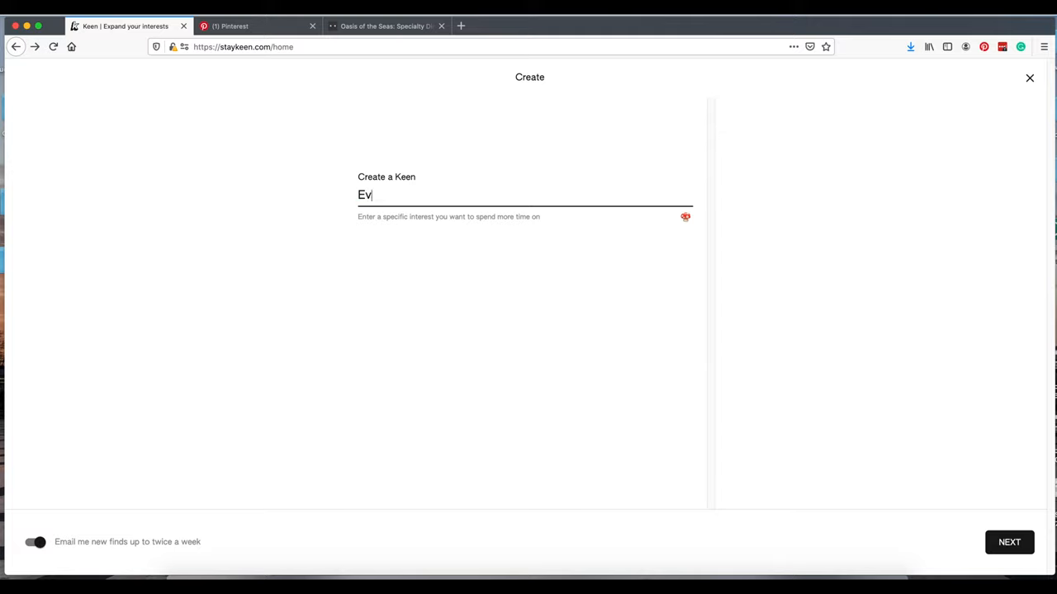
text(erything Pr)
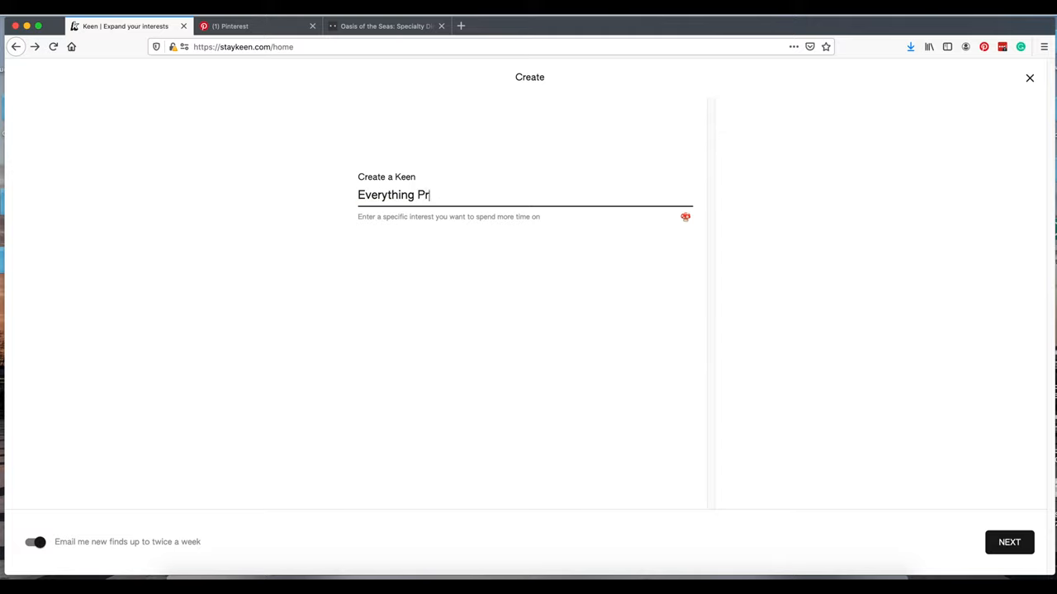
text(incess)
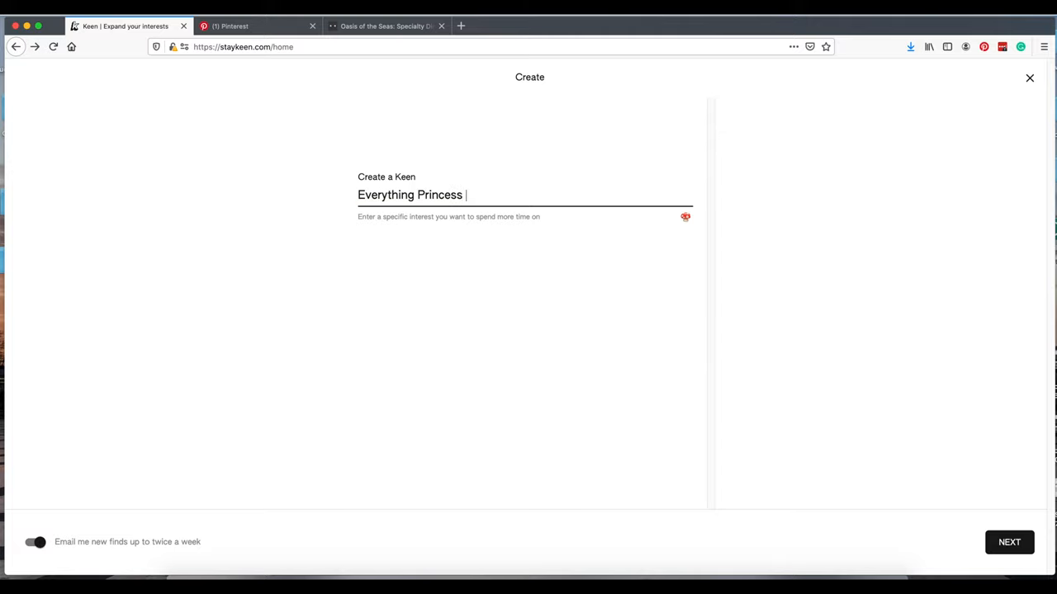
text(Cruise)
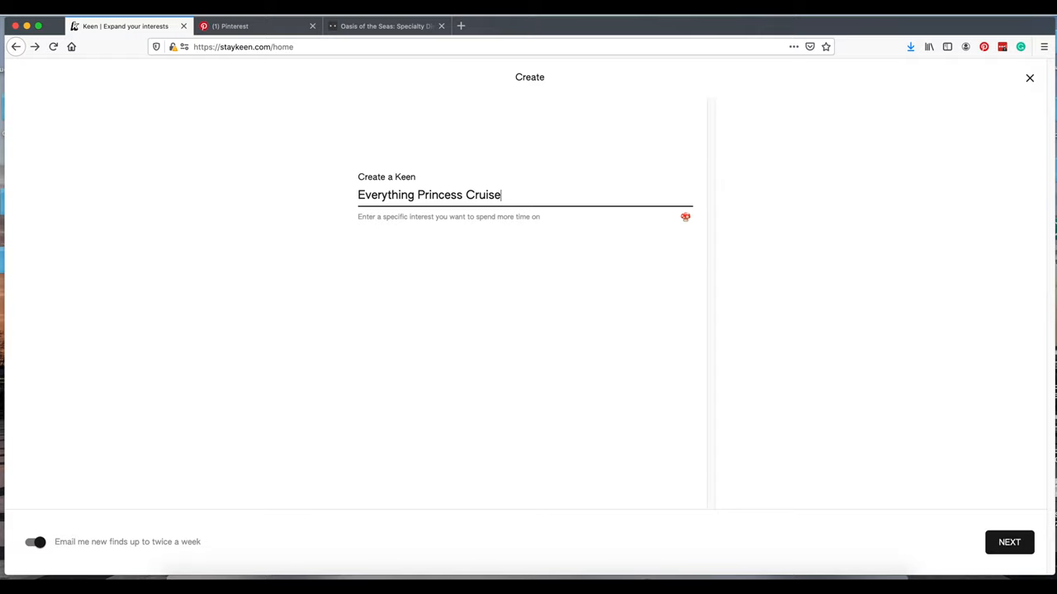
text(lines)
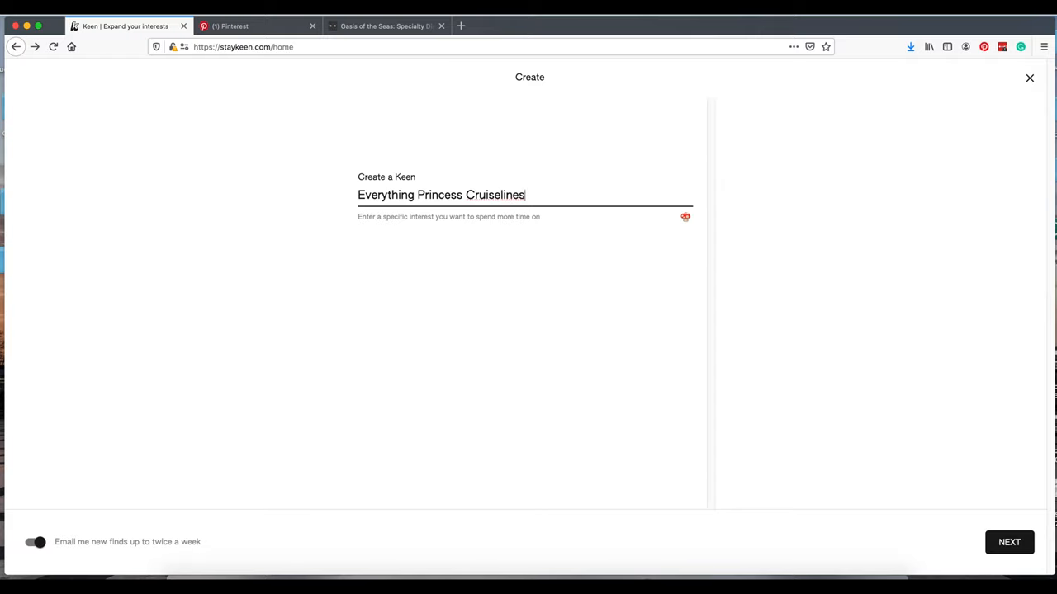
mouse_move(538, 99)
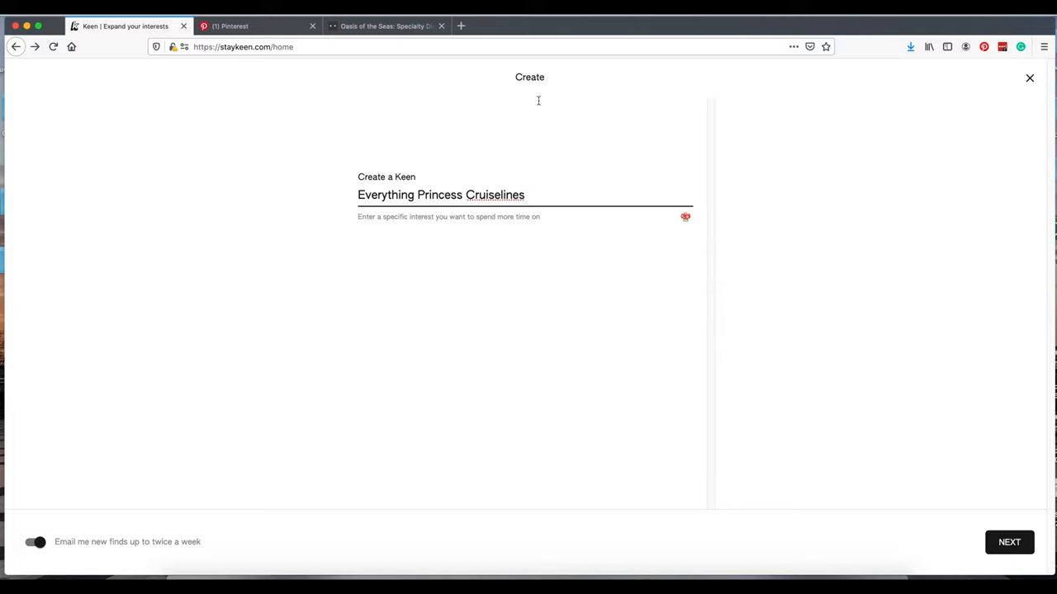
Step: Continue to saved web searches and add 'princess cruiselines' and 'princess cruise review'
click(1008, 542)
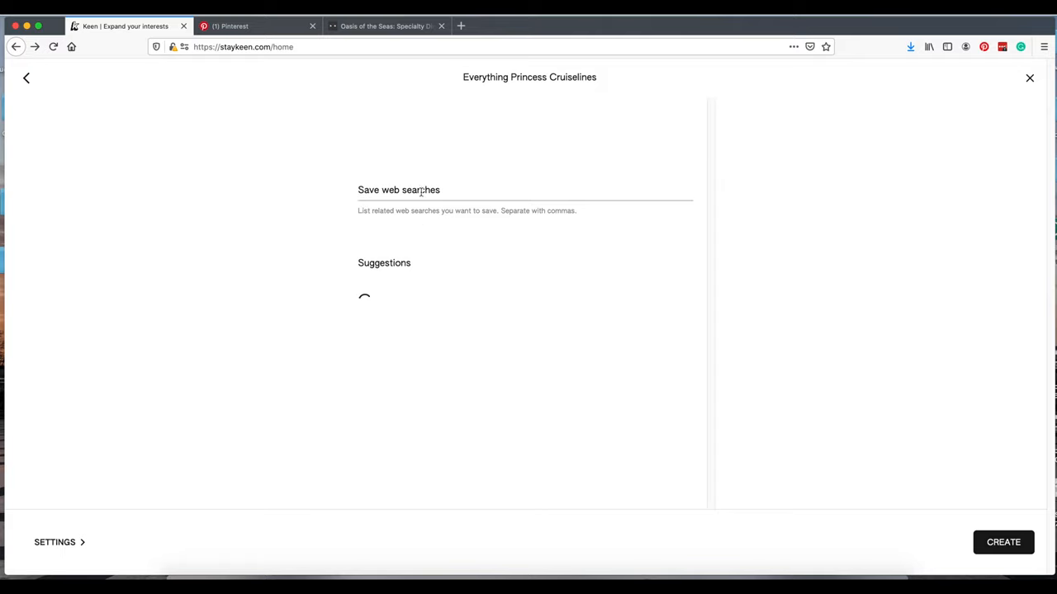
text(p)
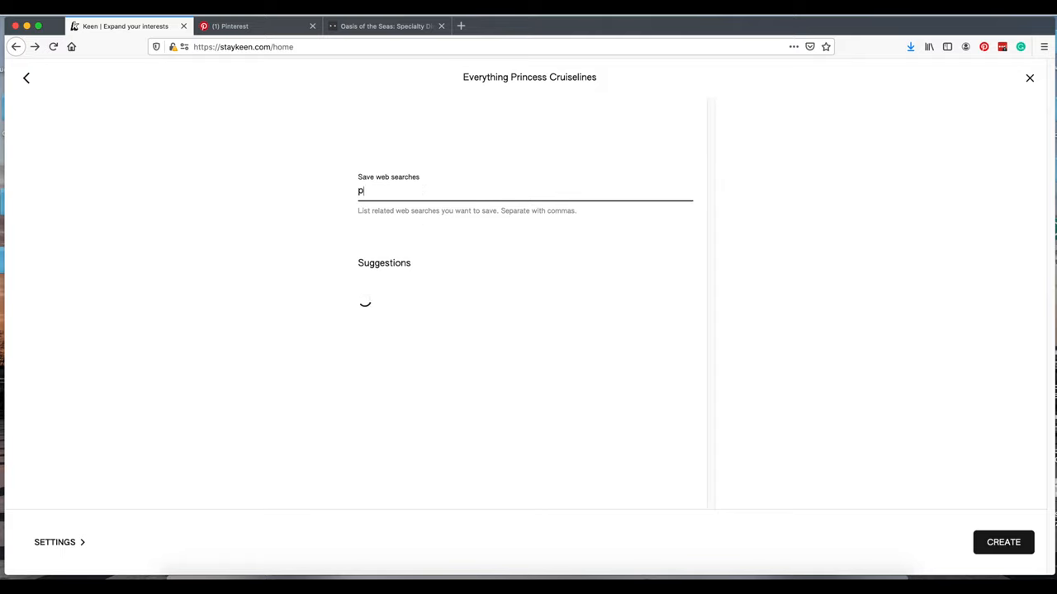
text(rincess cruiselines)
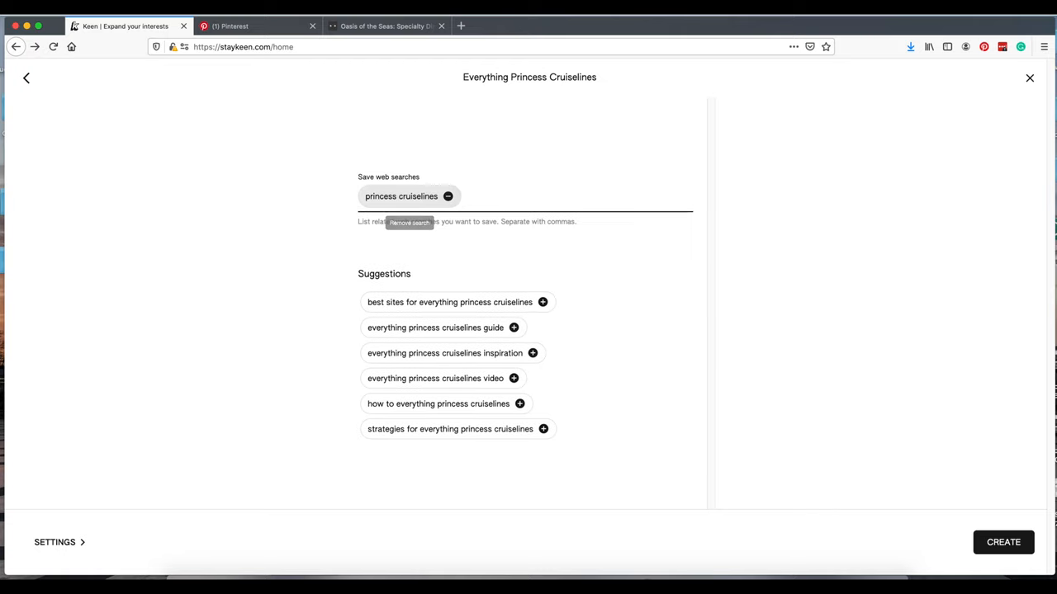
mouse_move(460, 445)
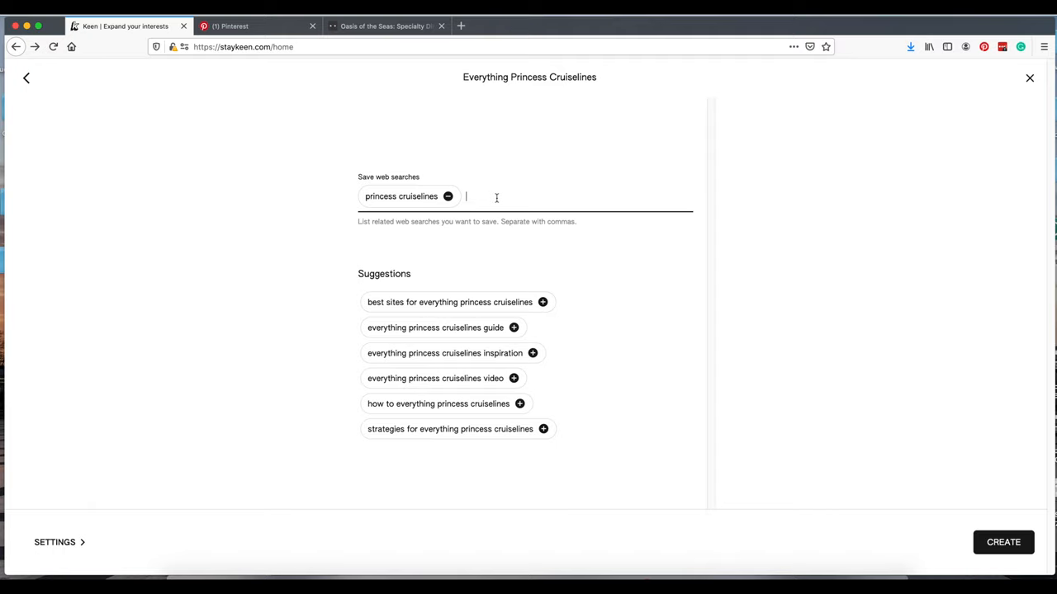
text(princess cruise review)
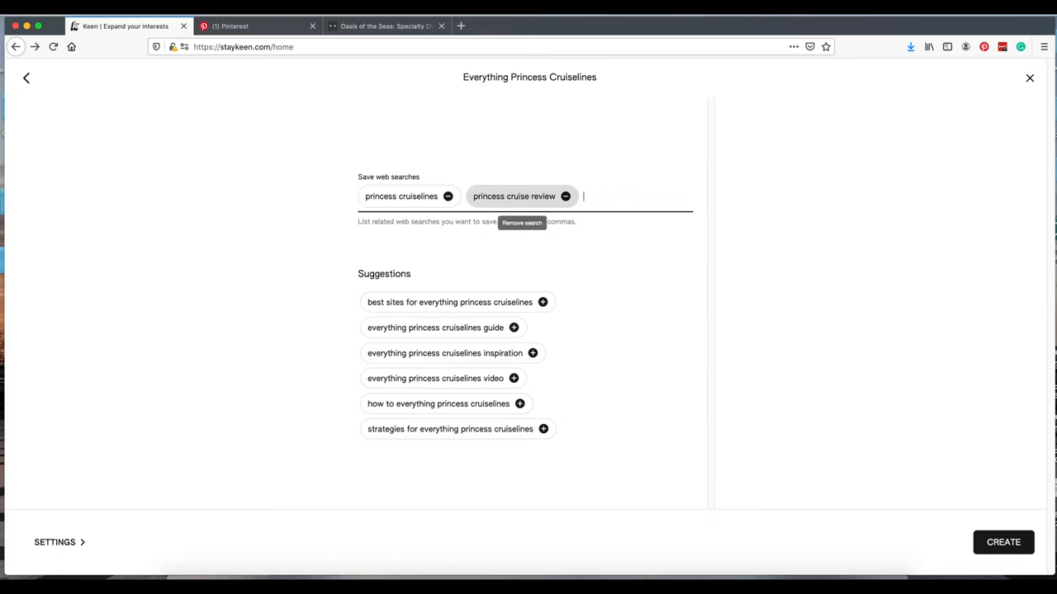
mouse_move(1003, 542)
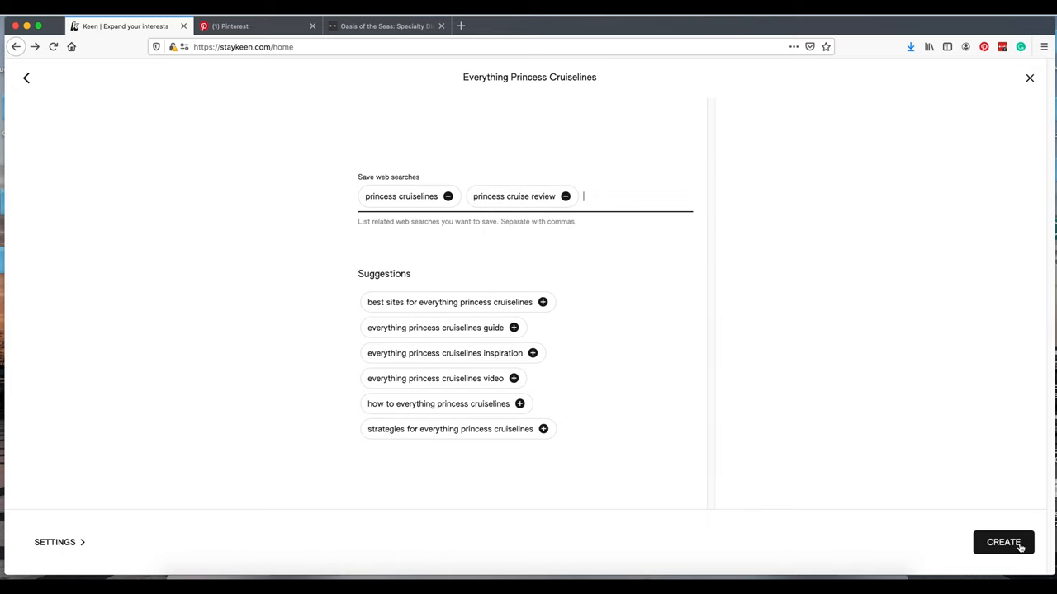
Step: Create the Princess Cruiselines Keen, open it, and scroll its Princess Cruises explore results
click(1003, 542)
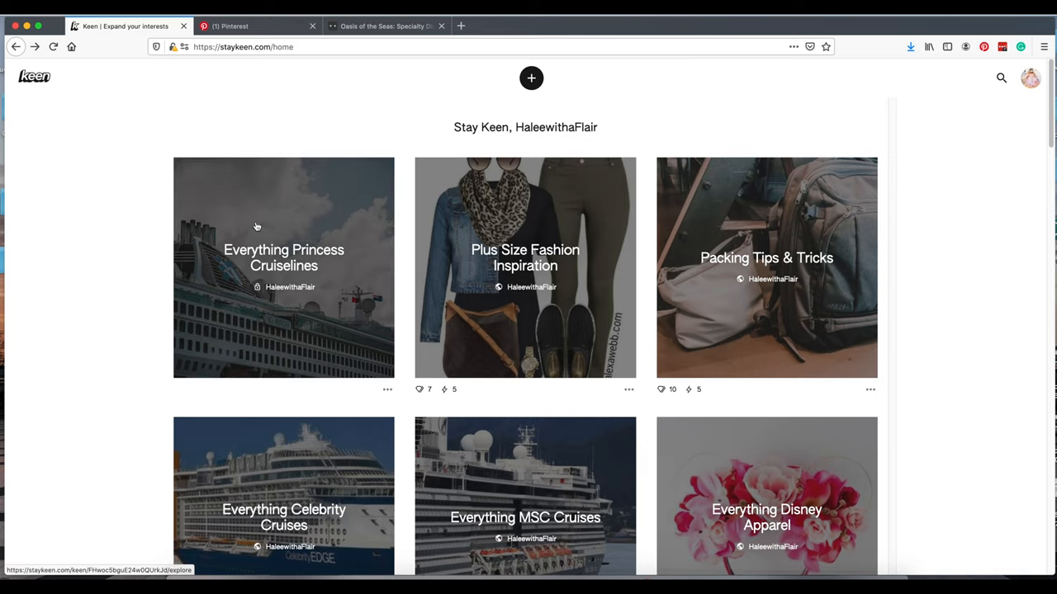
click(284, 267)
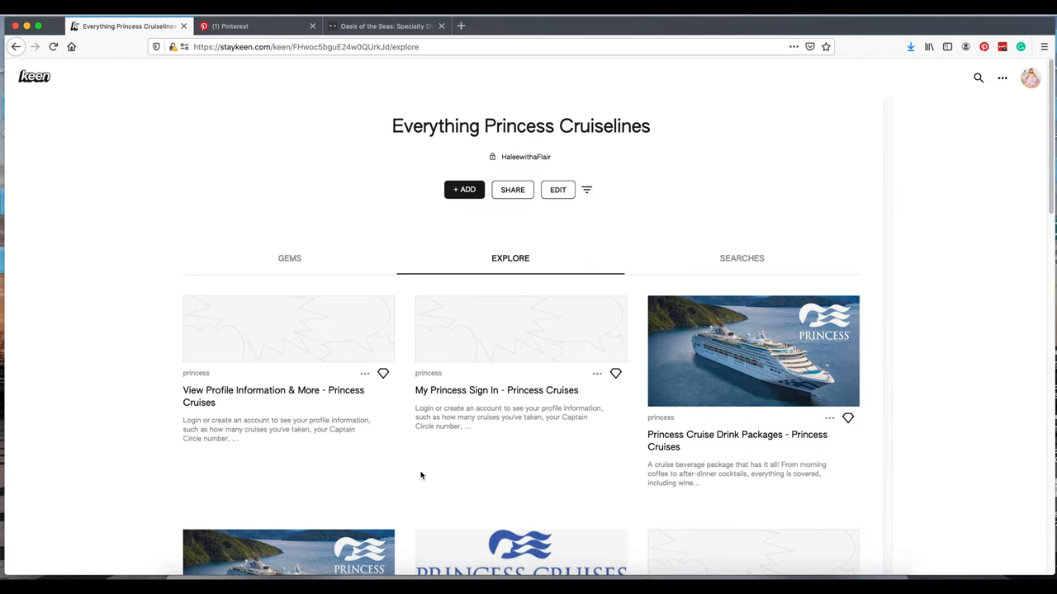
mouse_move(553, 283)
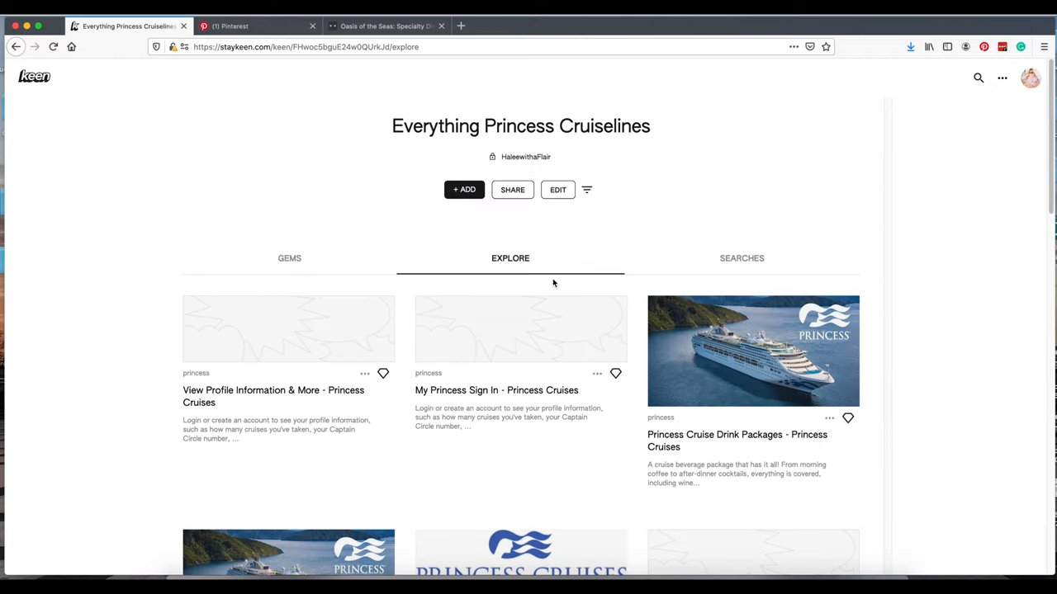
scroll(down, 3)
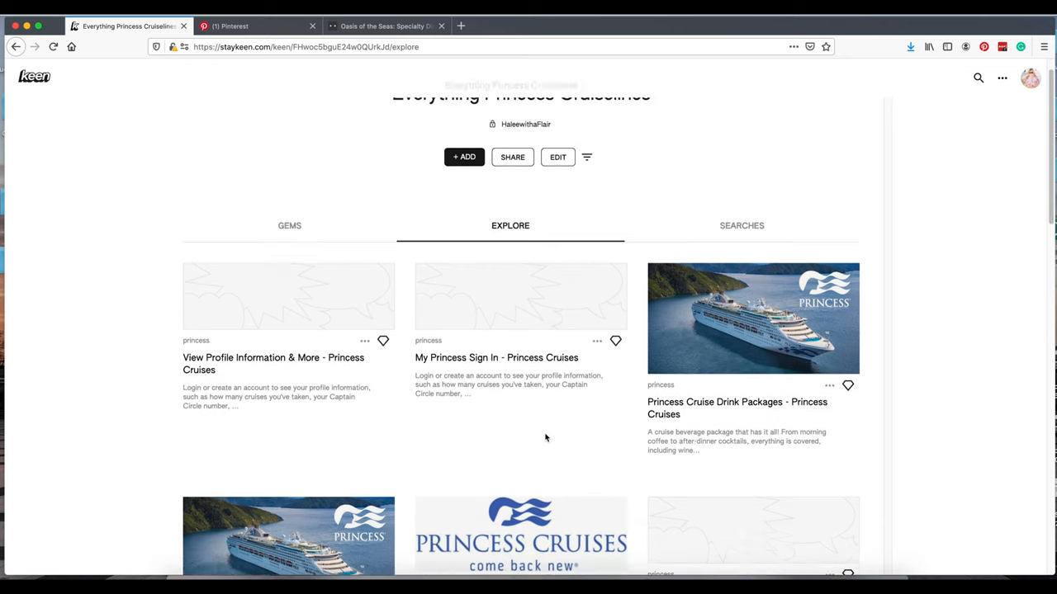
scroll(down, 3)
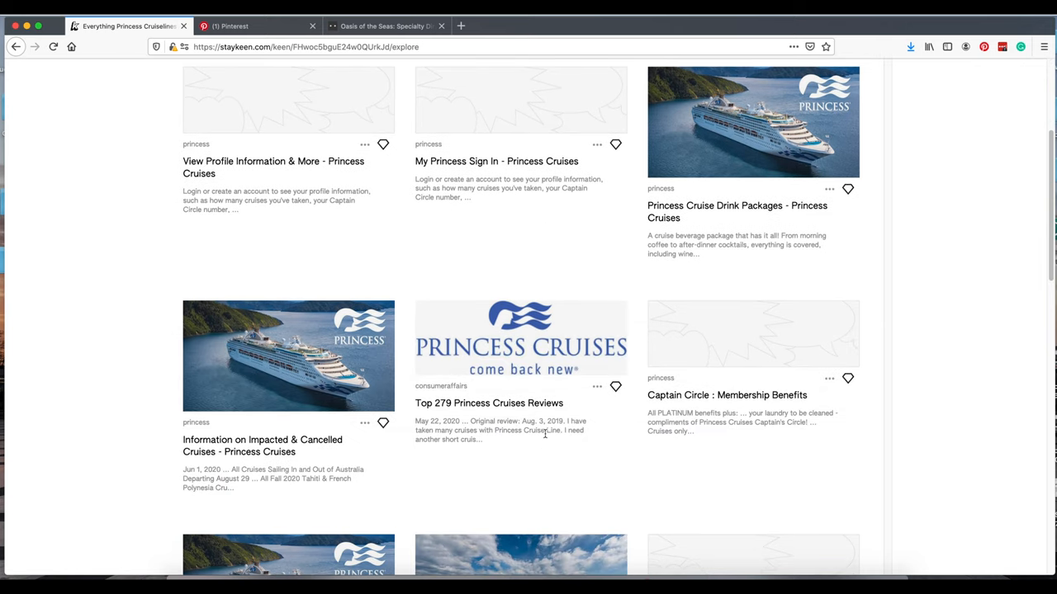
scroll(up, 3)
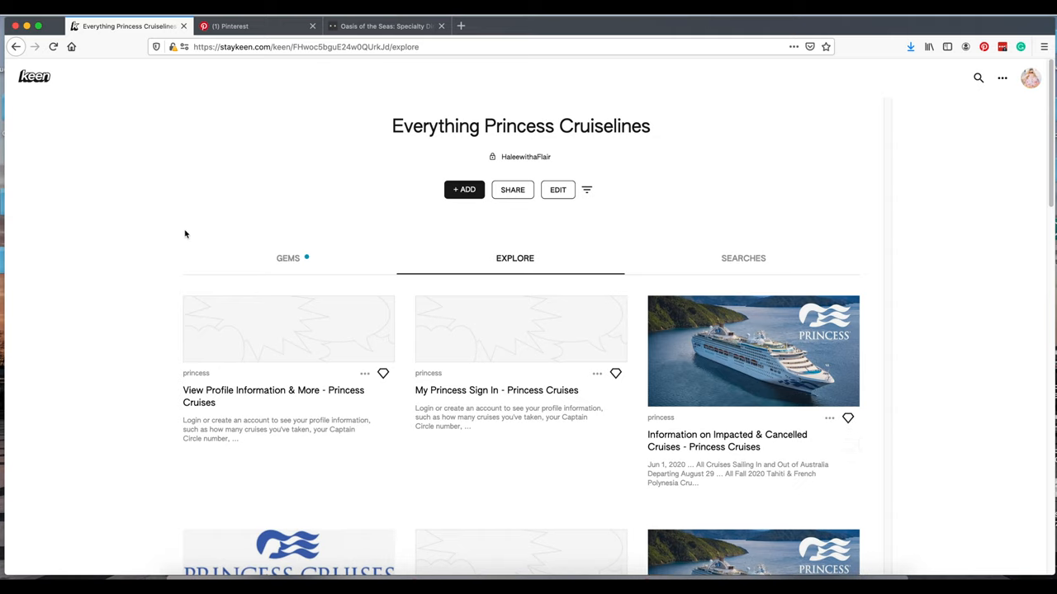
mouse_move(288, 258)
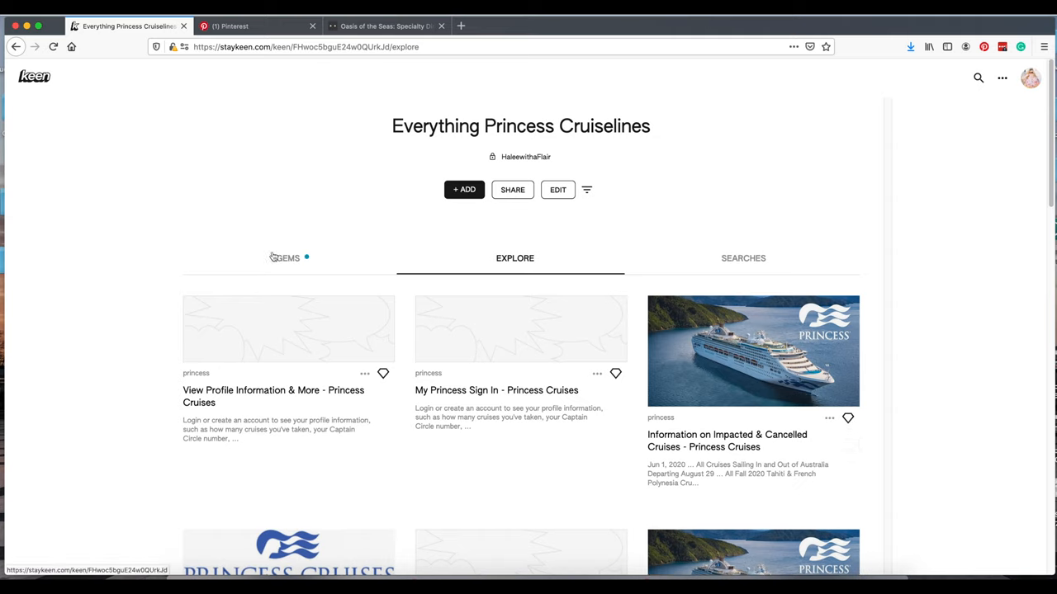
mouse_move(289, 258)
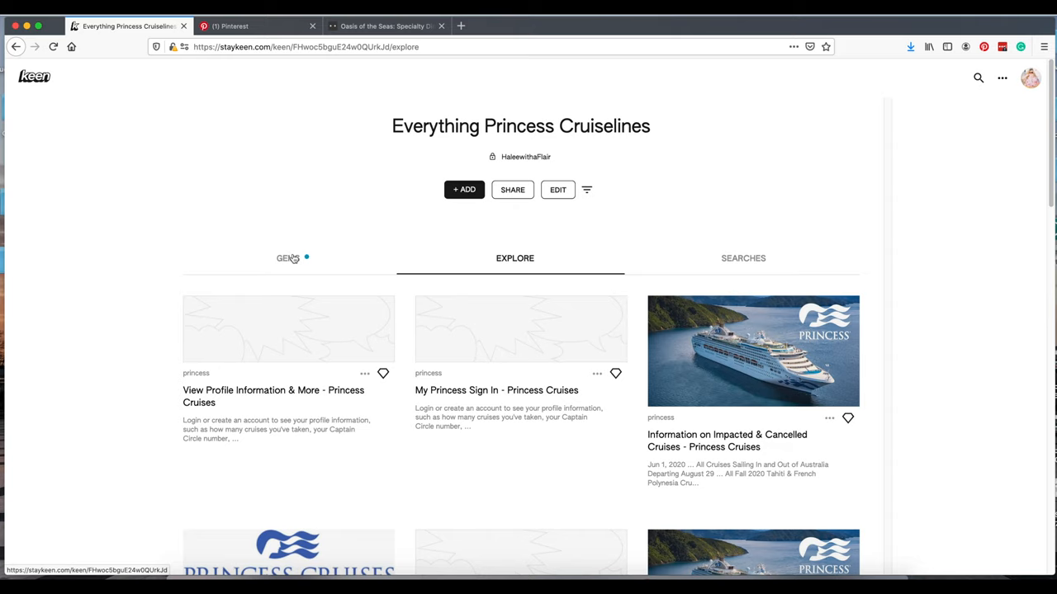
click(288, 258)
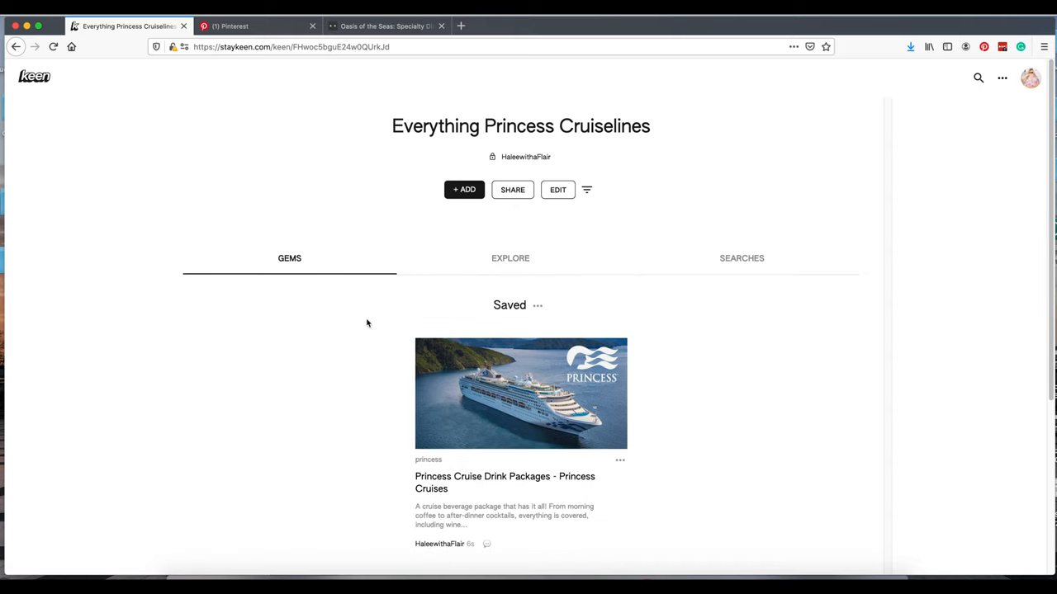
mouse_move(471, 458)
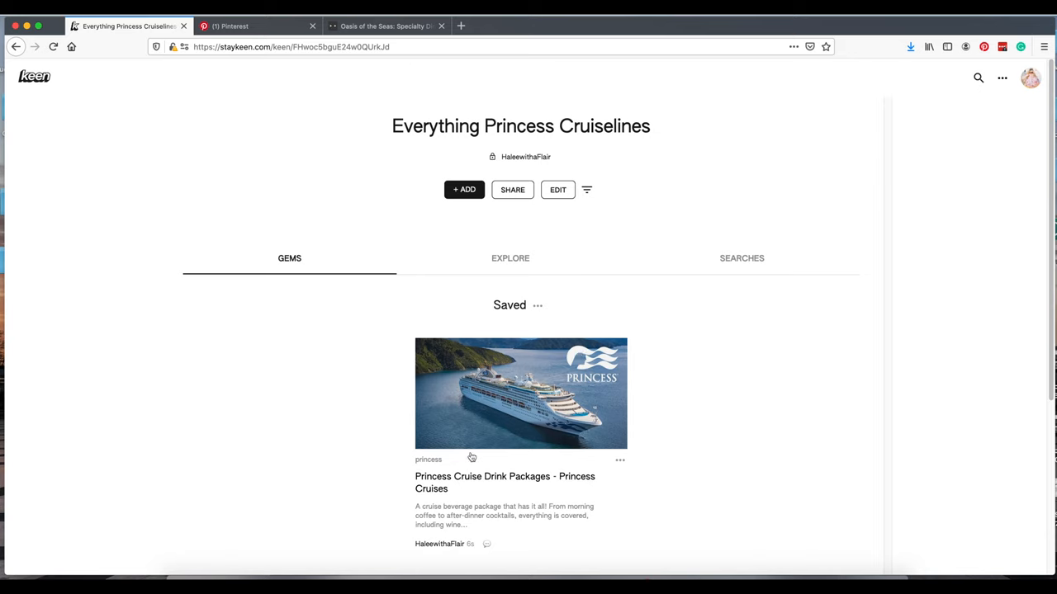
click(510, 258)
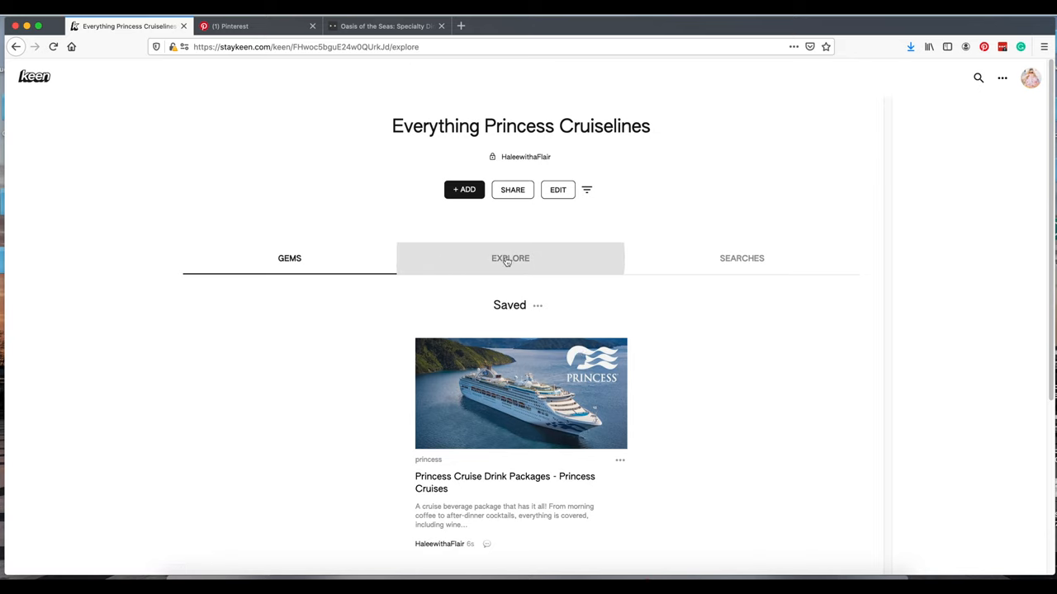
click(509, 258)
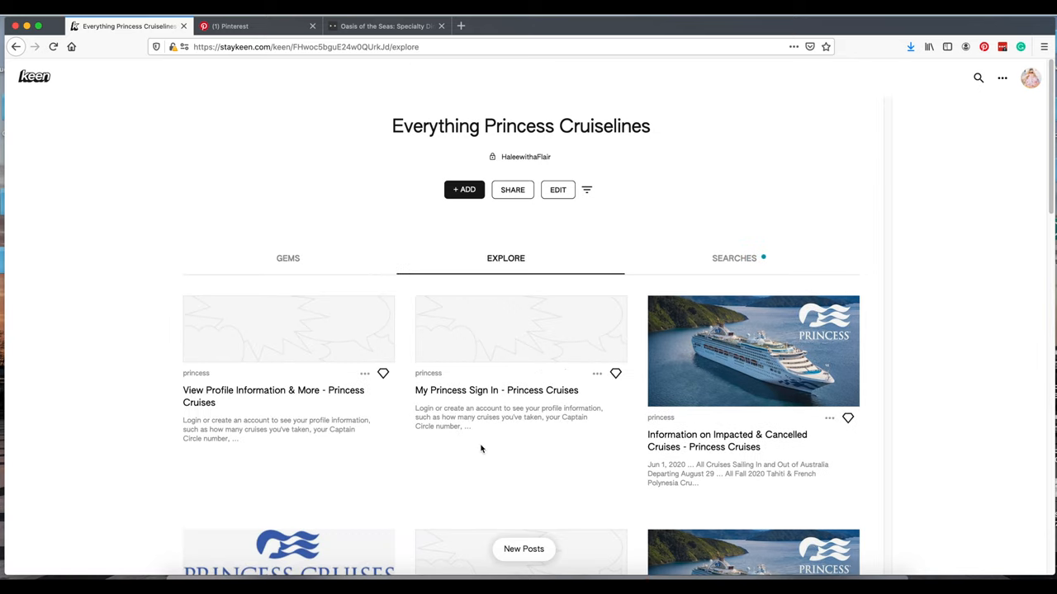
mouse_move(562, 200)
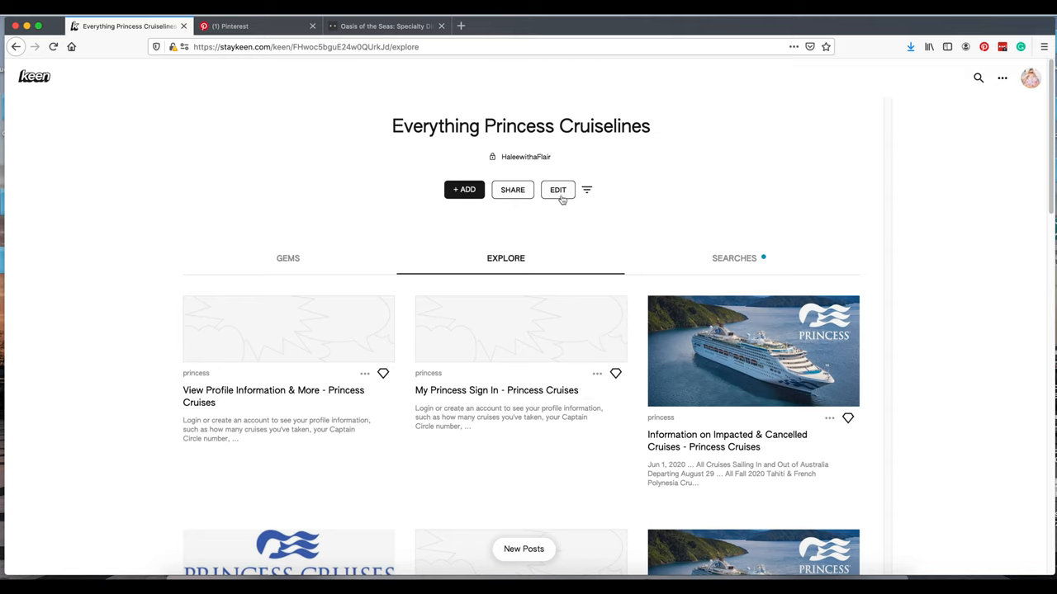
Step: Open the Keen's settings and expand Advanced to review private, daily, 5-suggestion auto-search
click(558, 190)
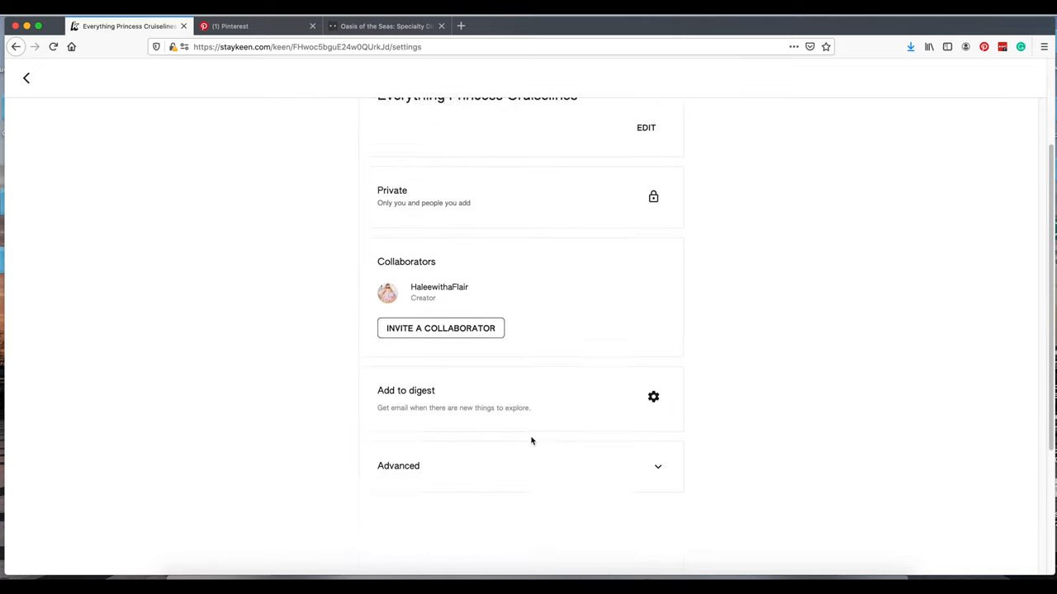
click(657, 465)
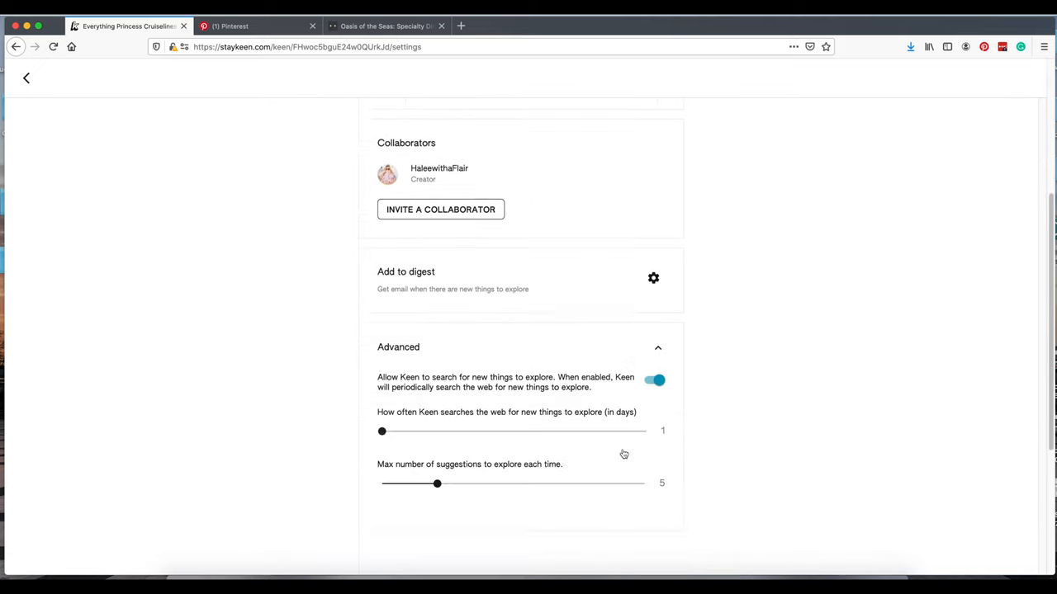
scroll(down, 3)
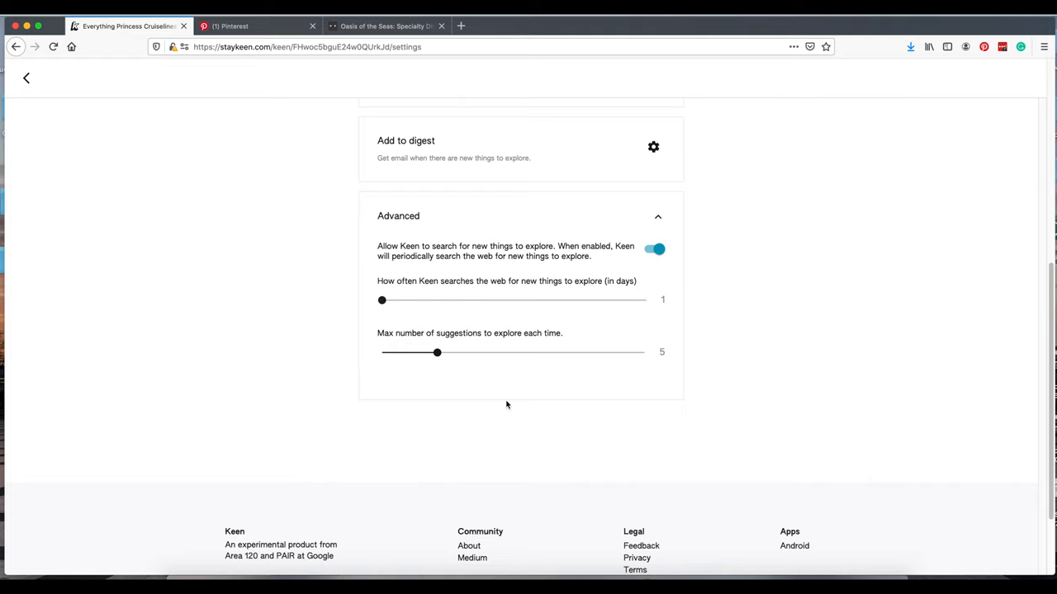
scroll(up, 3)
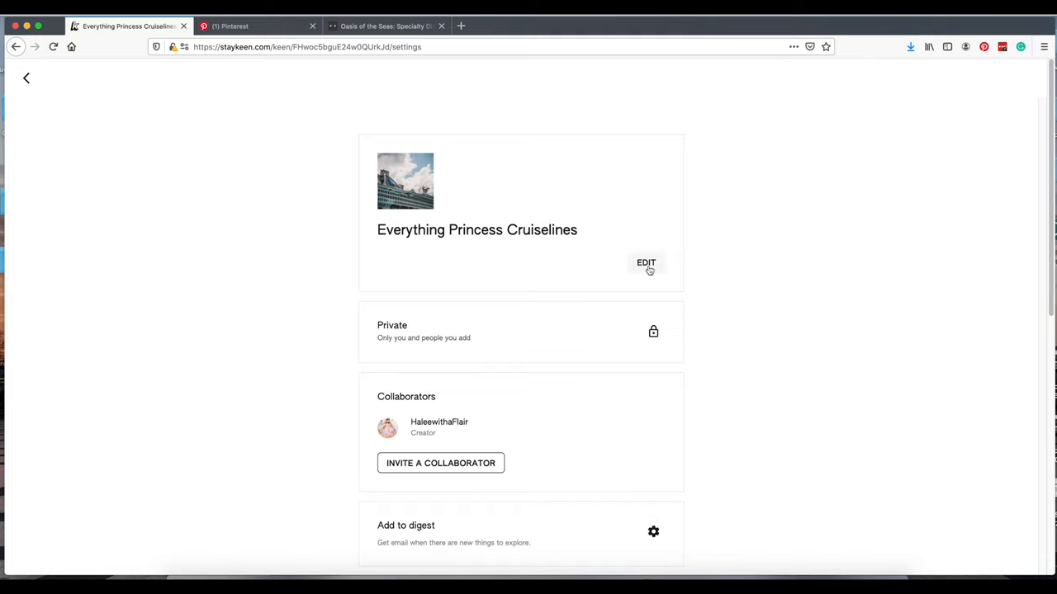
Step: Edit the Keen with description 'Ship tours, reviews, and tips for Princess Cruiseline.'
click(645, 262)
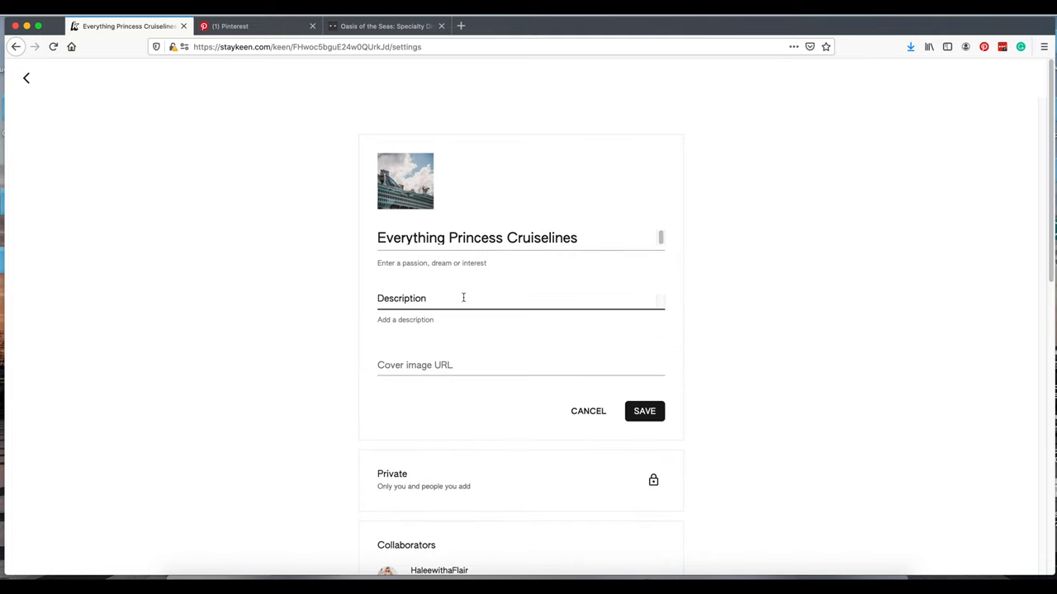
text(Ship tours)
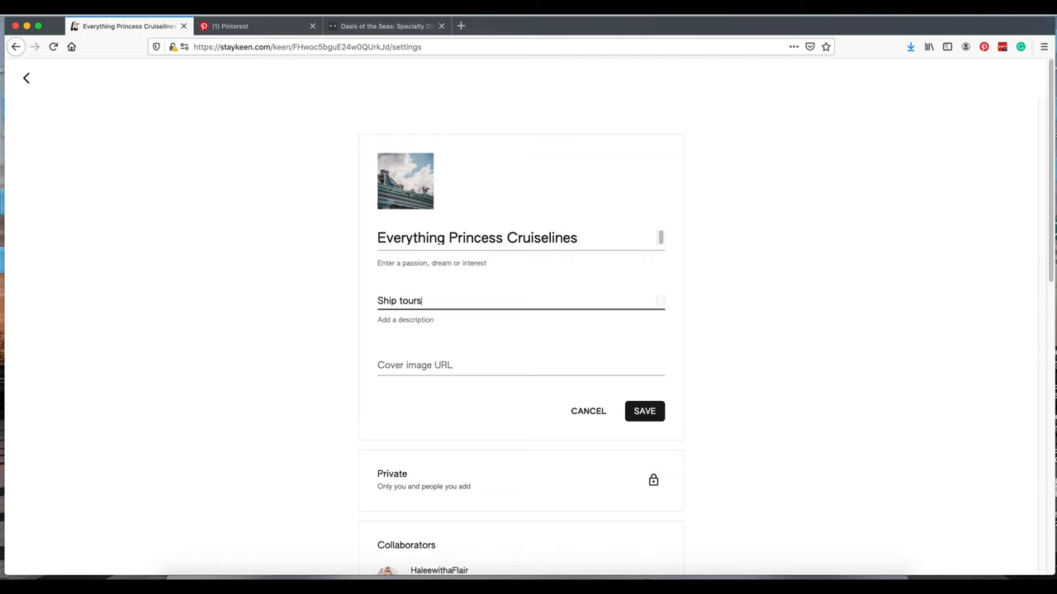
text(, review,)
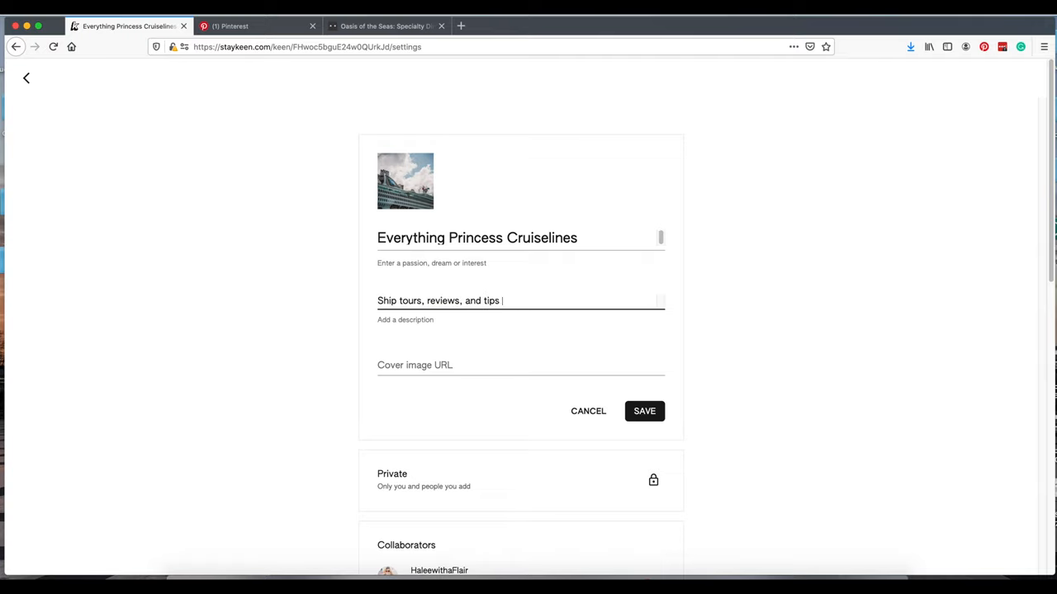
text(for Prin)
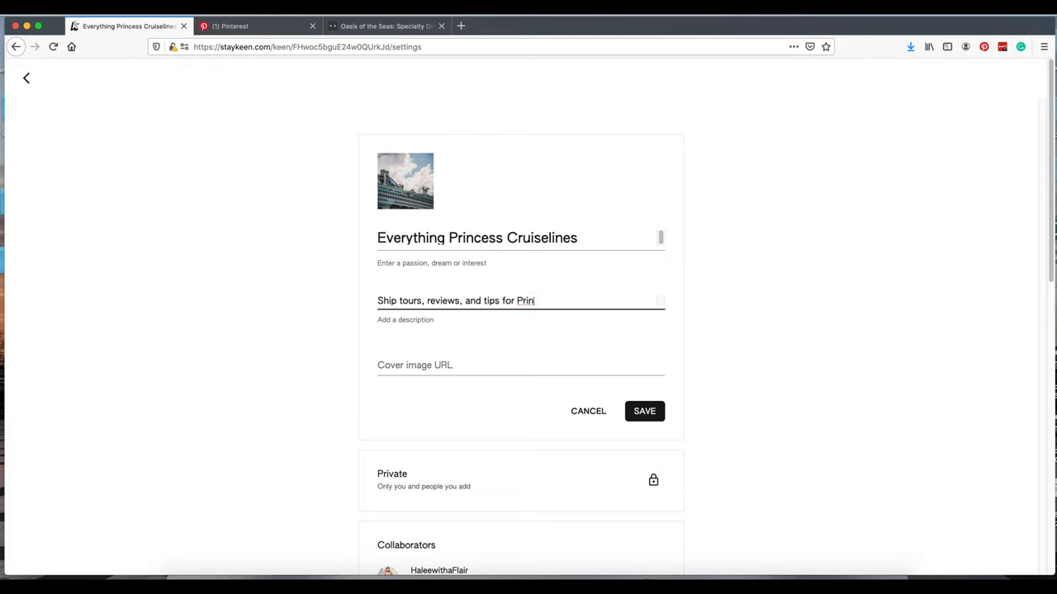
text(cess Cruiseline)
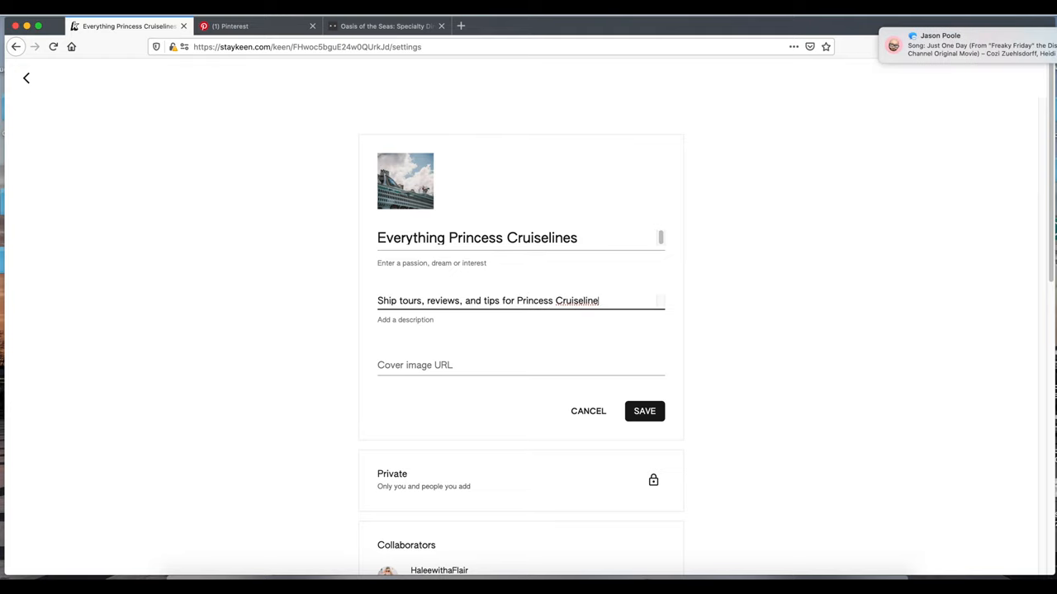
text(.)
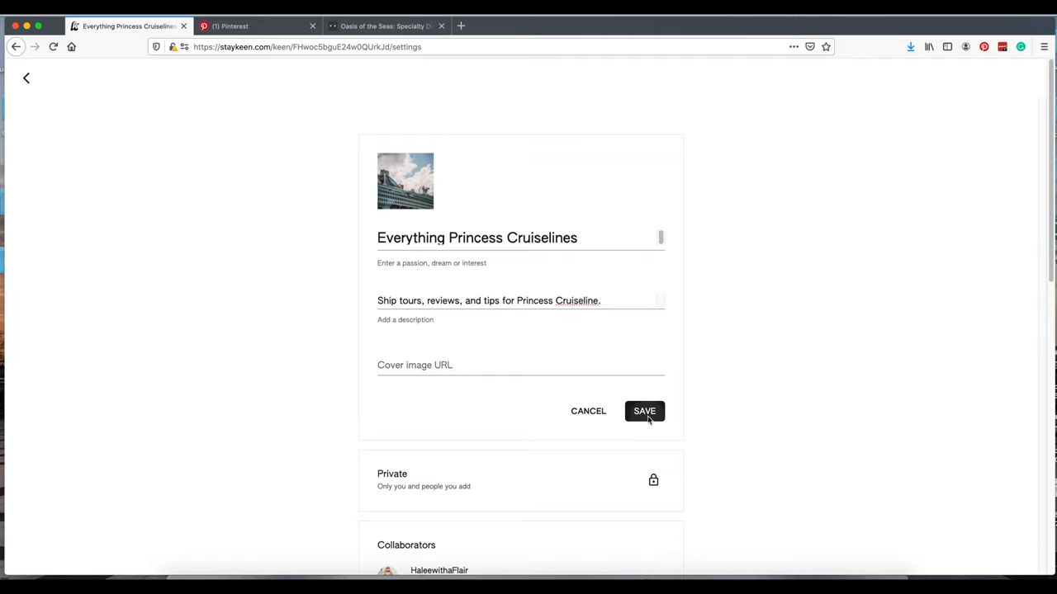
mouse_move(502, 356)
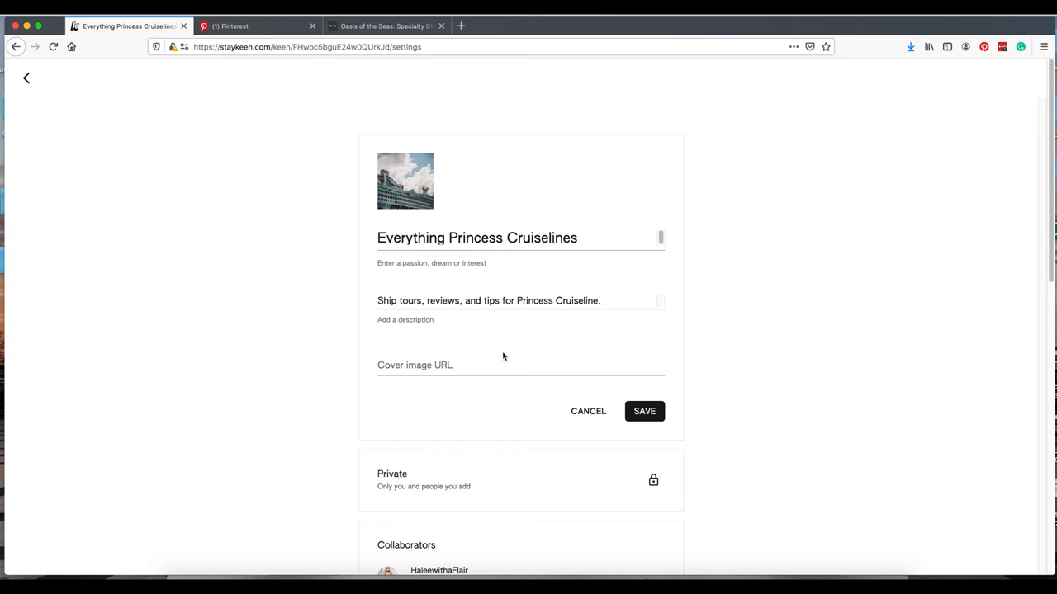
Step: Paste the Oasis of the Seas restaurant photo address into the cover image URL field
click(386, 26)
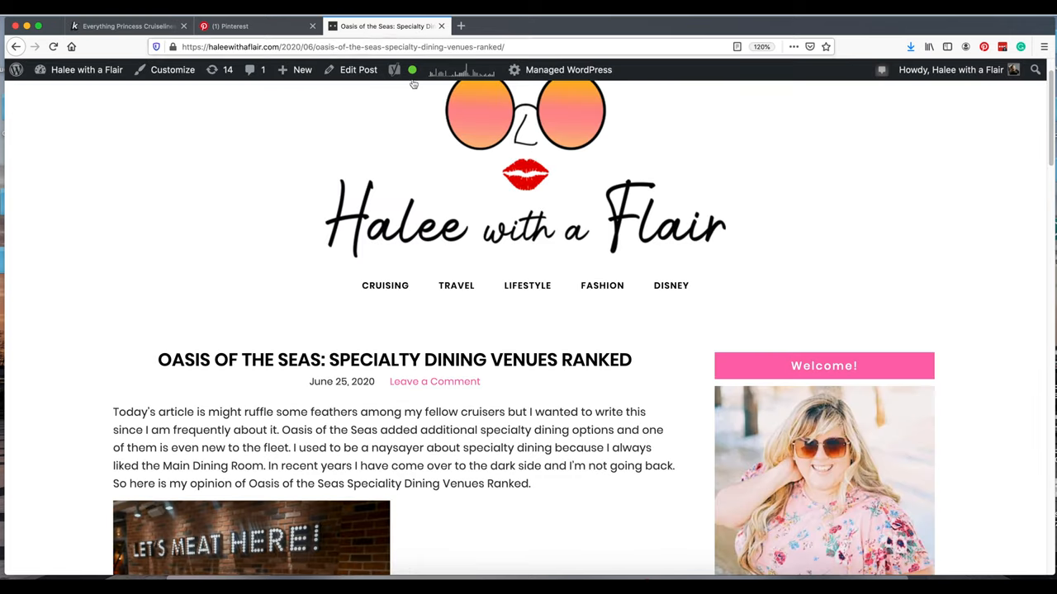
right_click(247, 537)
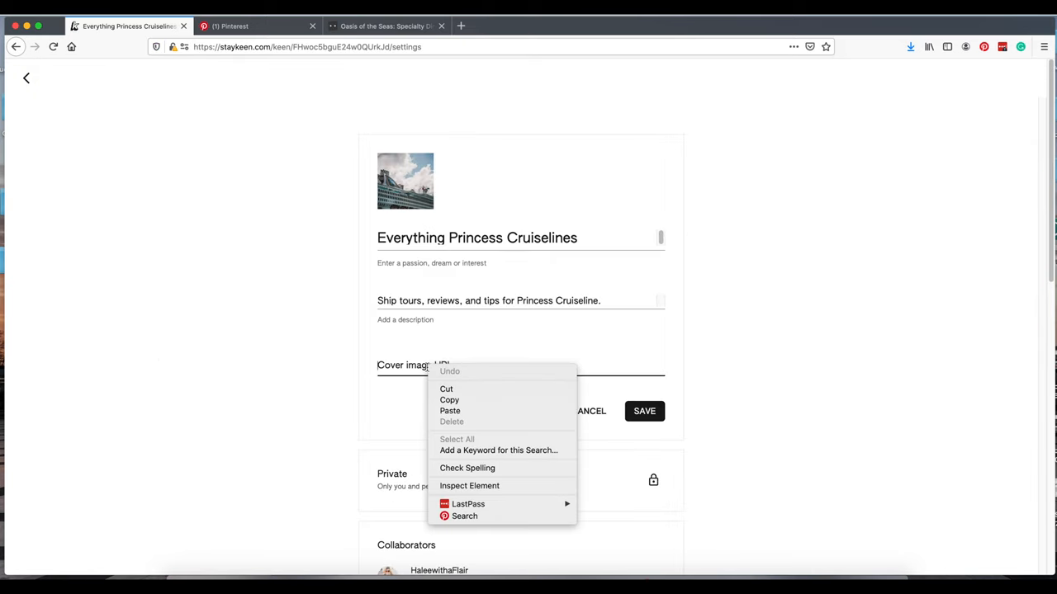
click(450, 411)
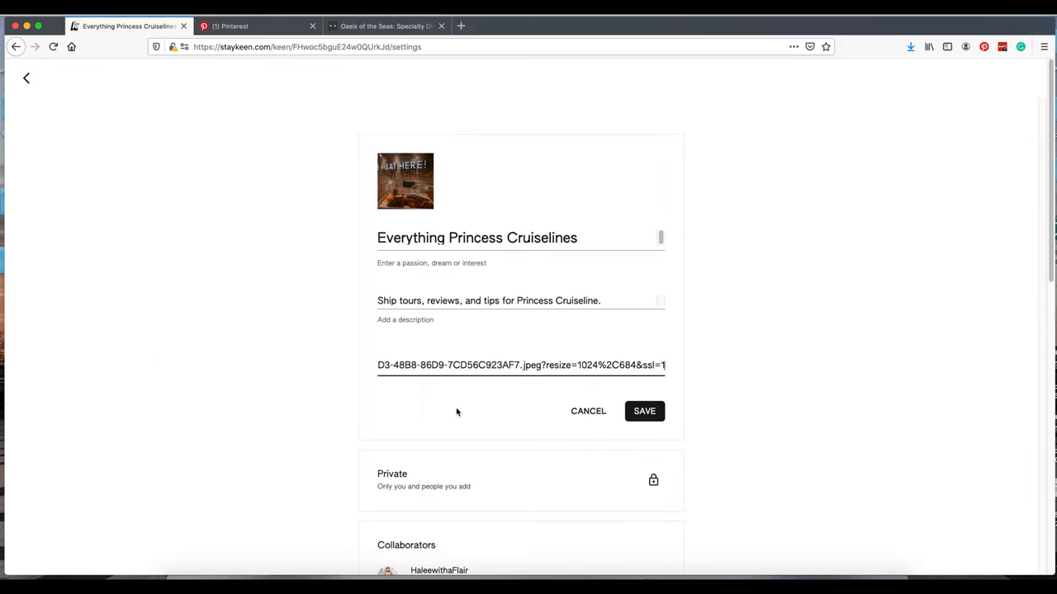
mouse_move(588, 411)
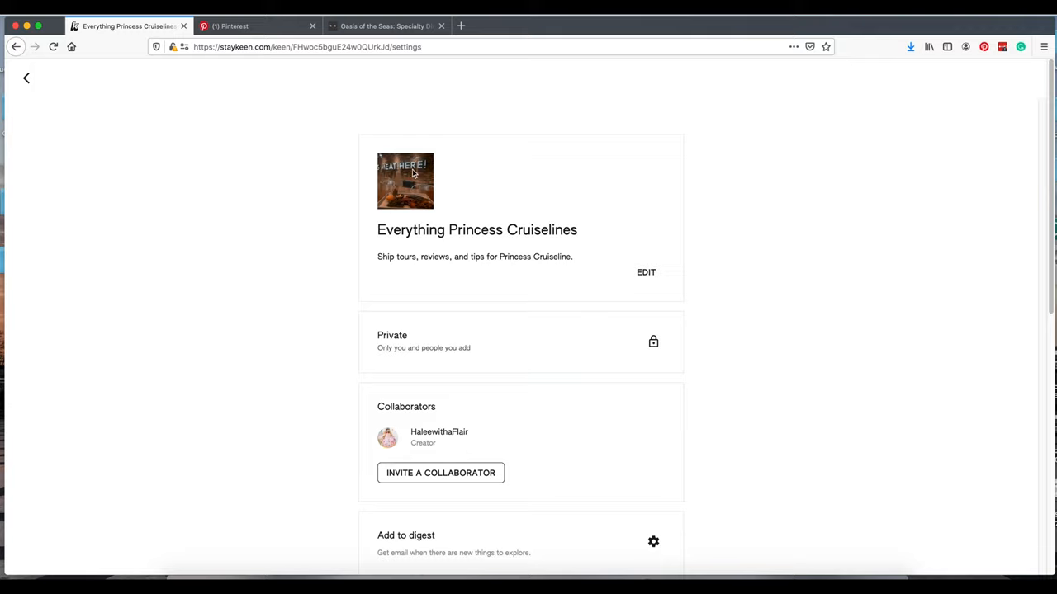
mouse_move(21, 87)
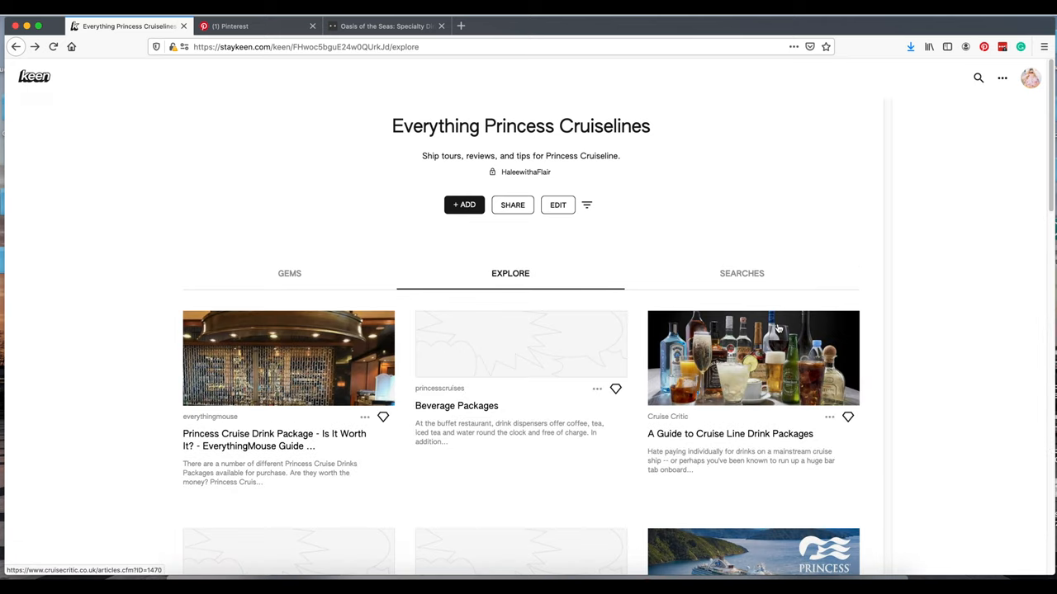
mouse_move(423, 405)
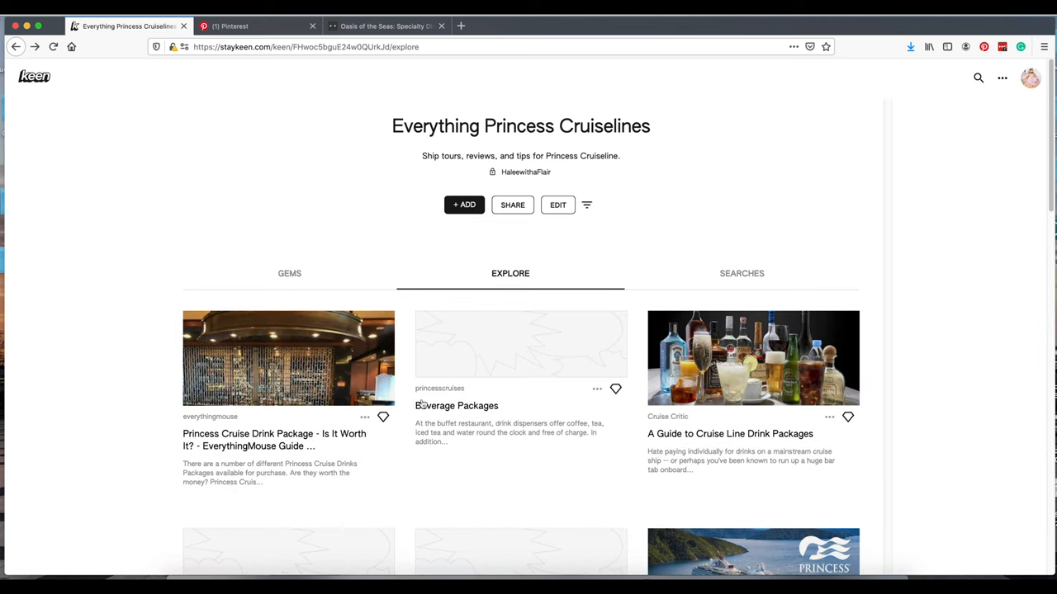
mouse_move(233, 439)
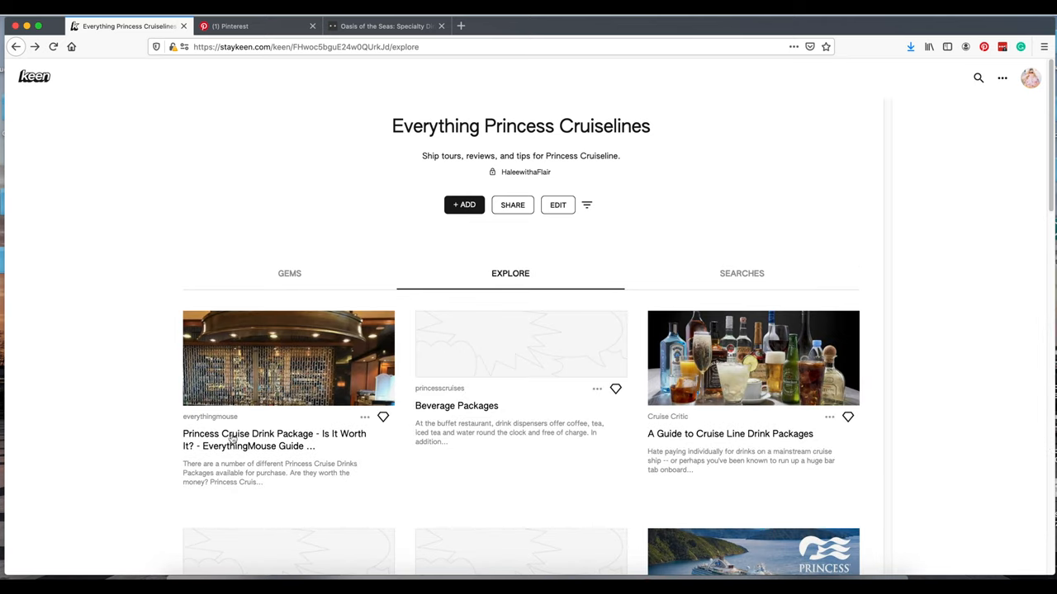
mouse_move(382, 424)
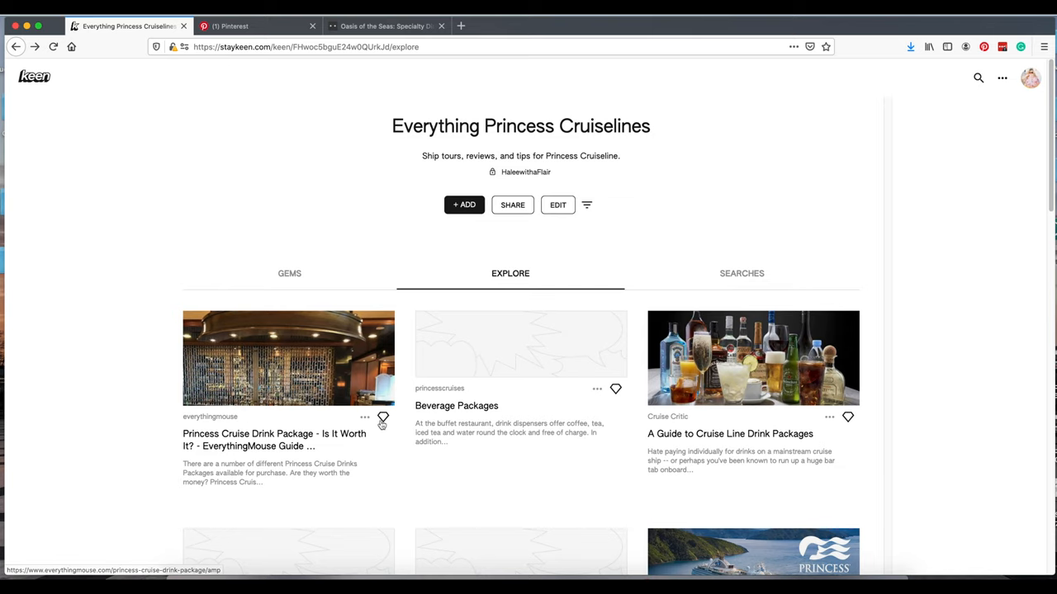
Step: Save the Princess Cruise Drink Package article as a gem and return home
click(383, 418)
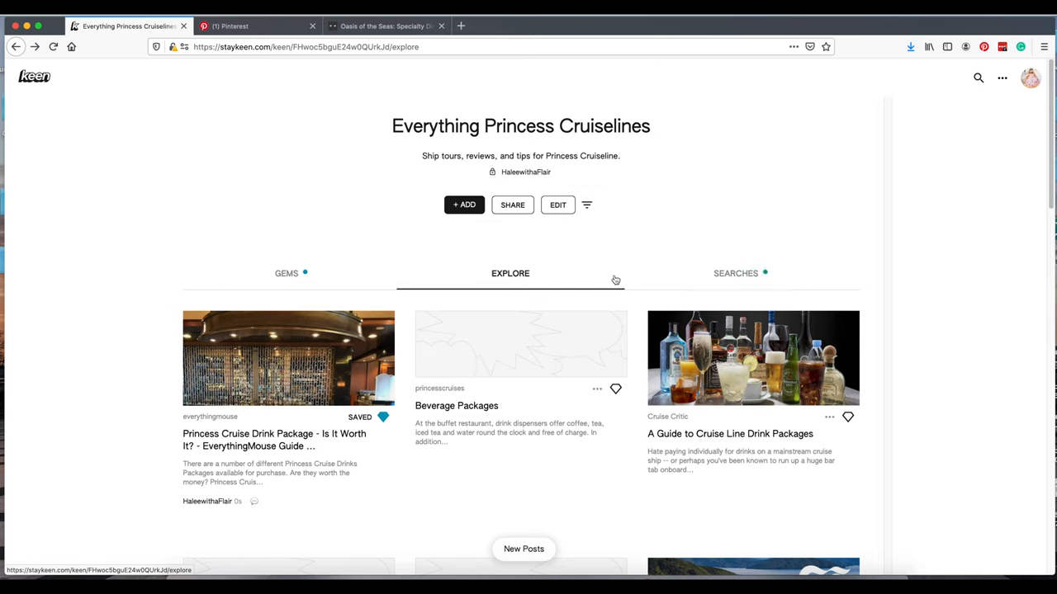
click(33, 76)
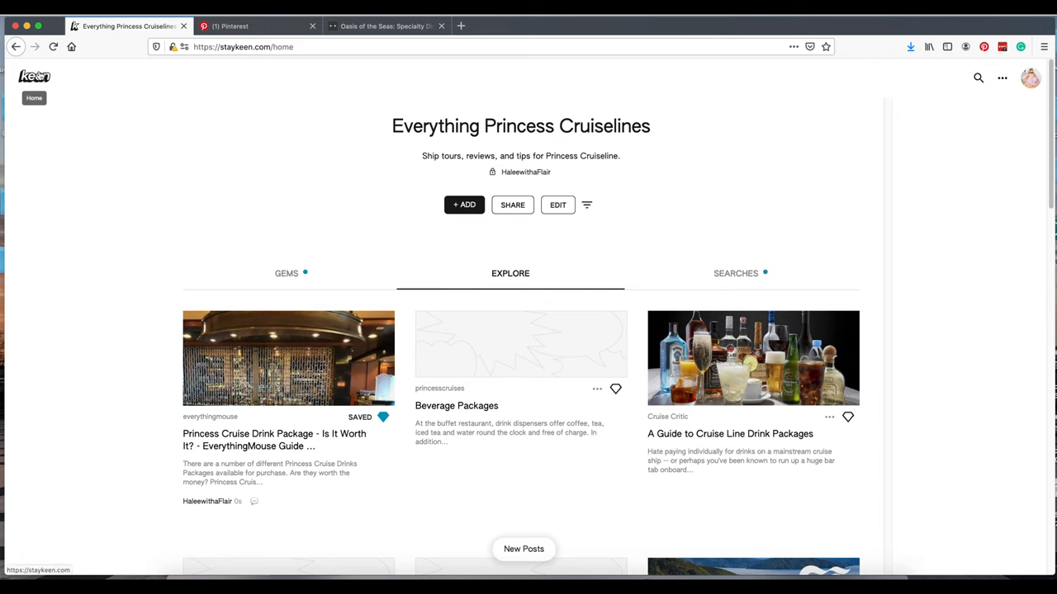
Step: Scroll down the home page to the Everything Royal Caribbean card and open it
click(35, 76)
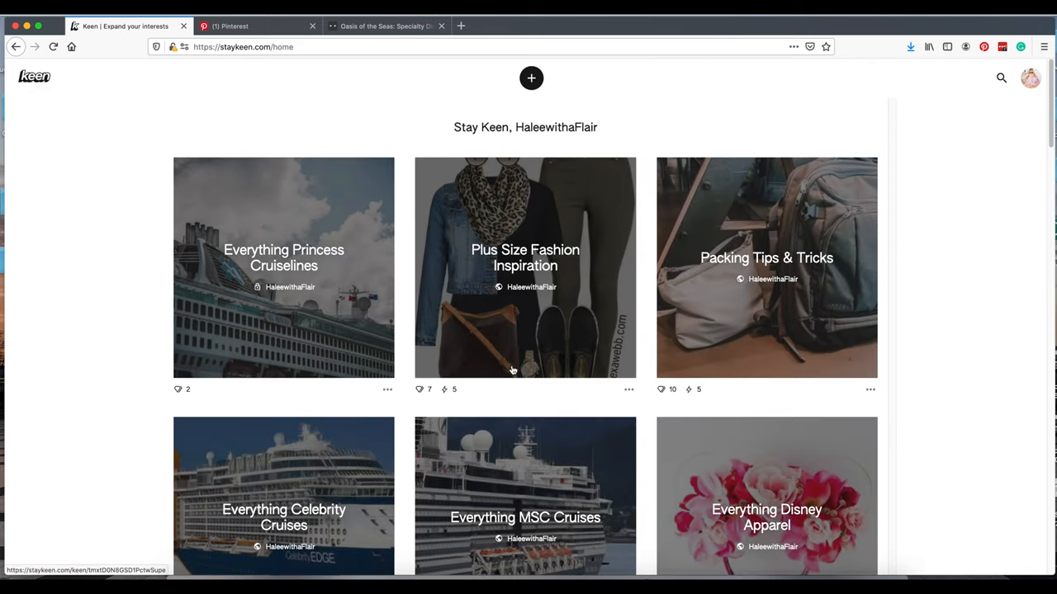
scroll(down, 3)
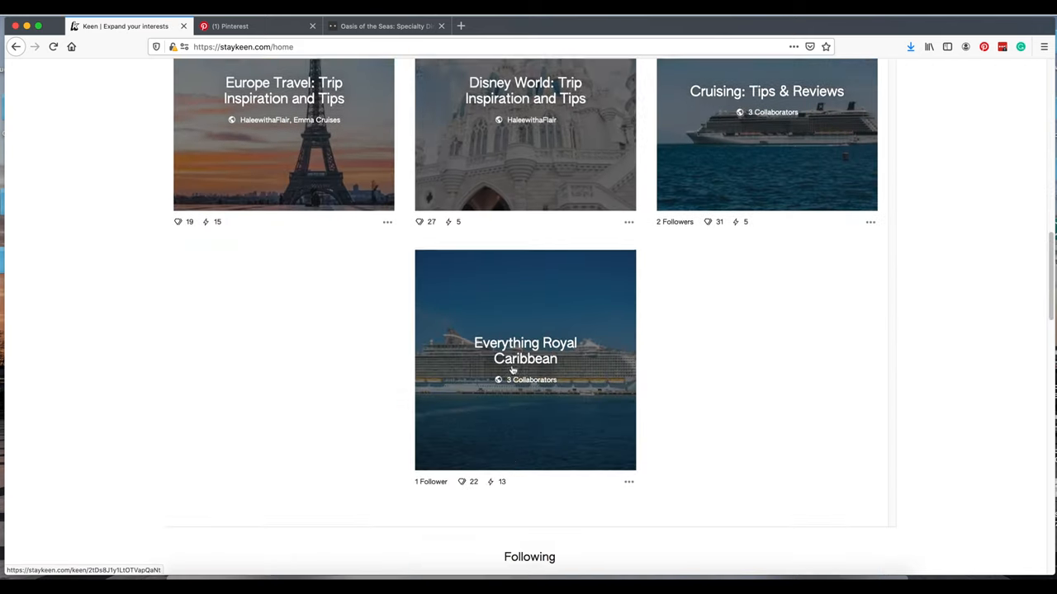
scroll(down, 3)
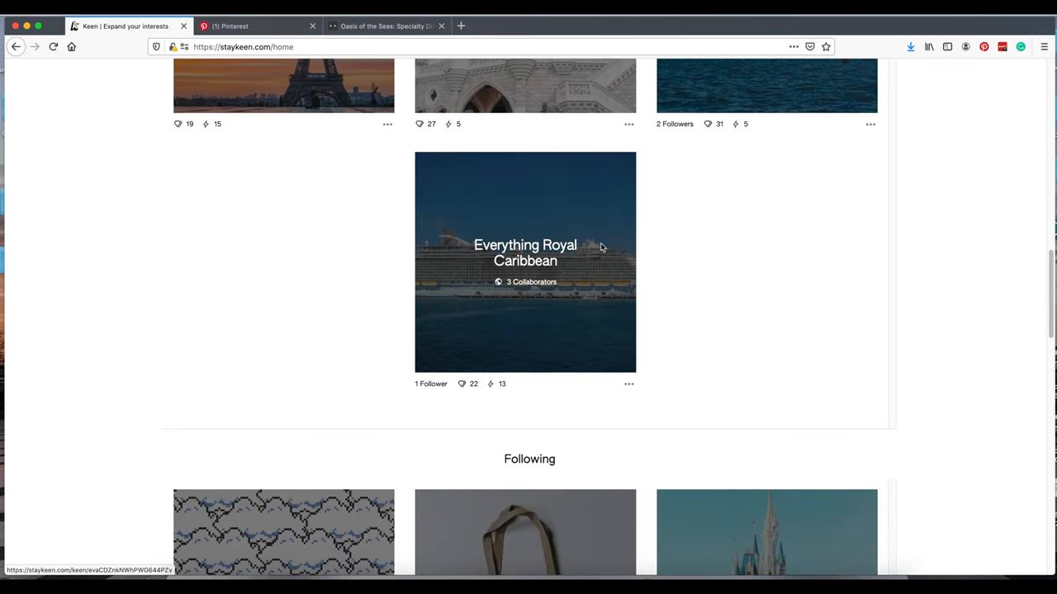
mouse_move(532, 299)
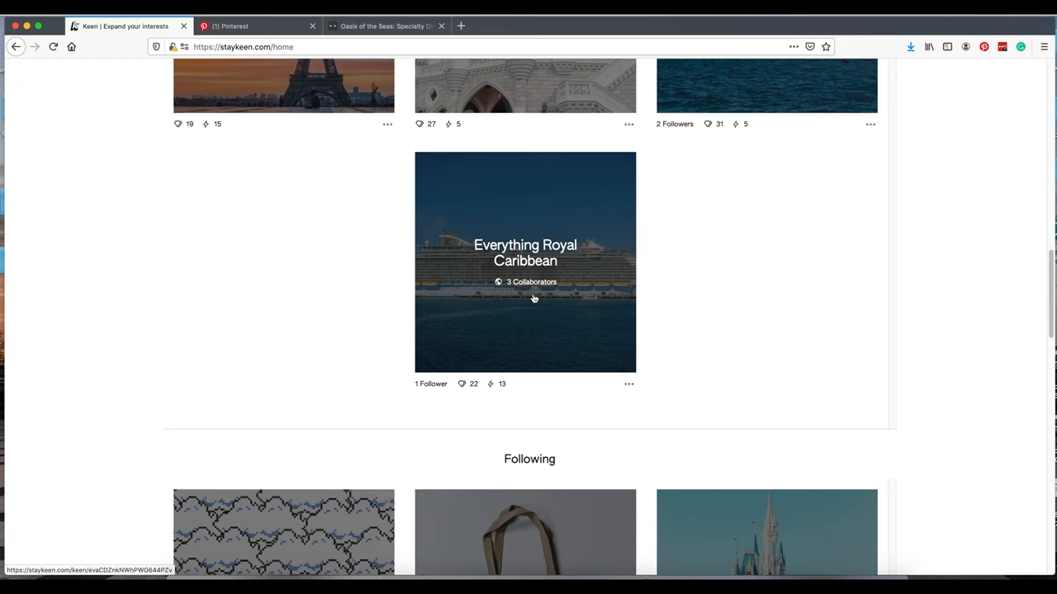
click(525, 262)
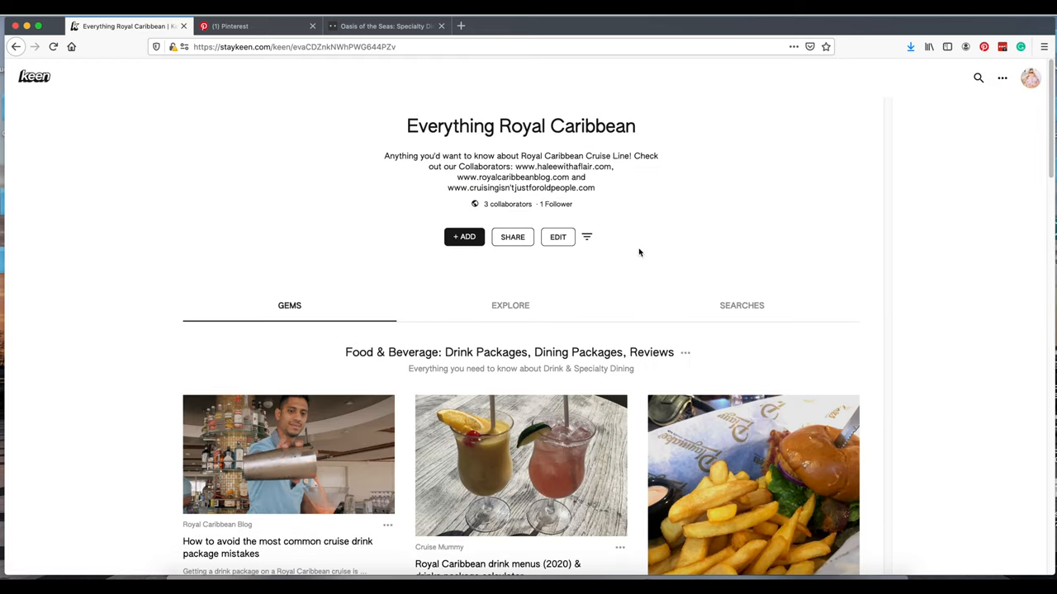
Step: Scroll the gems, view Explore results and saved searches, then return to Explore
scroll(down, 3)
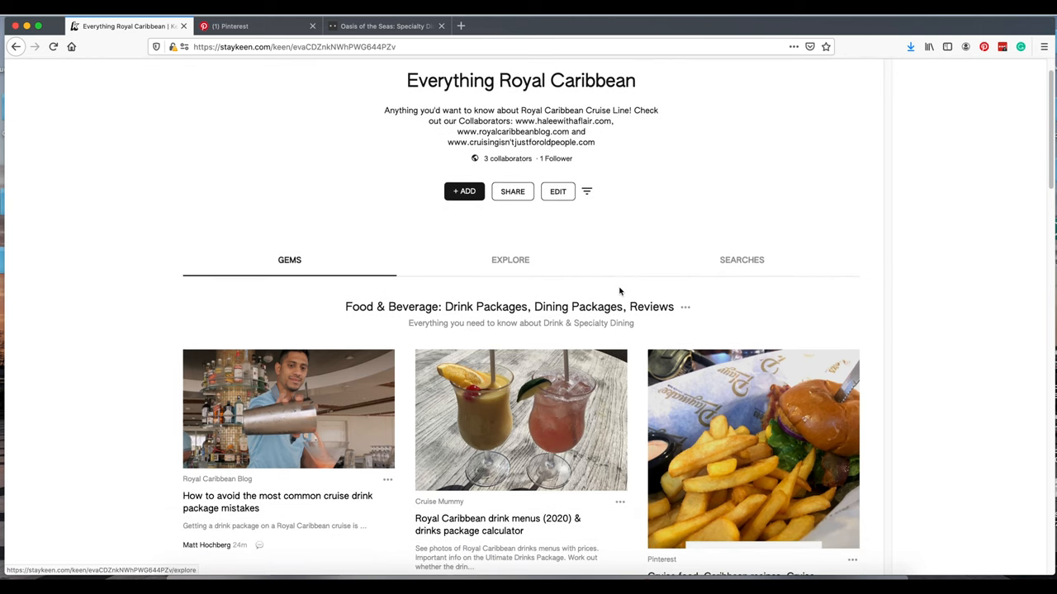
scroll(down, 3)
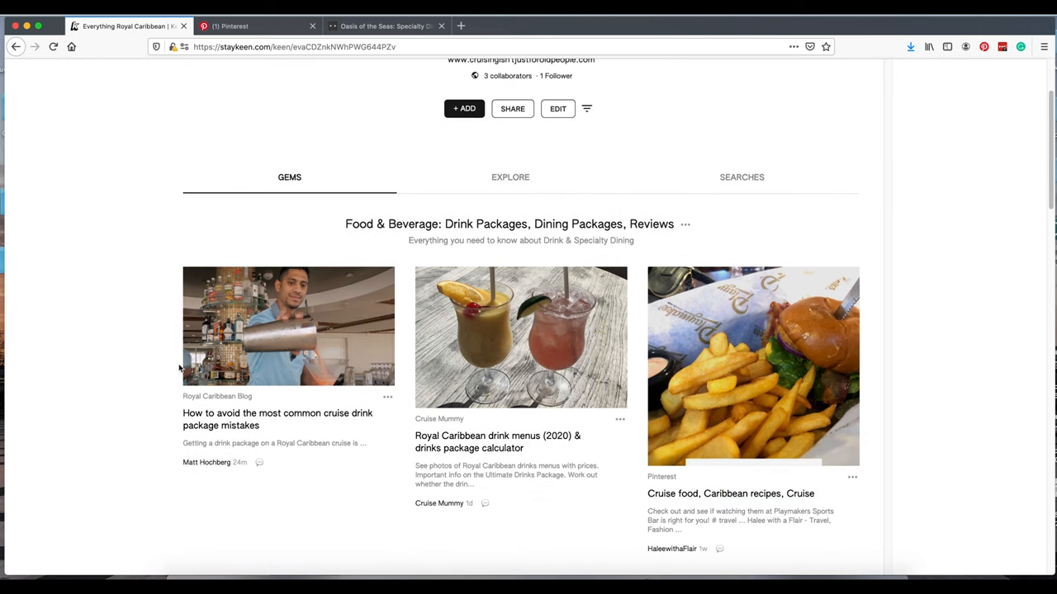
mouse_move(502, 179)
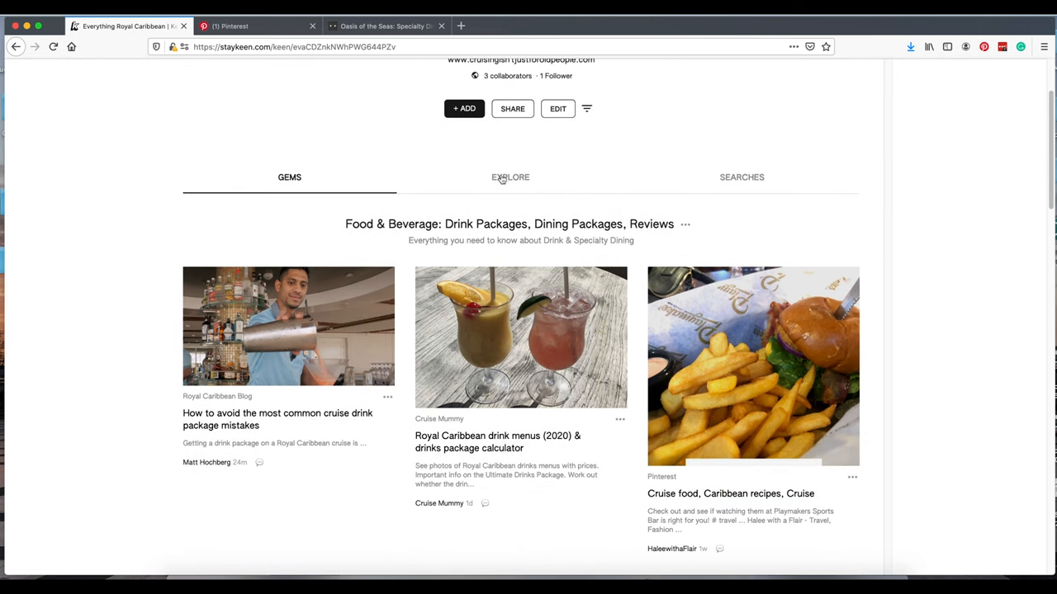
click(510, 176)
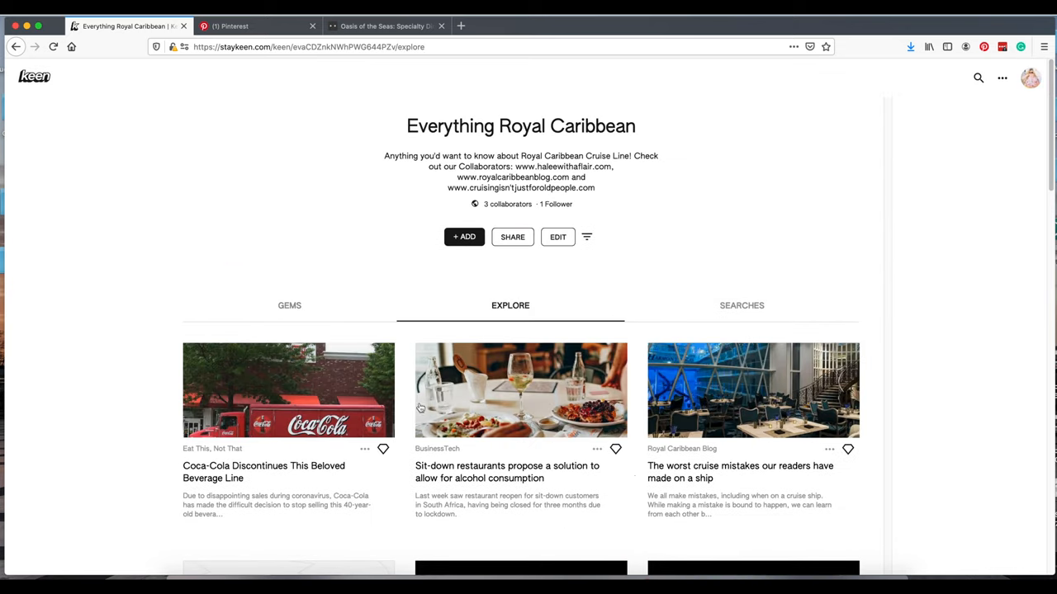
click(740, 305)
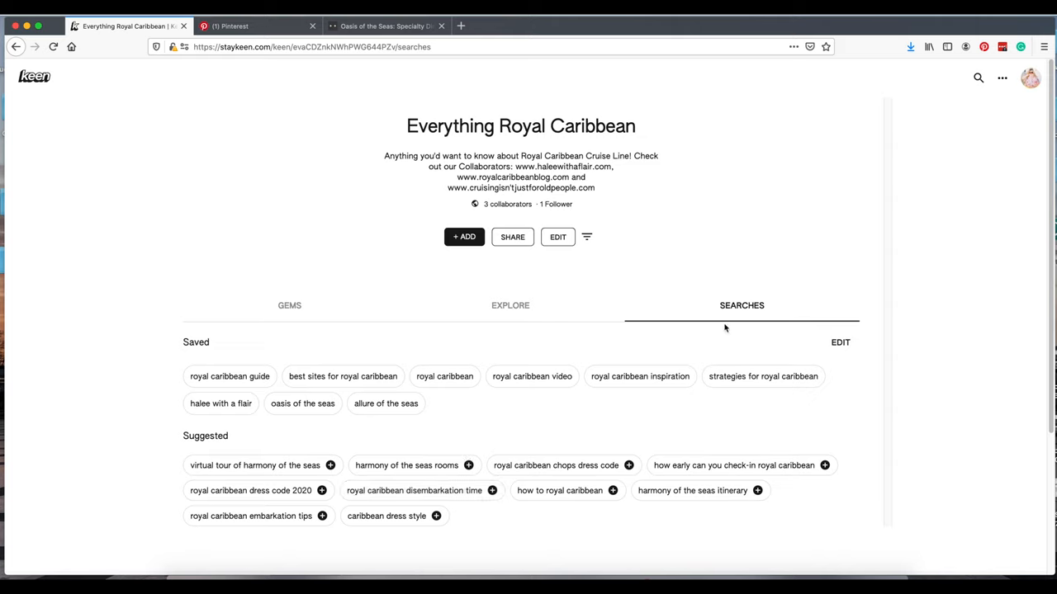
mouse_move(480, 456)
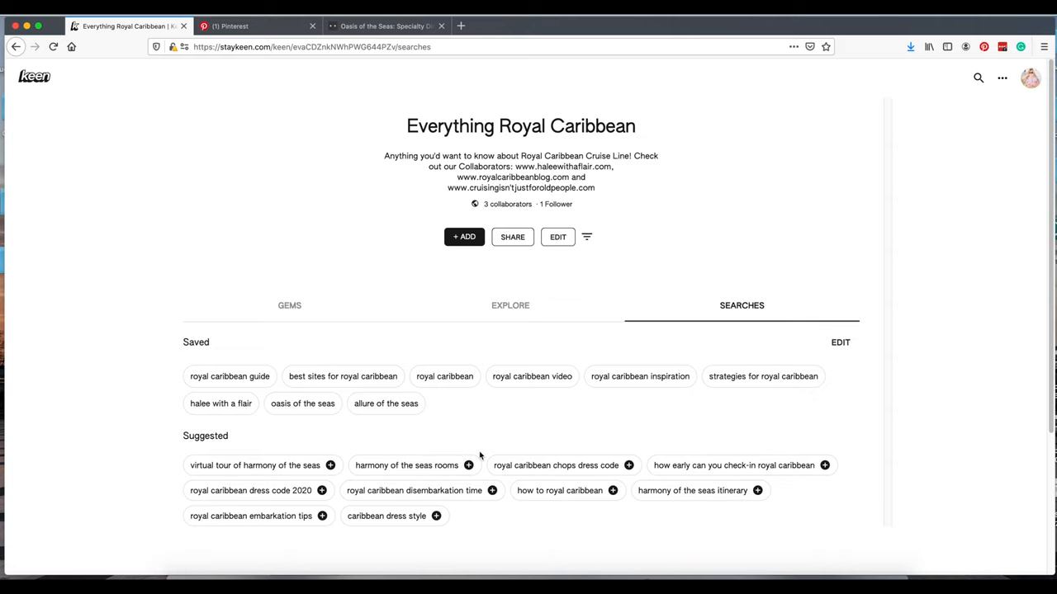
click(509, 305)
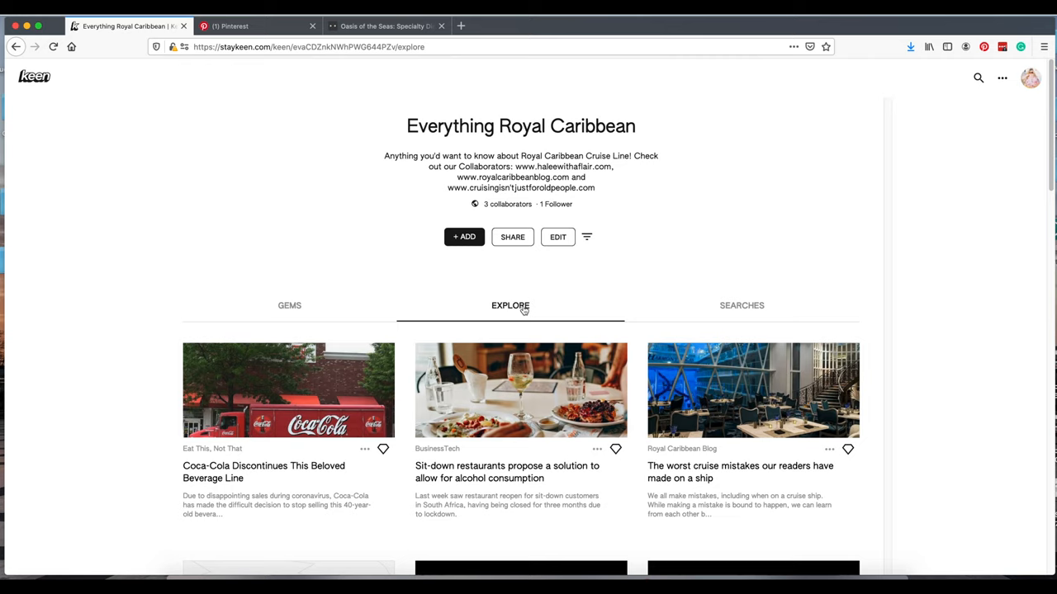
mouse_move(549, 262)
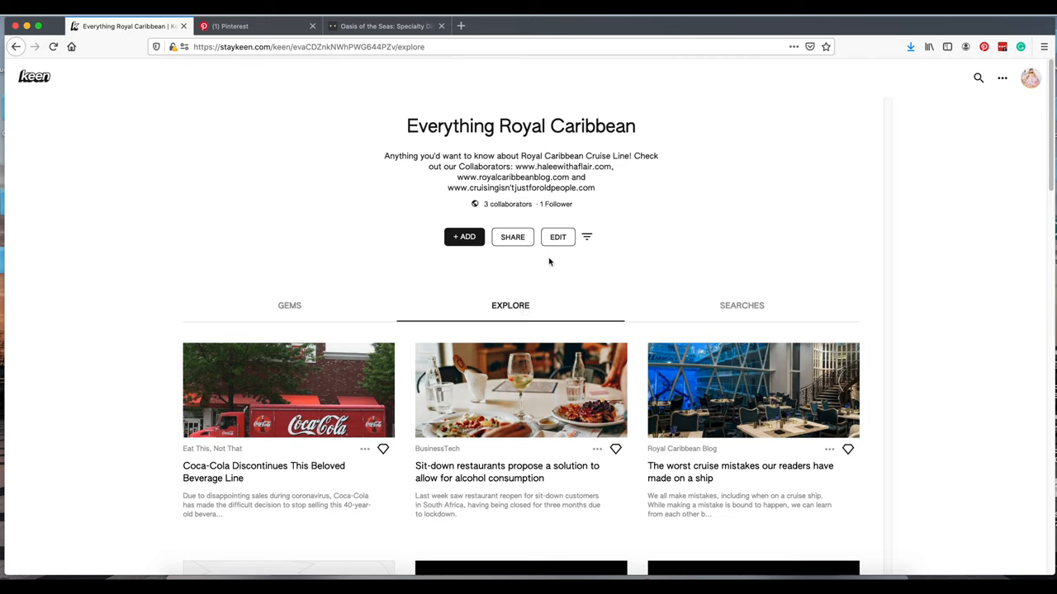
mouse_move(464, 237)
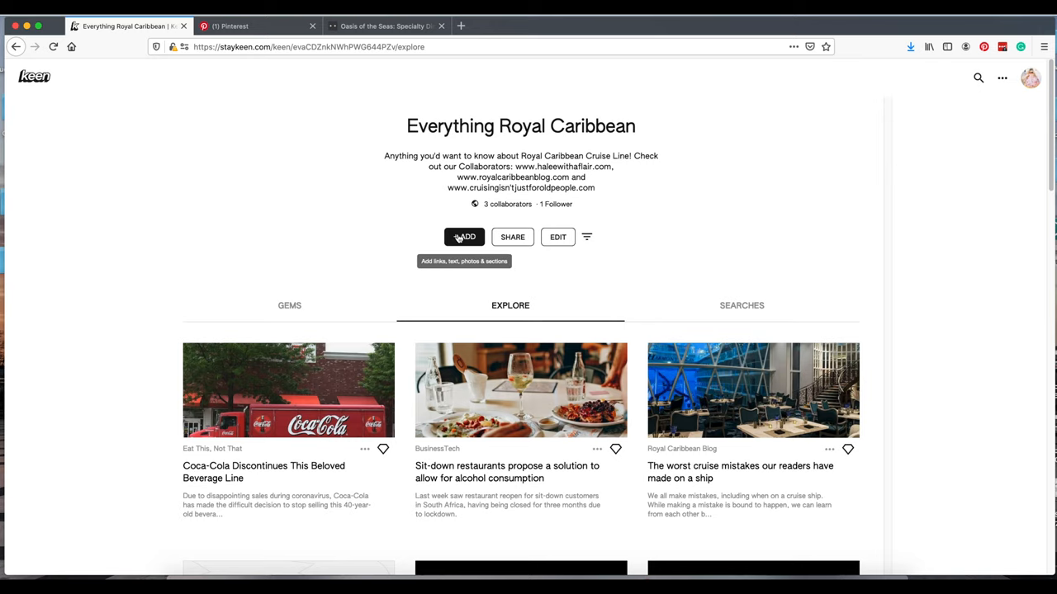
Step: Add a link post for the Oasis of the Seas specialty dining article under Food & Beverage
click(464, 237)
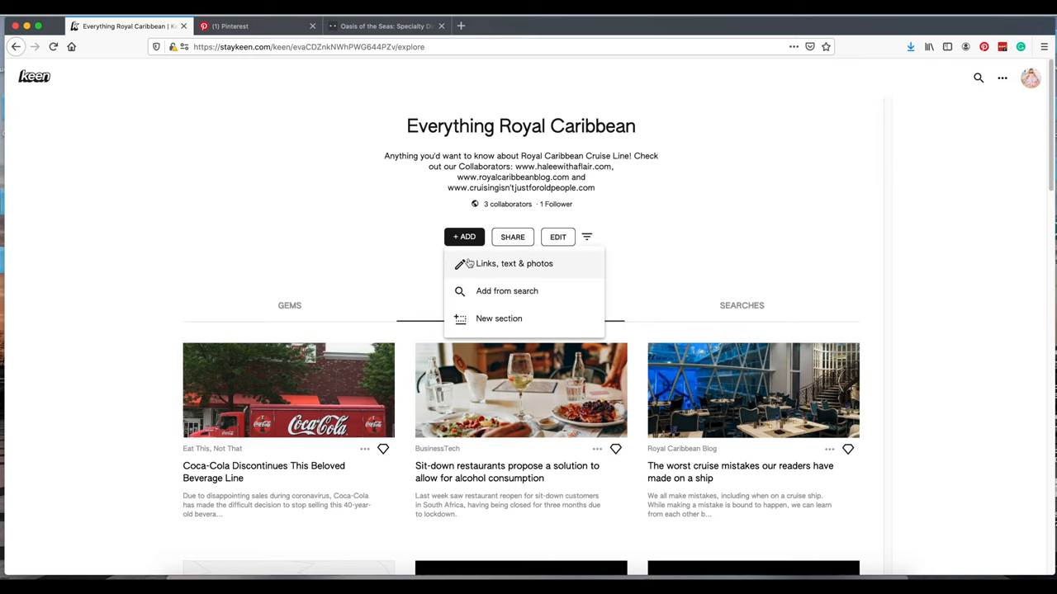
click(513, 264)
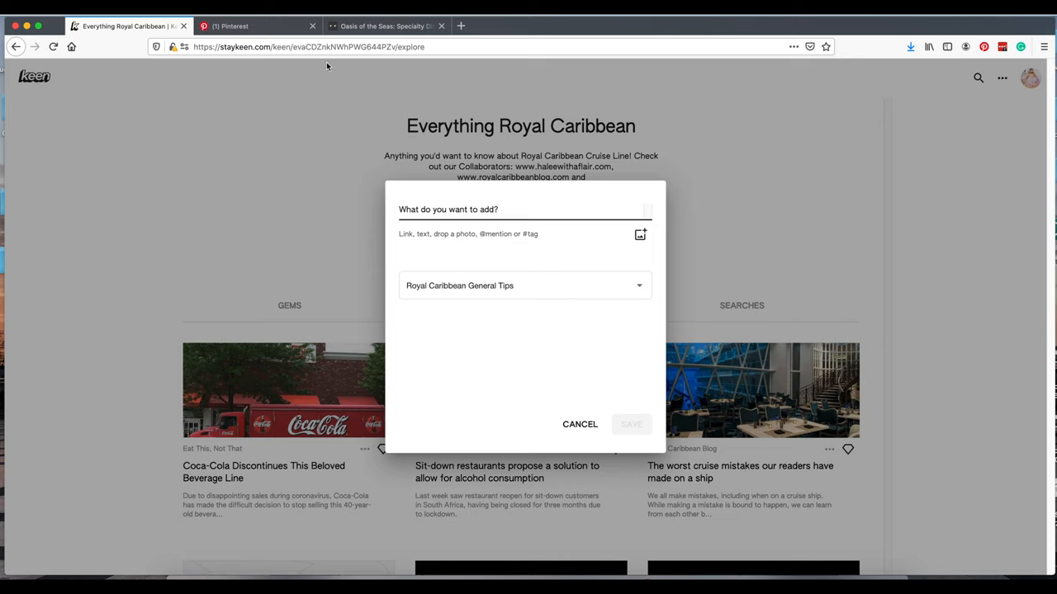
click(385, 25)
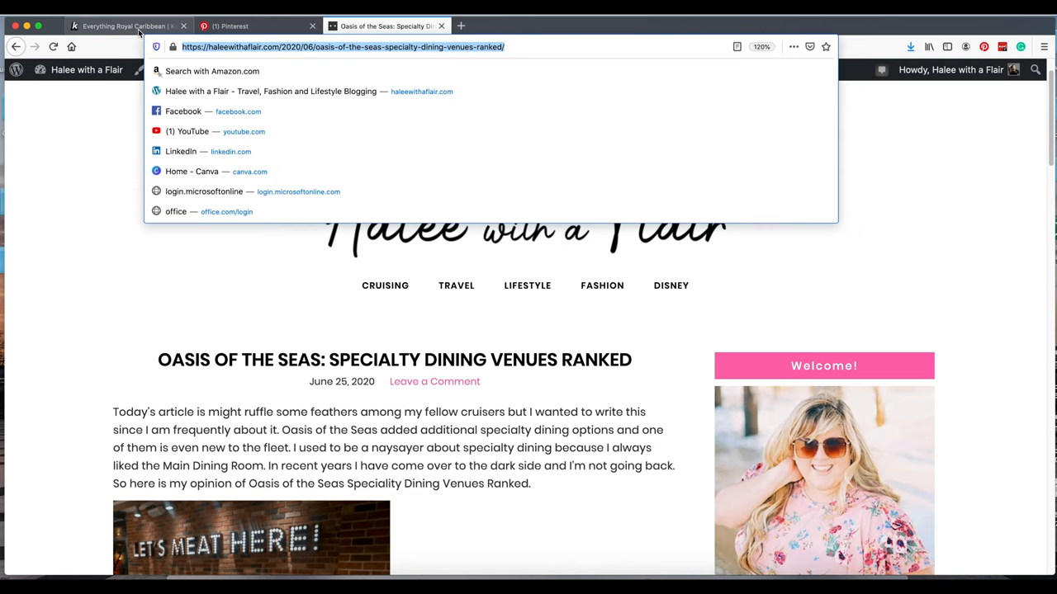
click(124, 26)
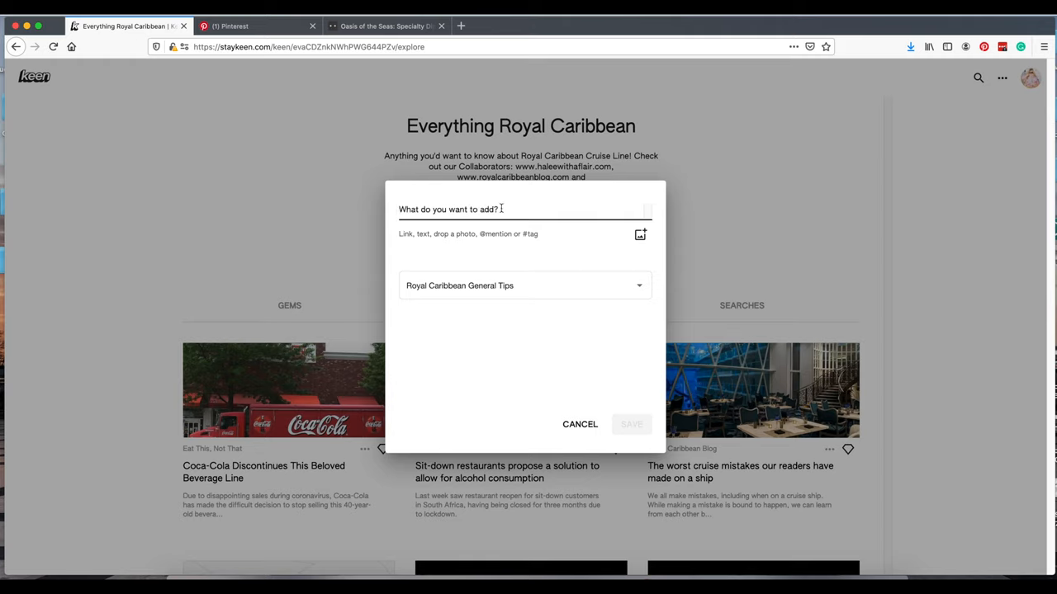
text(https://haleewithaflair.com/2020/06/oasis-of-the-seas-specialty-dining-venues-ranked/)
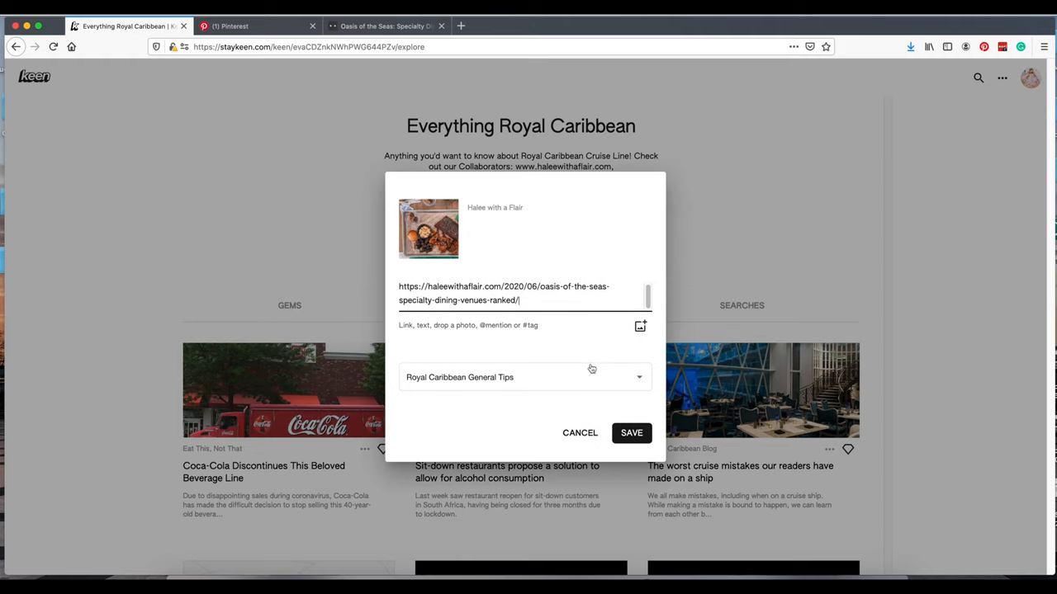
click(638, 377)
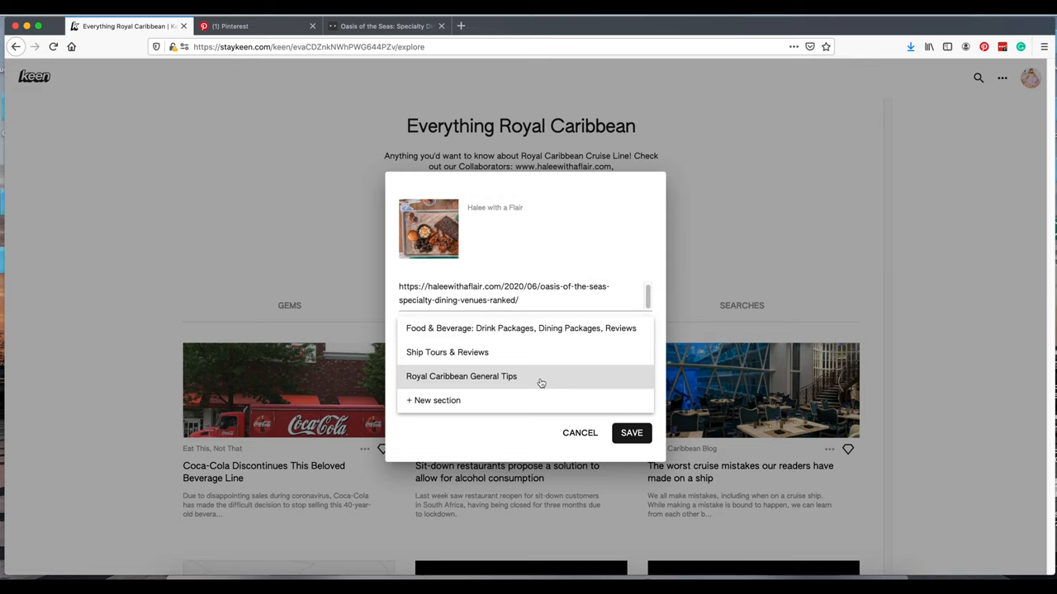
mouse_move(567, 369)
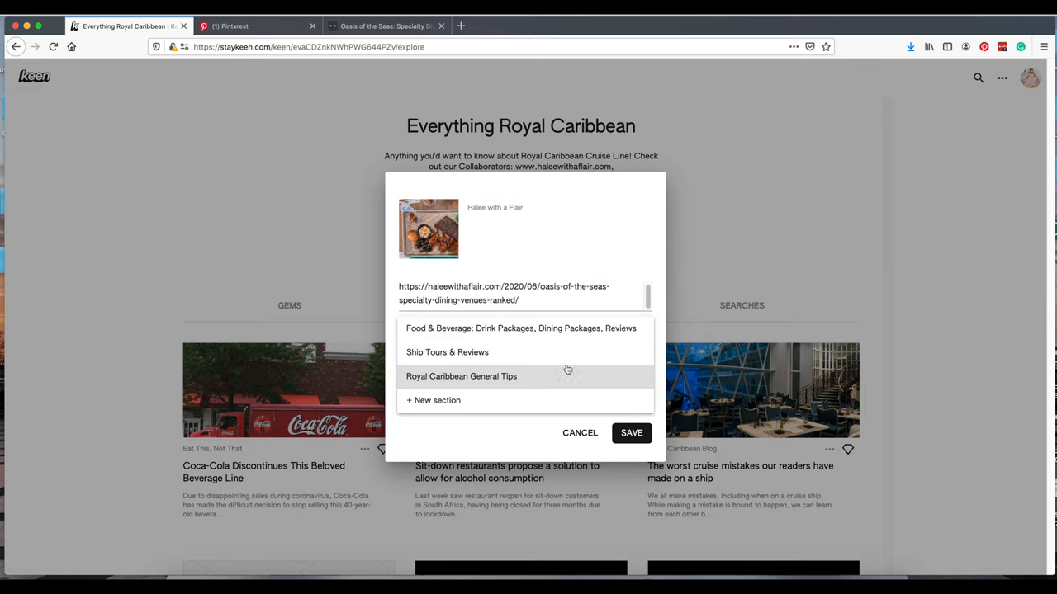
click(520, 328)
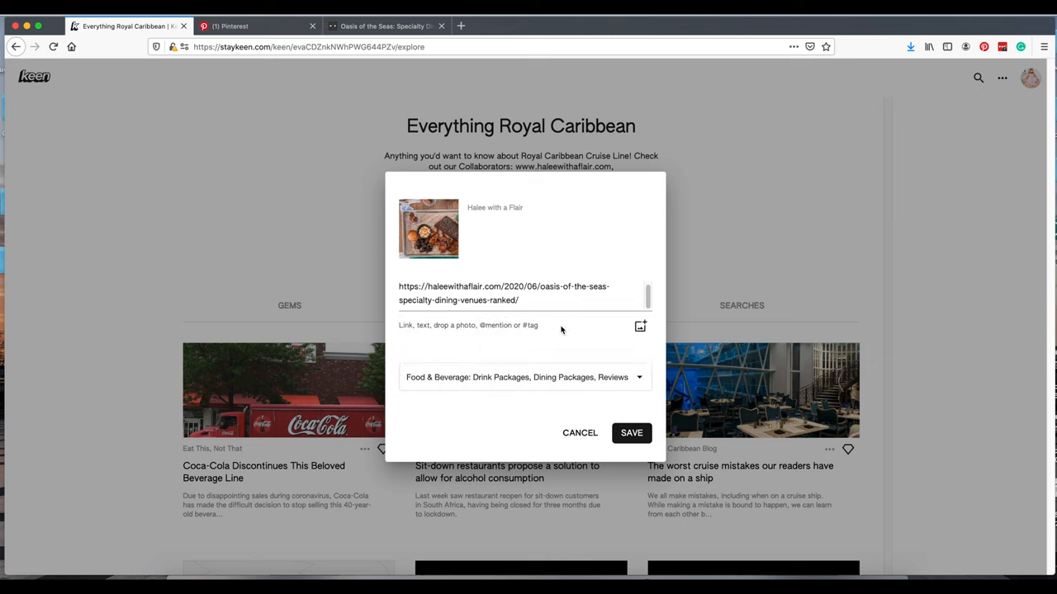
click(631, 432)
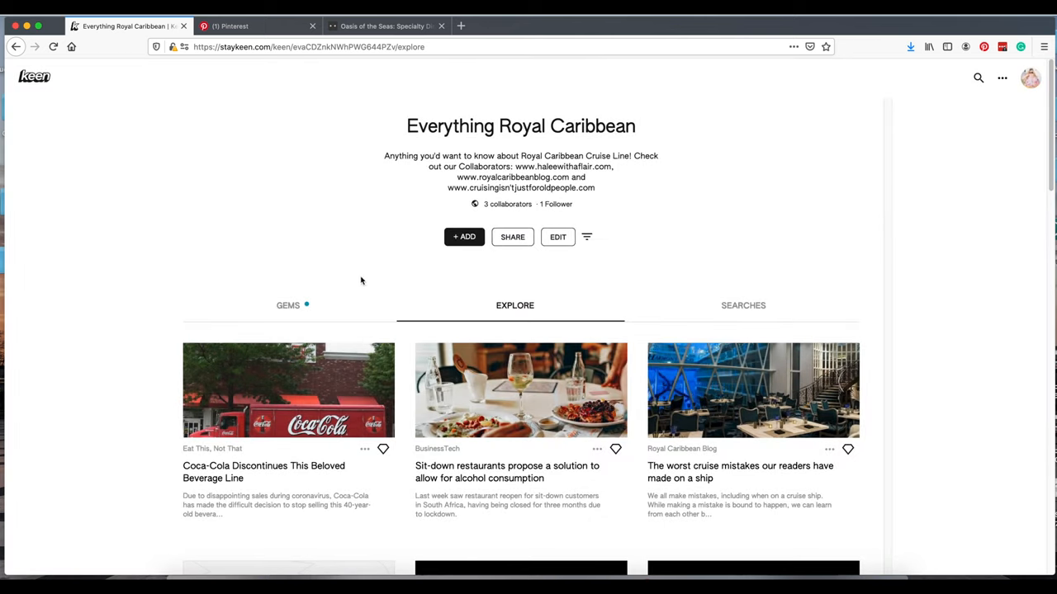
Step: Return to the collection's gems and look over the Food & Beverage section
click(287, 305)
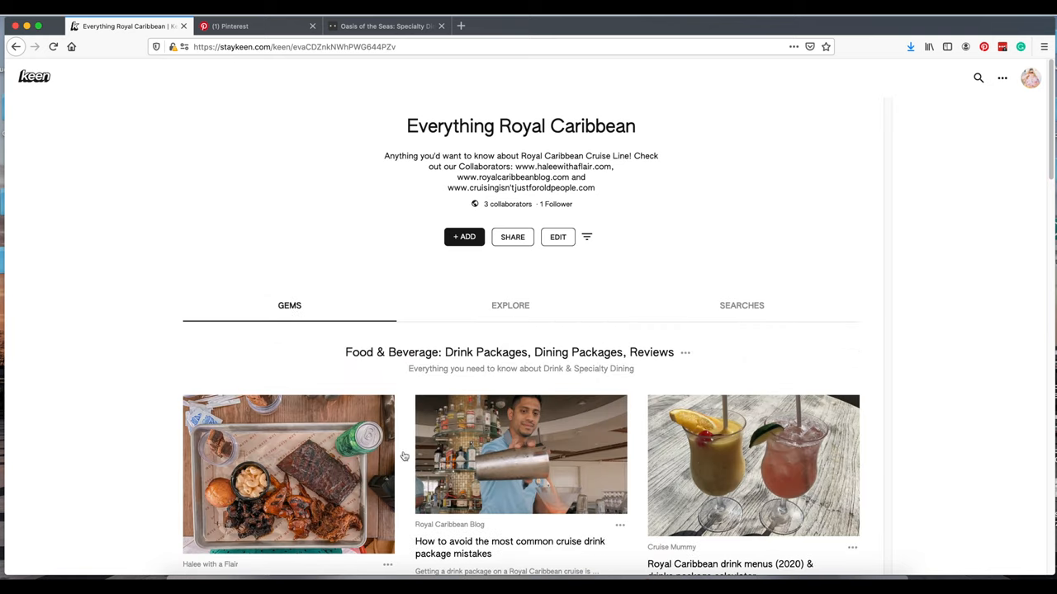
scroll(down, 3)
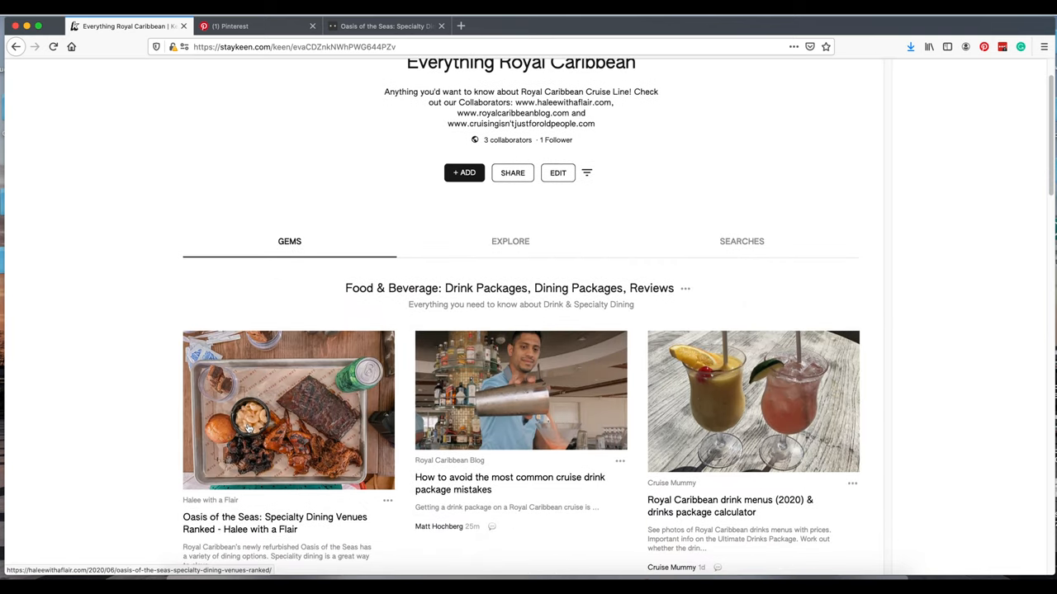
mouse_move(561, 323)
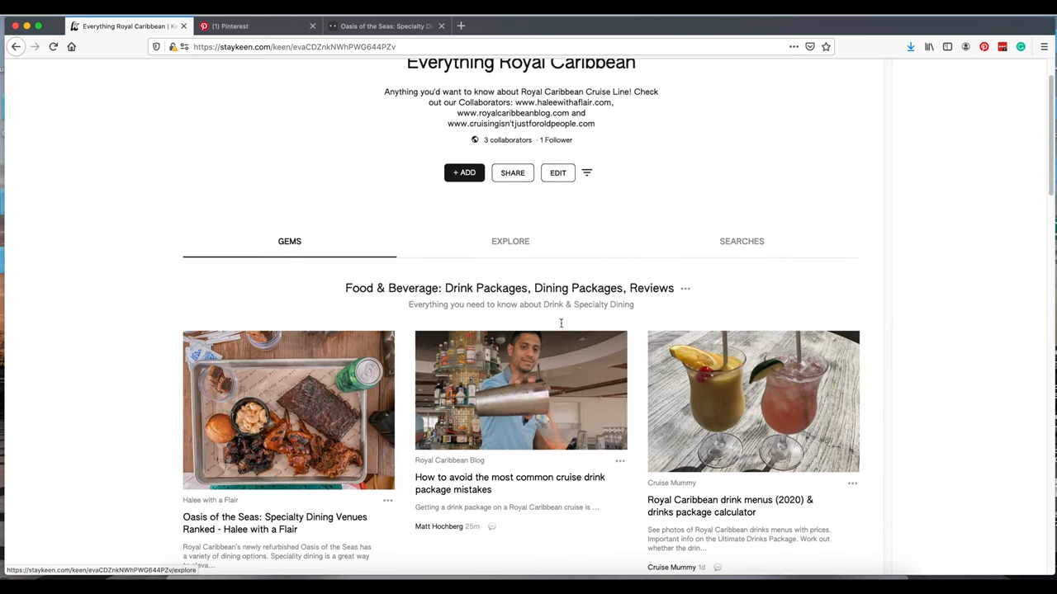
scroll(up, 3)
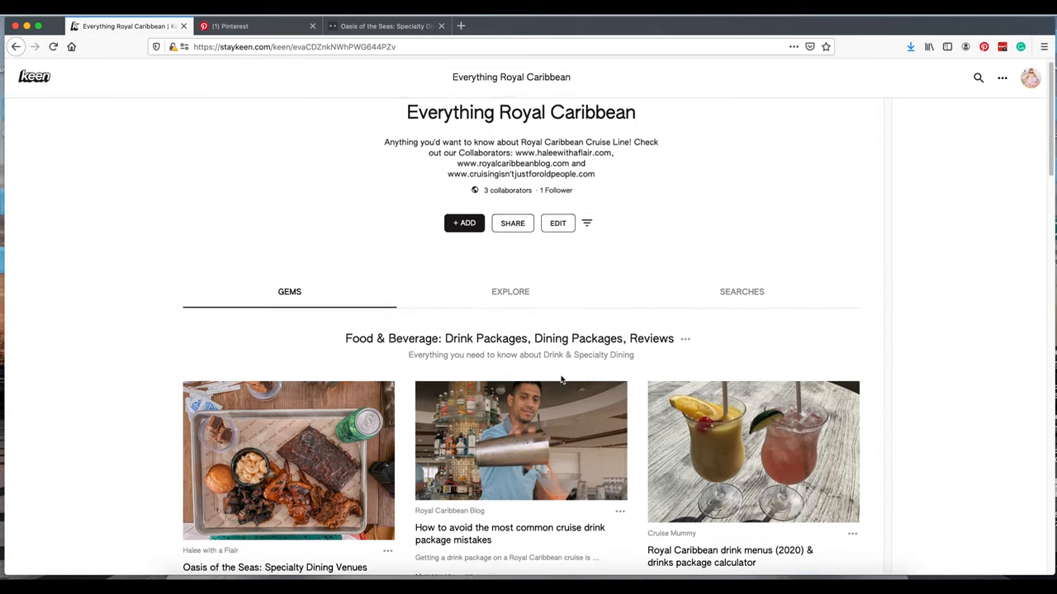
click(464, 223)
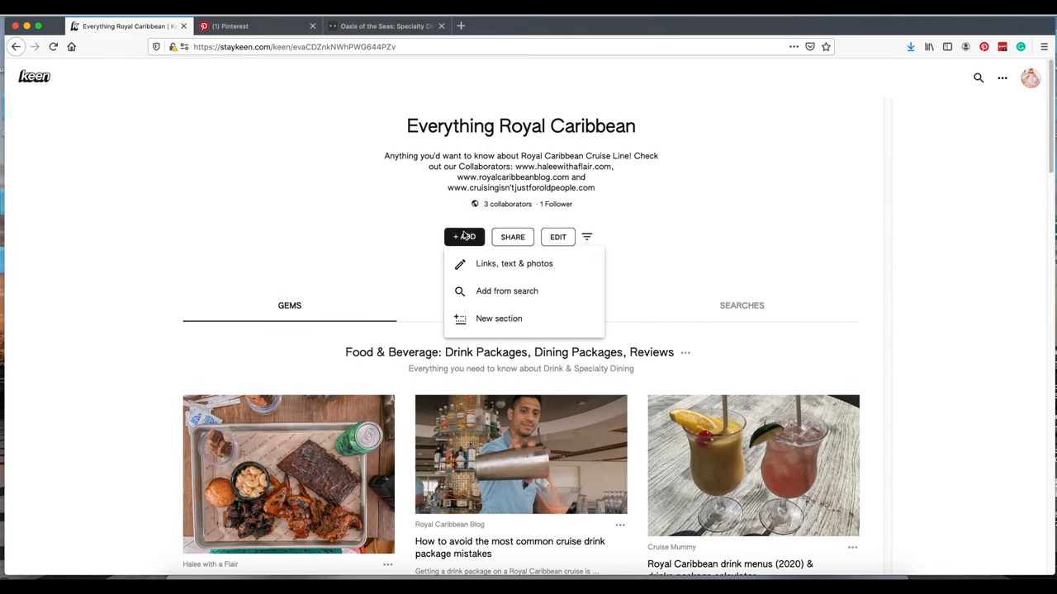
Step: Start a new section titled 'Activities and Excursions from Royal Caribbean'
click(498, 319)
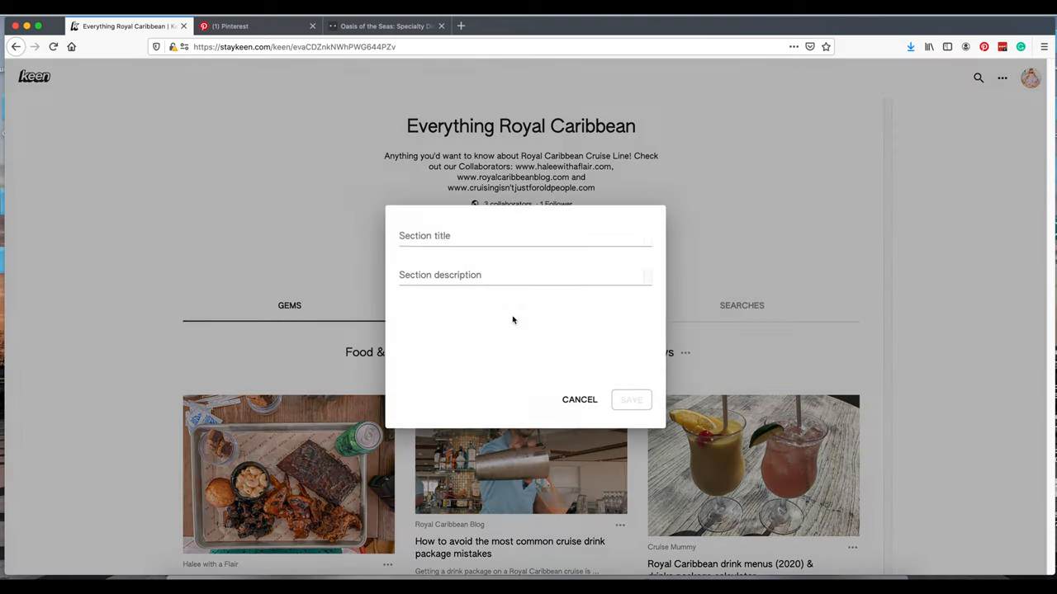
click(524, 236)
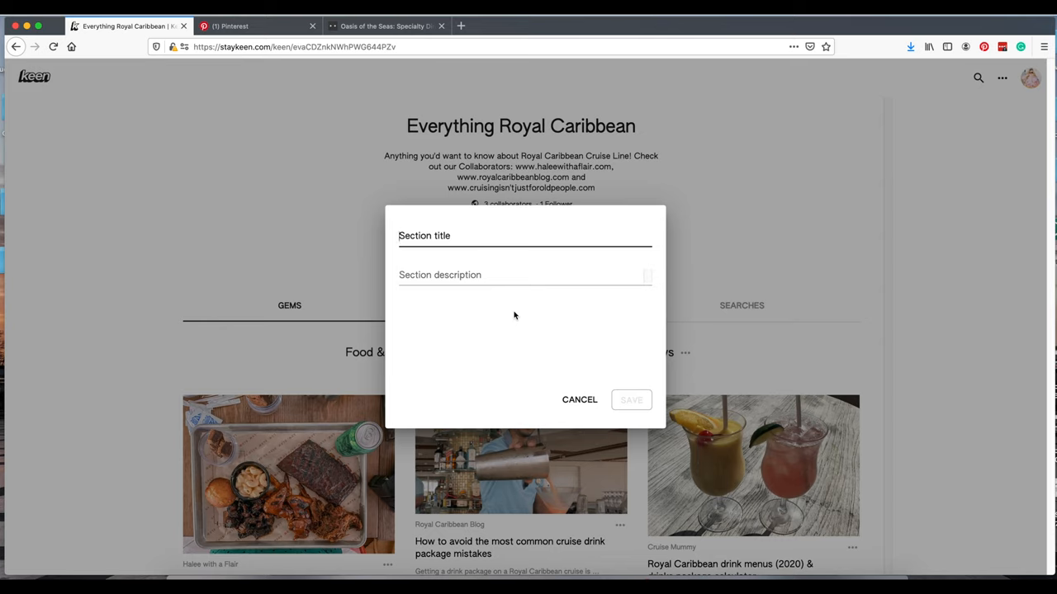
text(Ex)
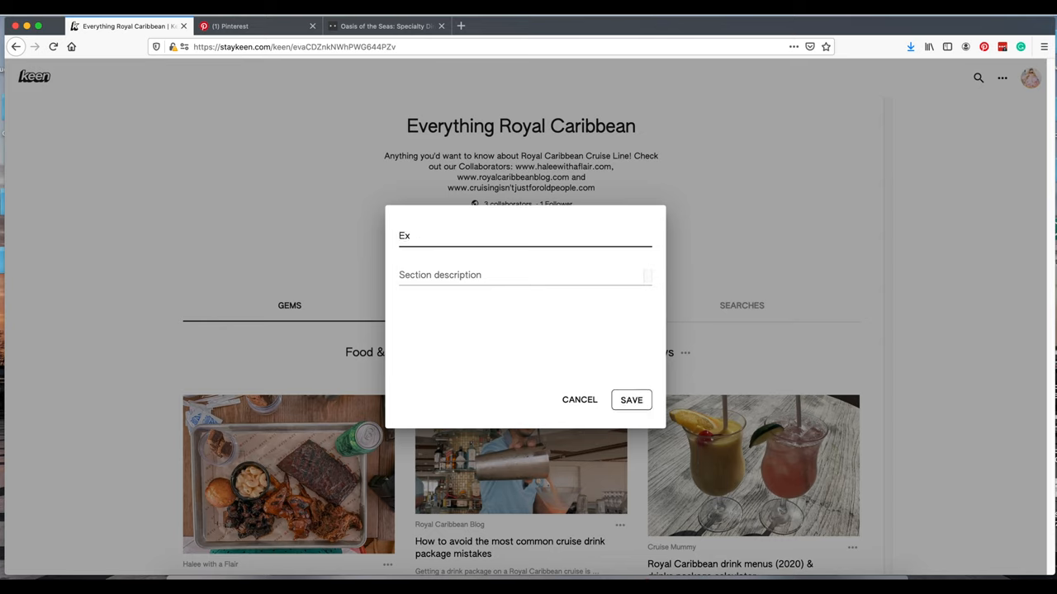
text(cursion)
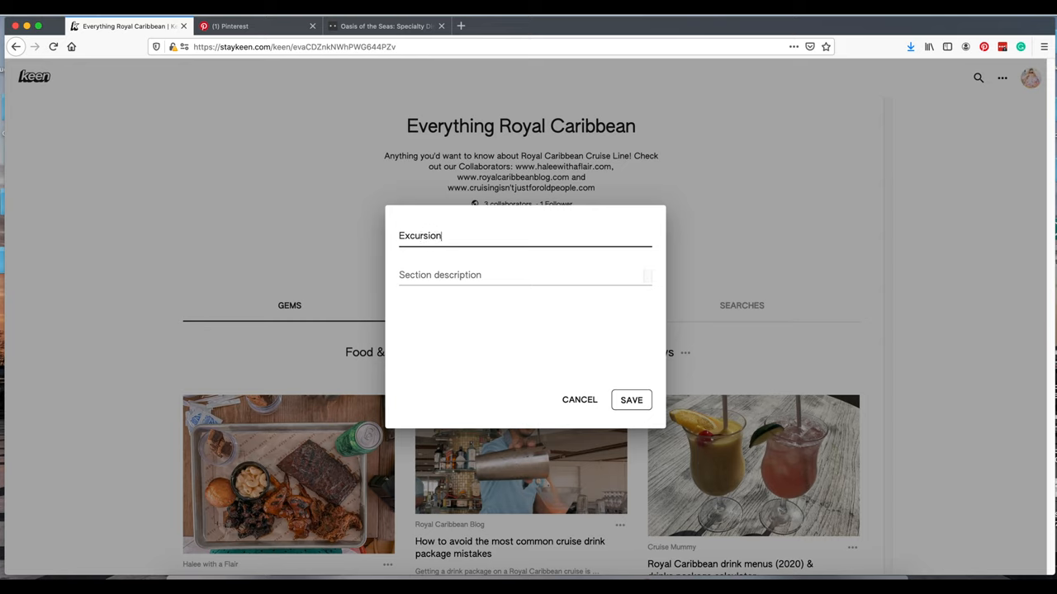
text(s from Roayl)
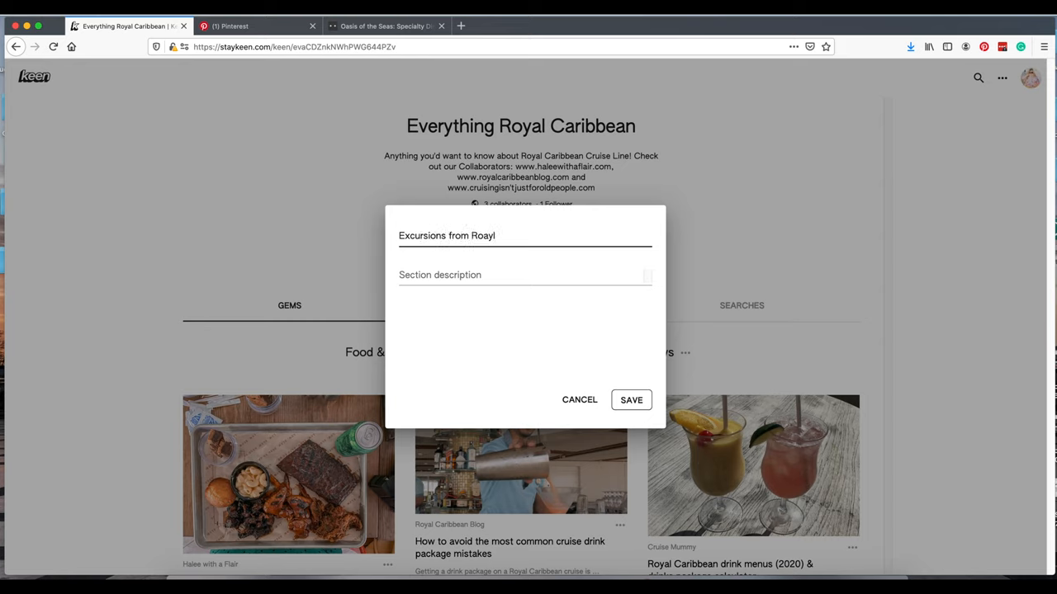
key(Backspace)
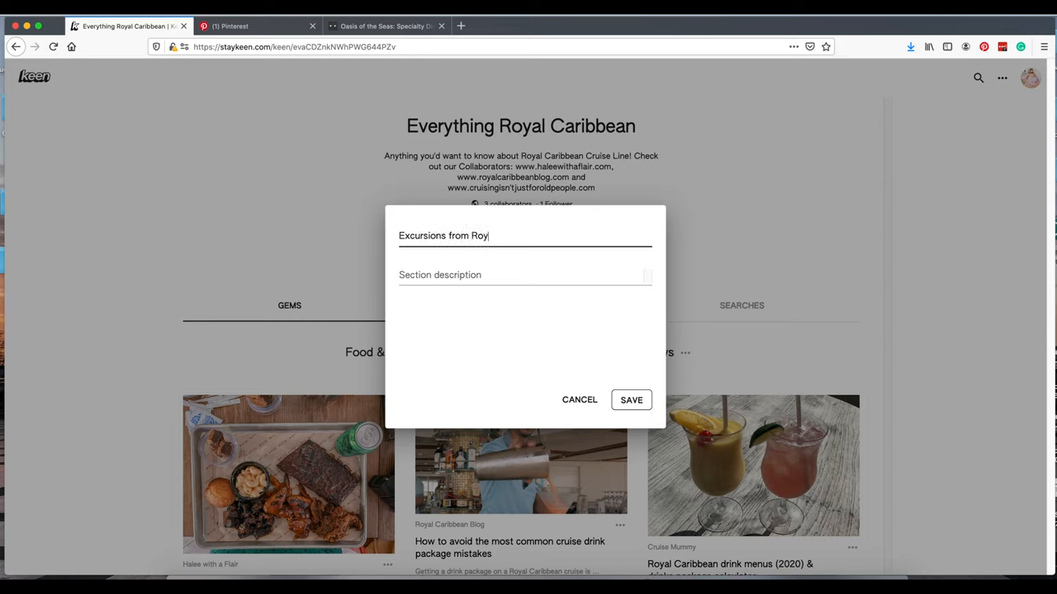
text(al Caribbean)
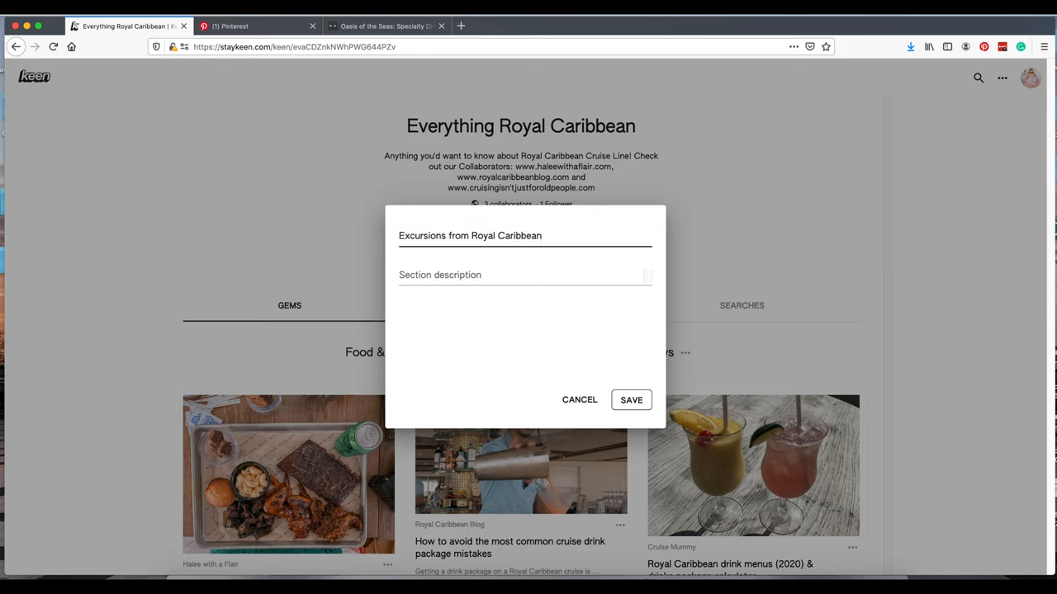
Step: Describe the section as 'Excursions and Activities that cost extra!' and save it
text(E)
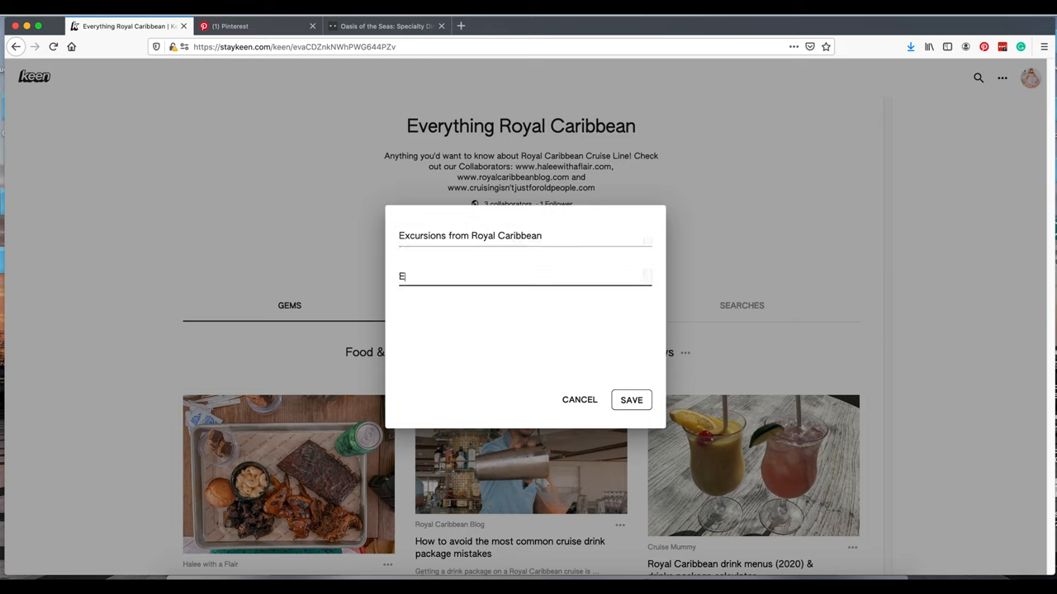
text(Excursions and)
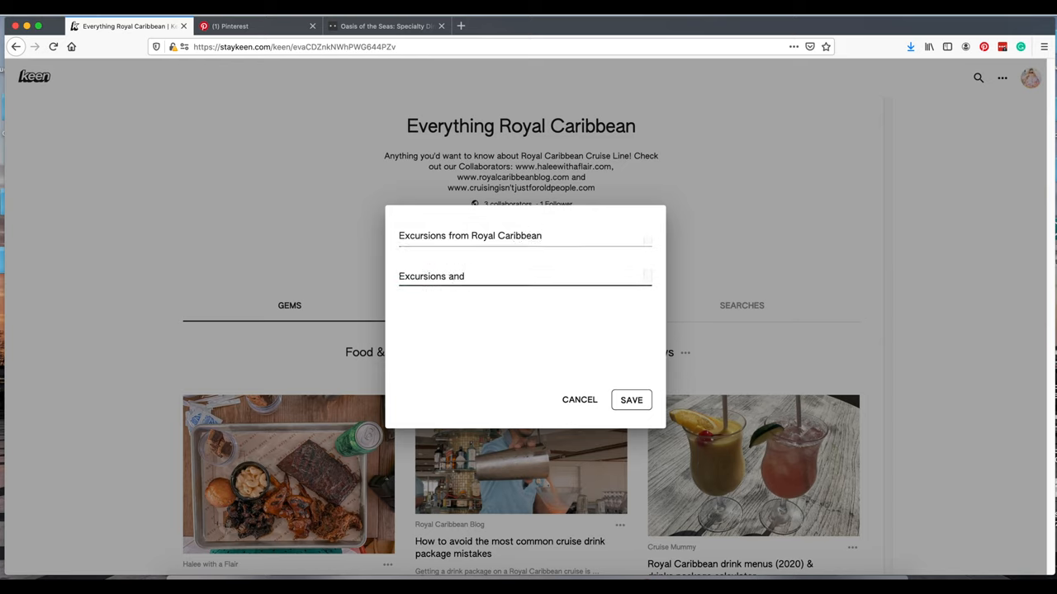
text(Activities)
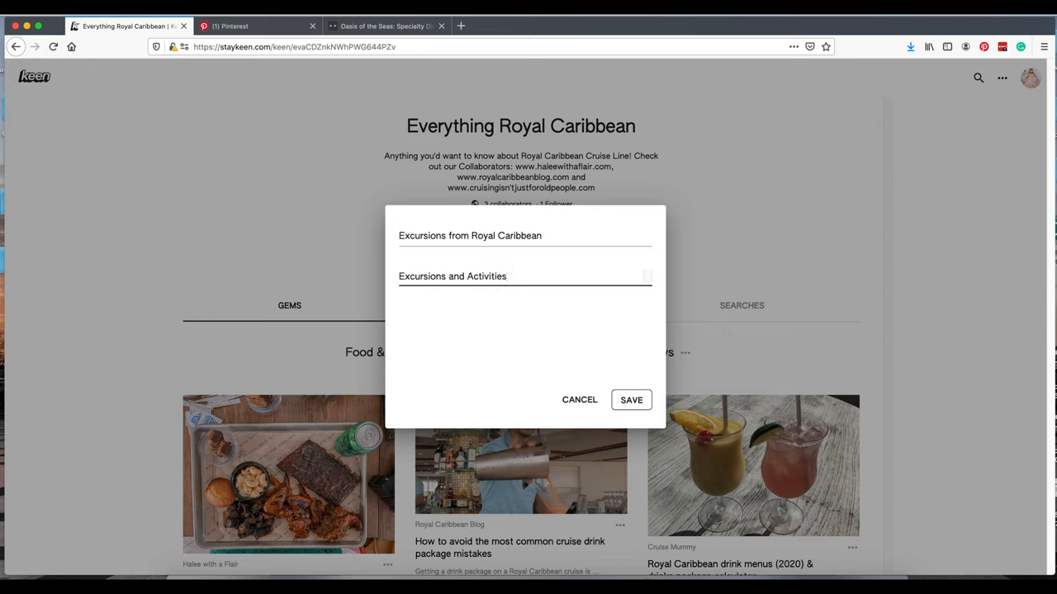
text(that cost e)
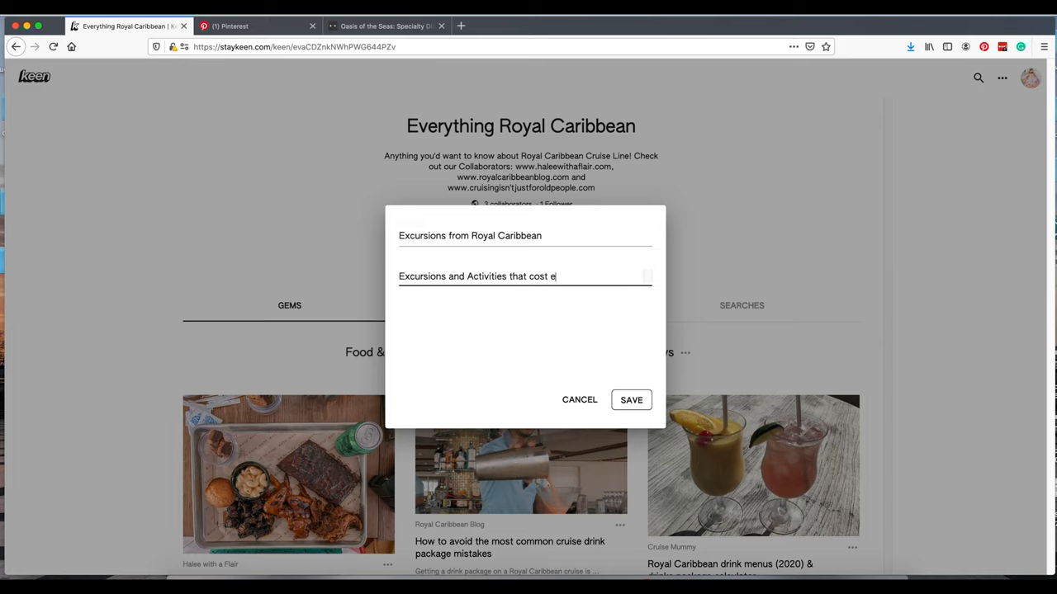
text(xtra!)
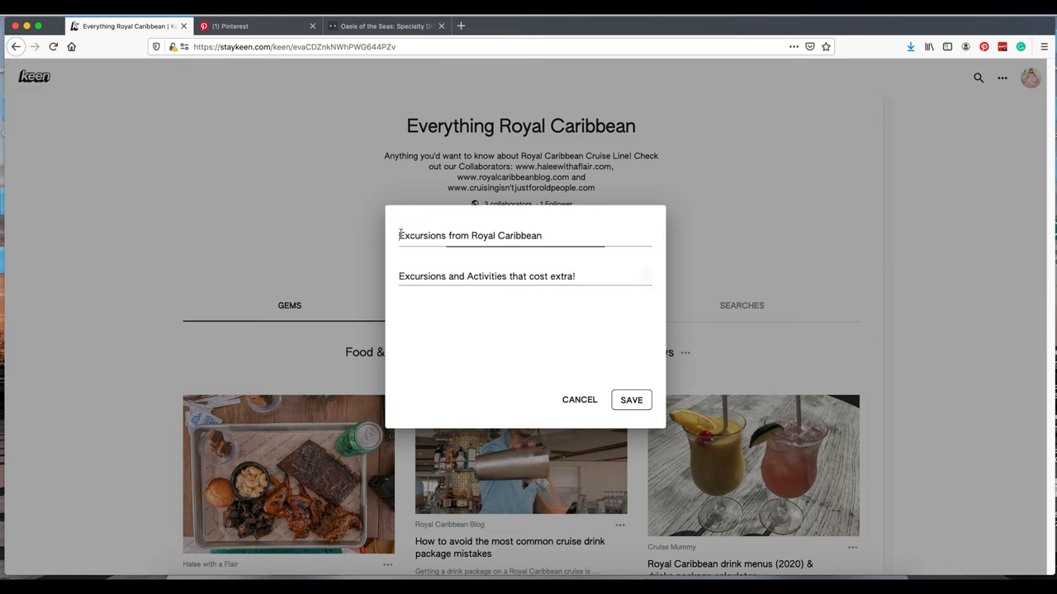
text(Activities and)
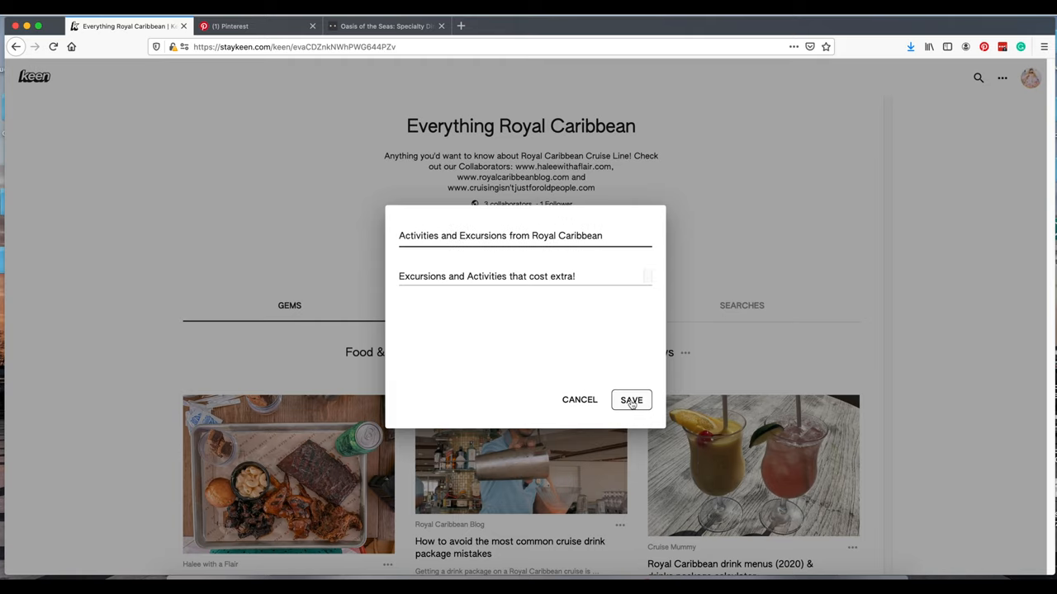
click(631, 400)
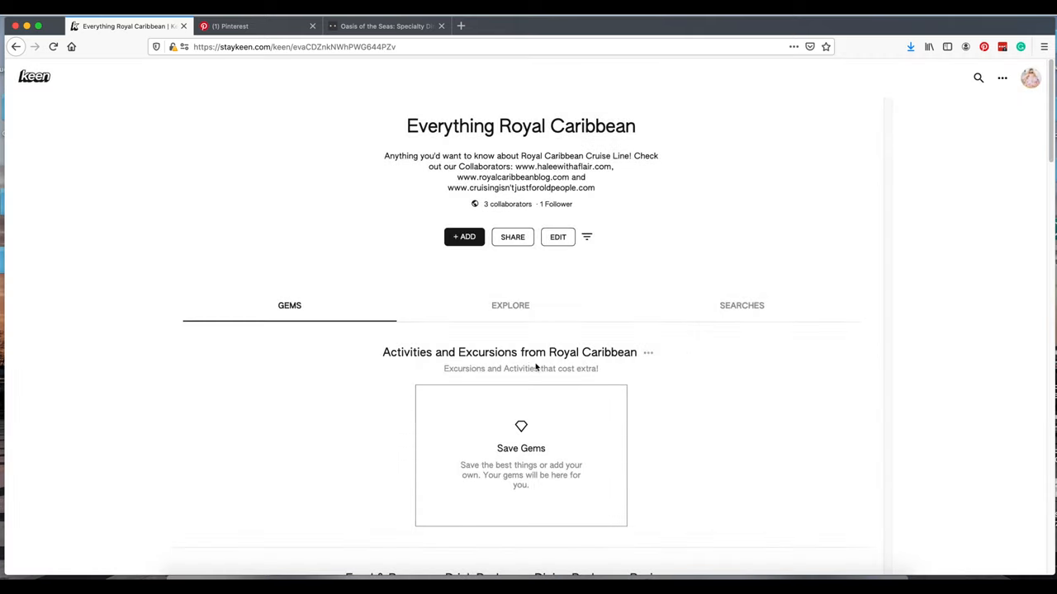
scroll(down, 3)
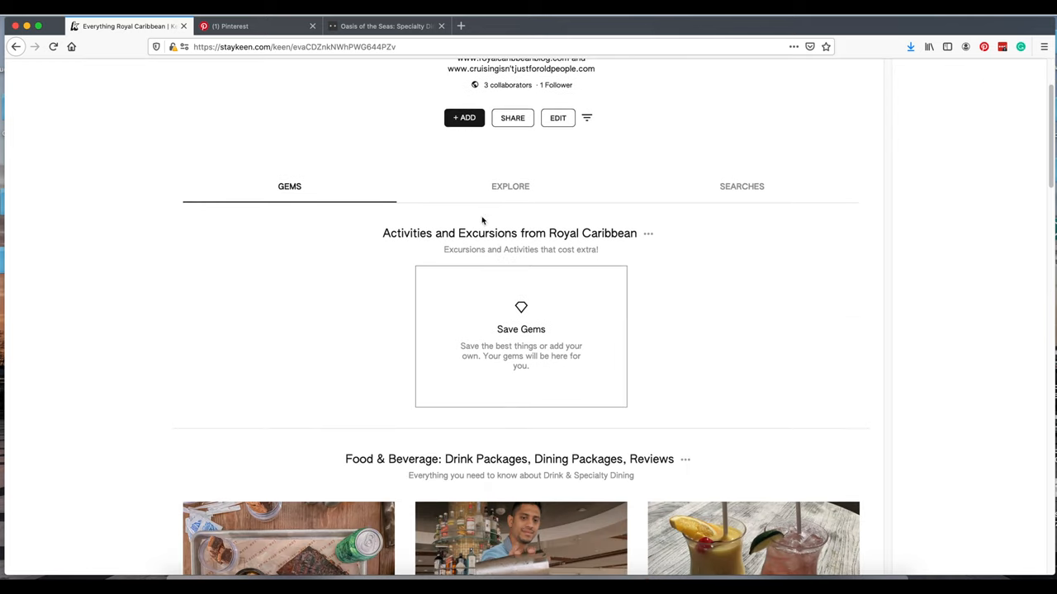
mouse_move(592, 240)
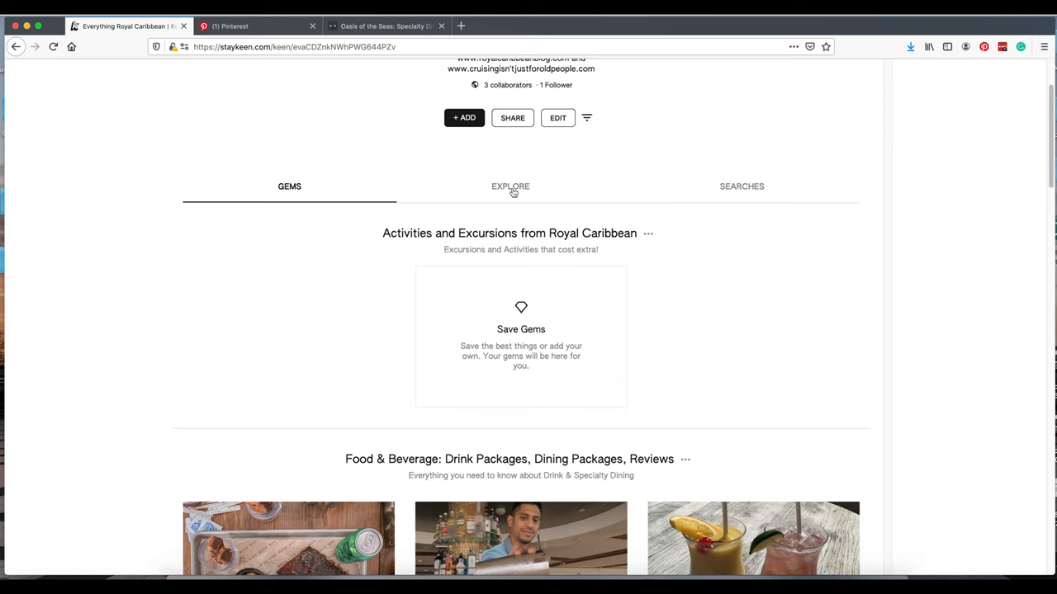
Step: Add 'royal caribbean excursions' to the board's saved searches
click(510, 186)
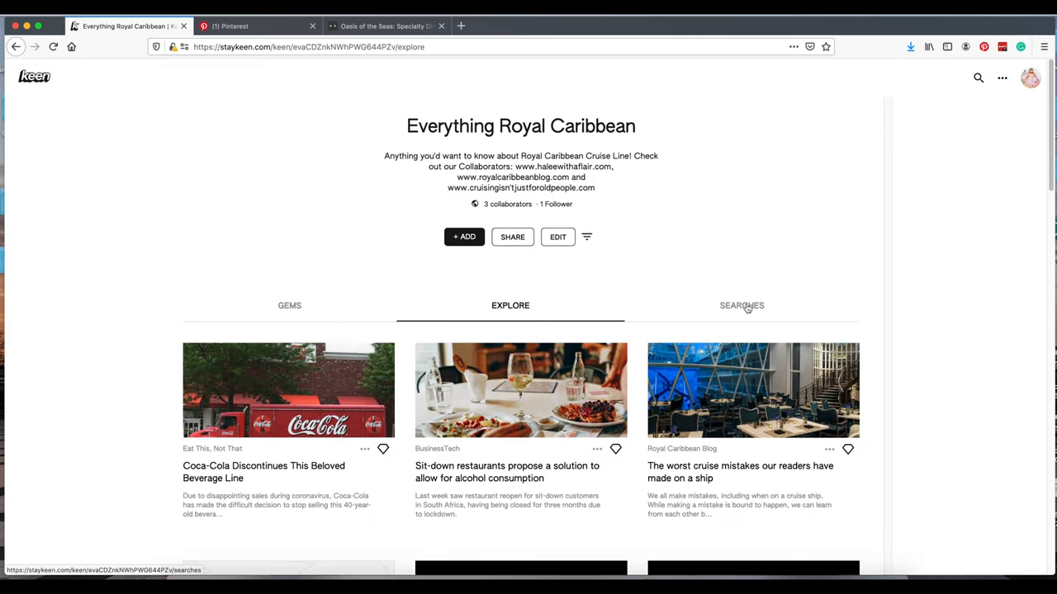
click(741, 305)
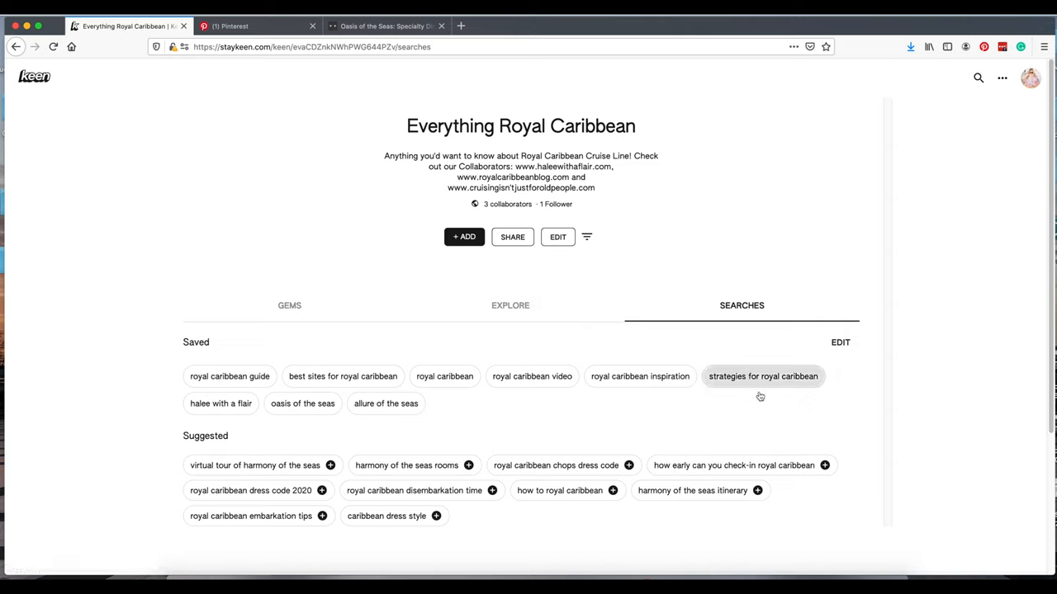
click(839, 342)
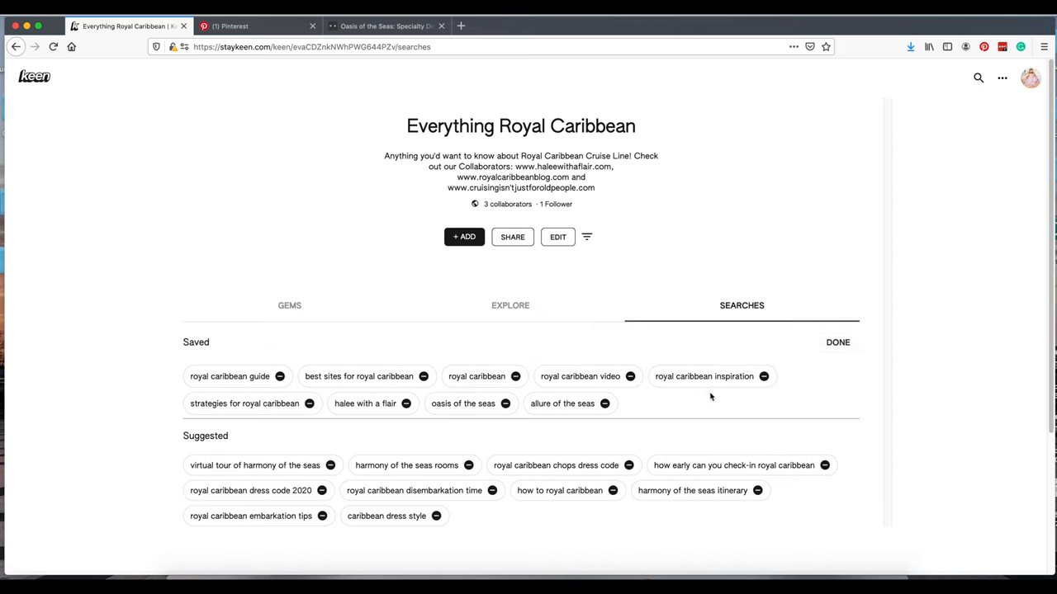
text(royal)
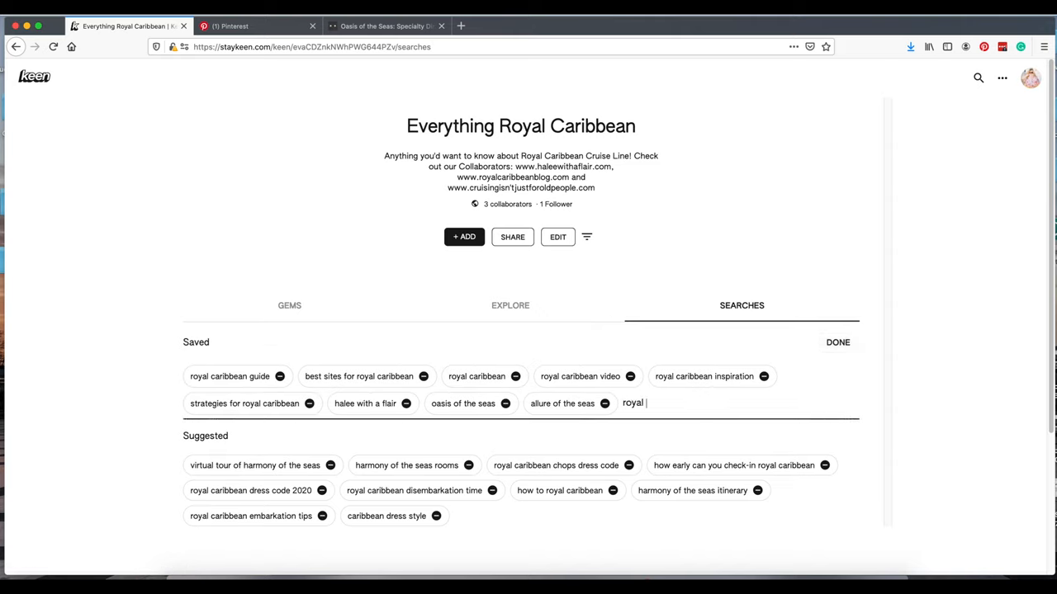
text(caribbean ex)
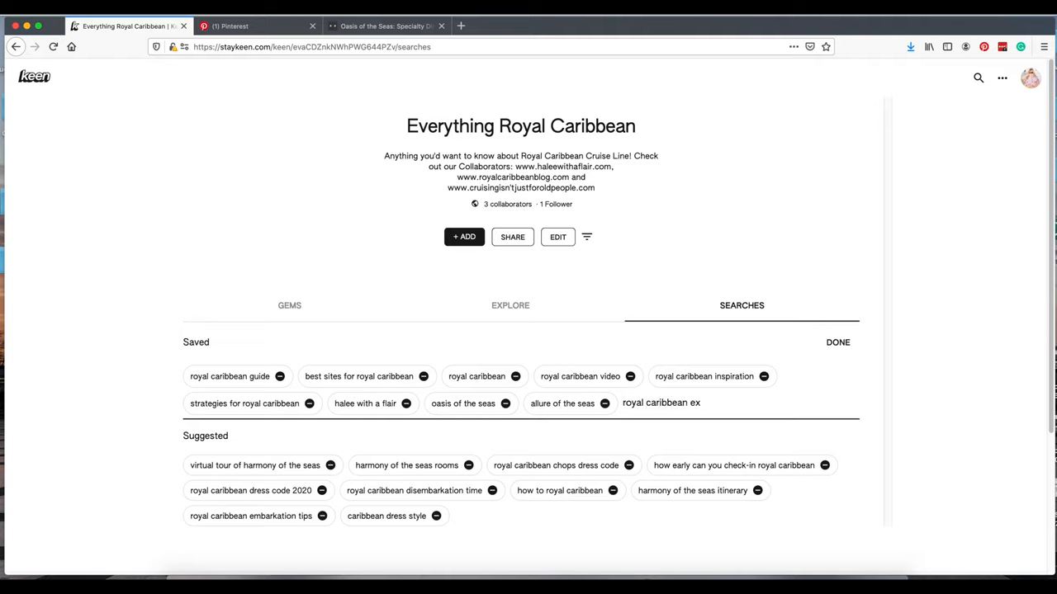
text(cursions)
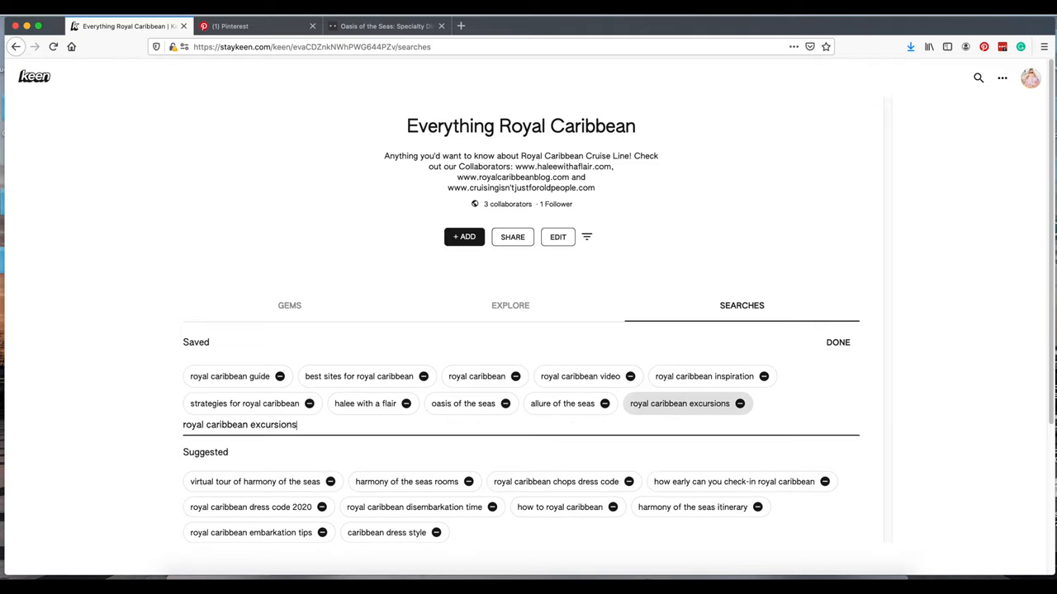
click(837, 342)
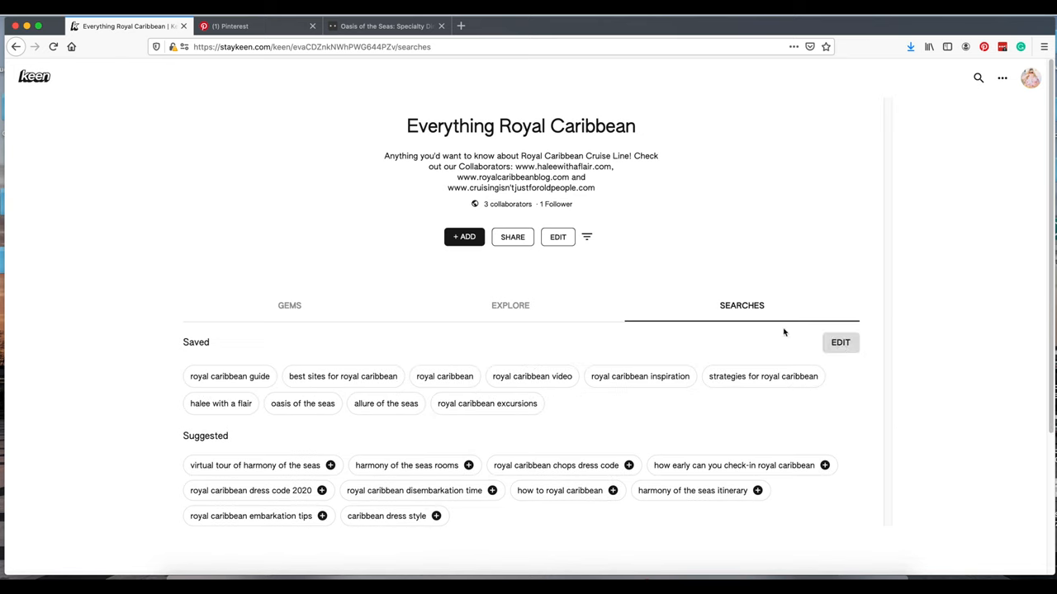
Step: Browse the board's Explore recommendations and scroll back to the top
click(510, 305)
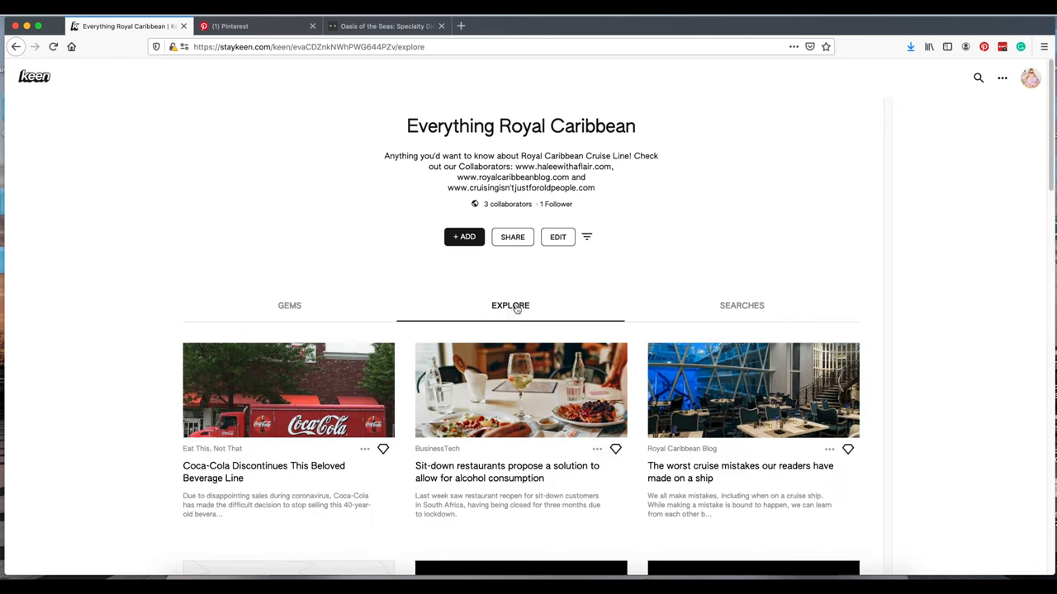
scroll(down, 3)
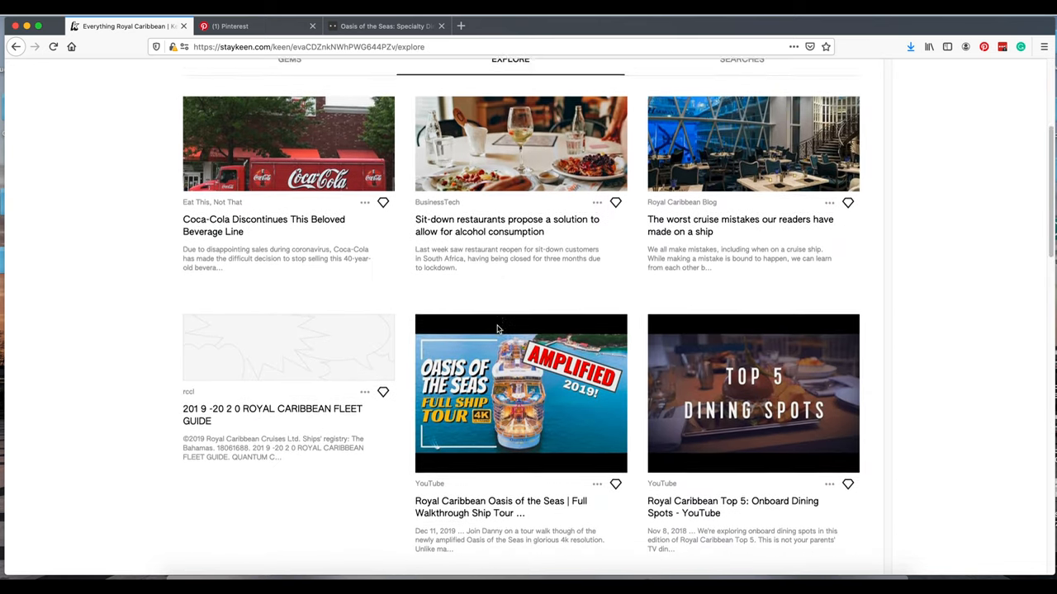
scroll(down, 3)
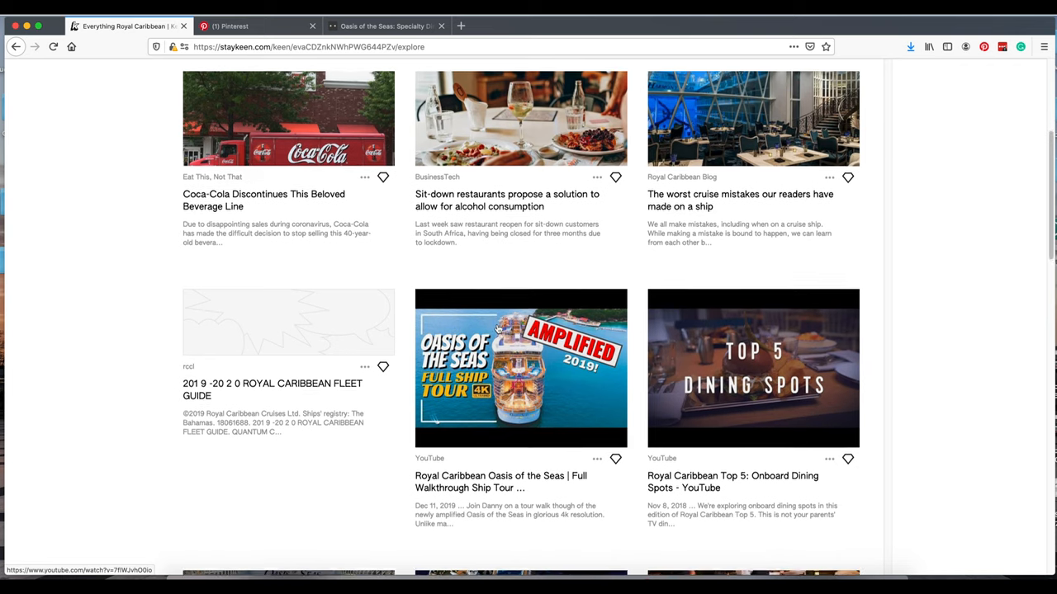
scroll(up, 3)
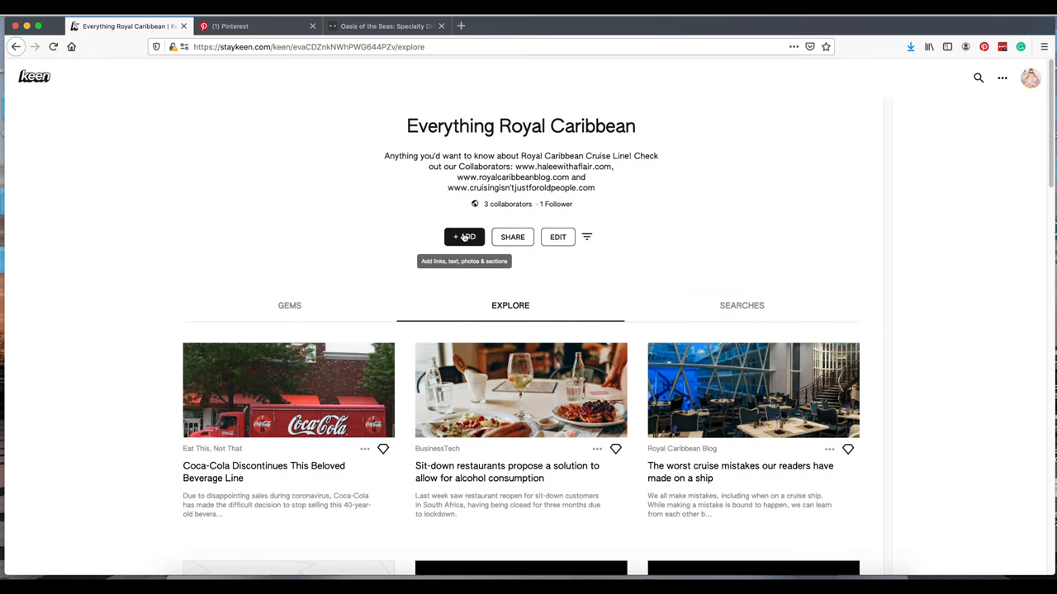
Step: Search 'royal caribbean excursions' and save the Shore Excursions & Cruise Guided Tours result
click(464, 237)
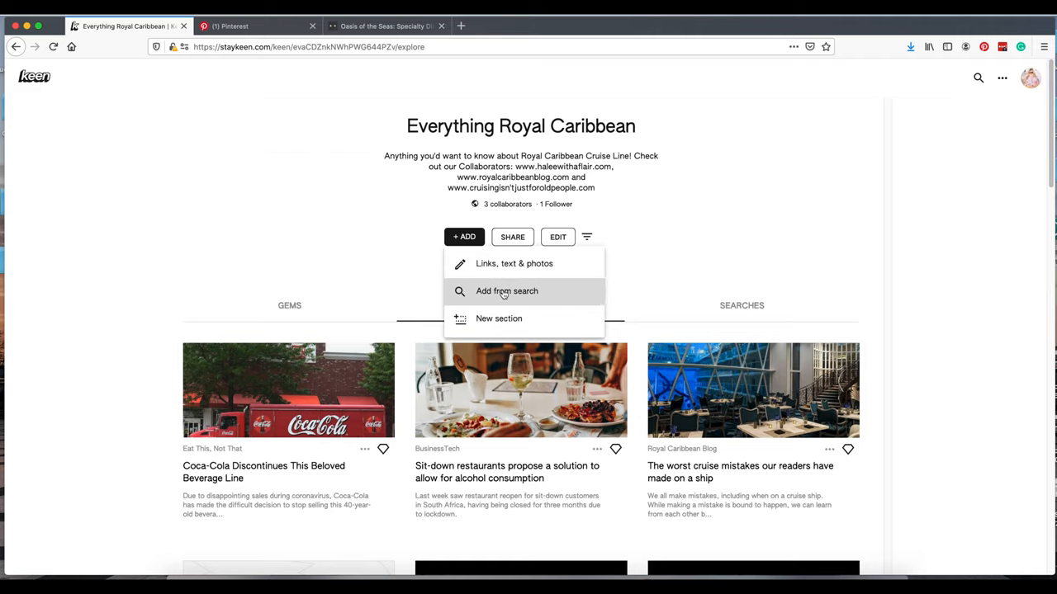
click(507, 291)
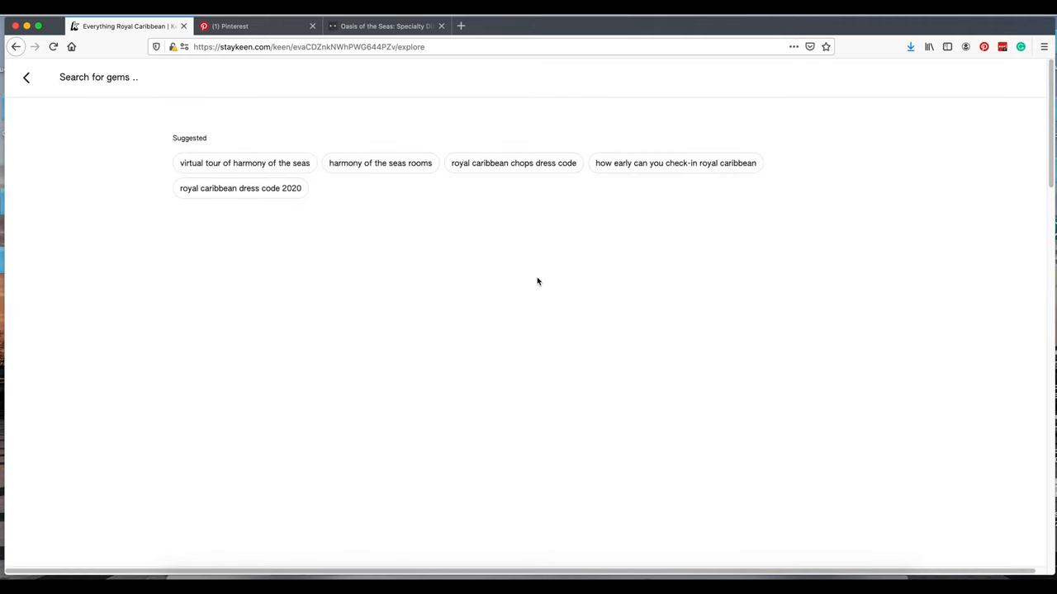
mouse_move(290, 183)
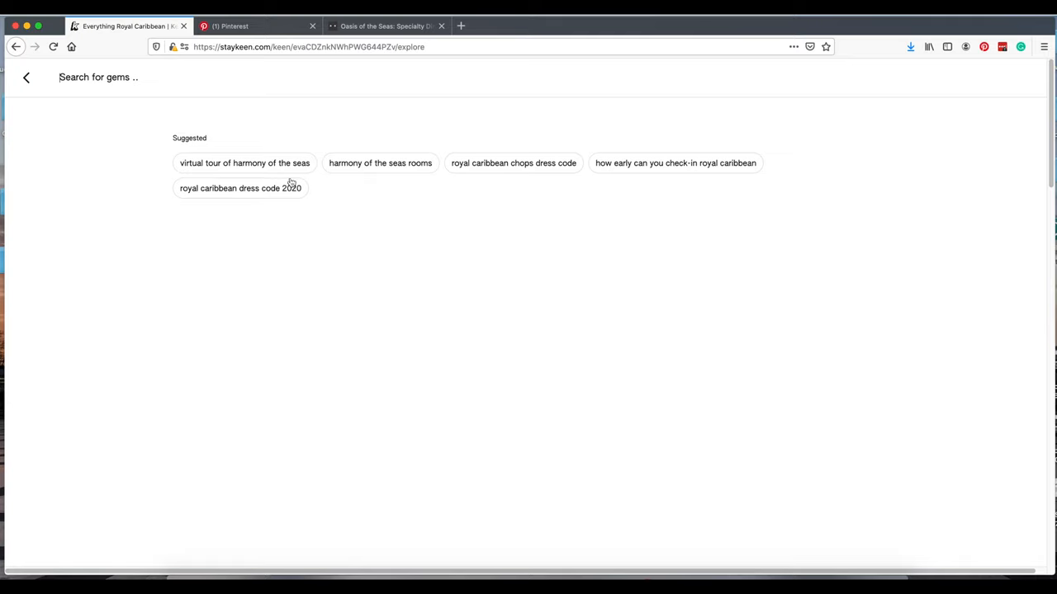
text(royal caribbean ex)
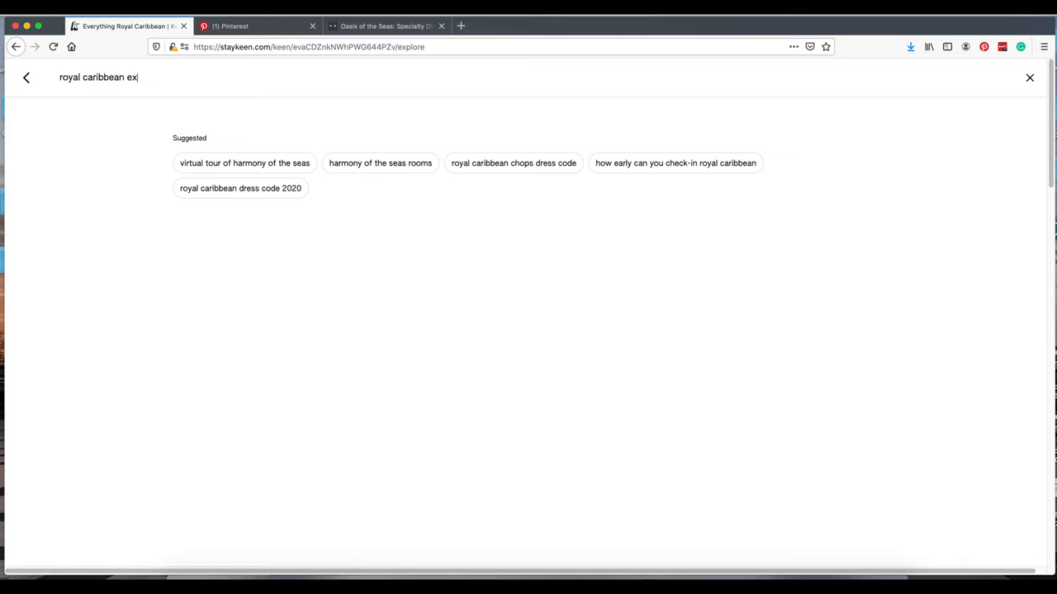
text(cursions)
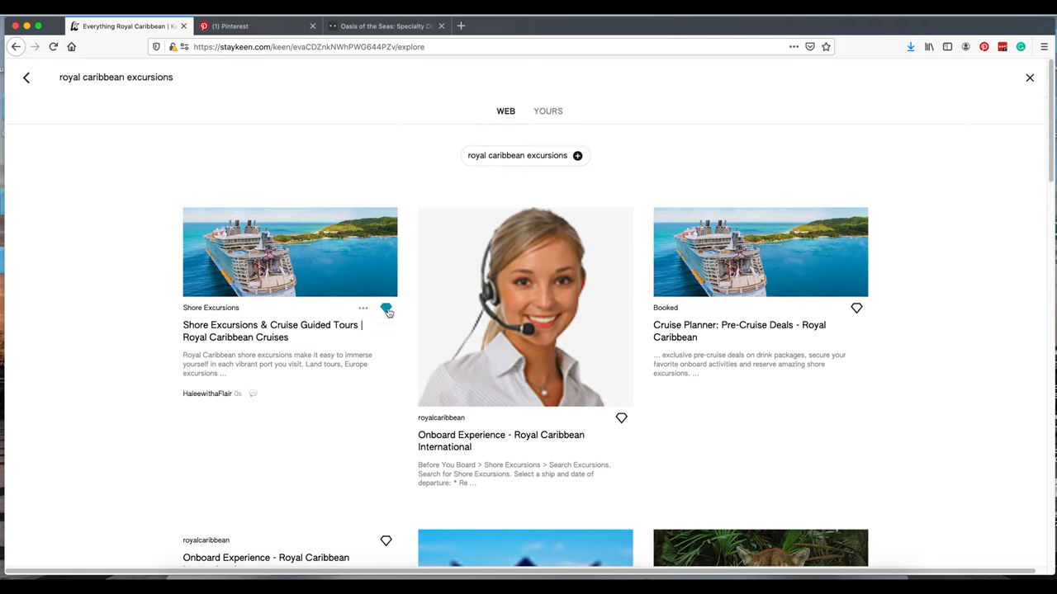
click(385, 308)
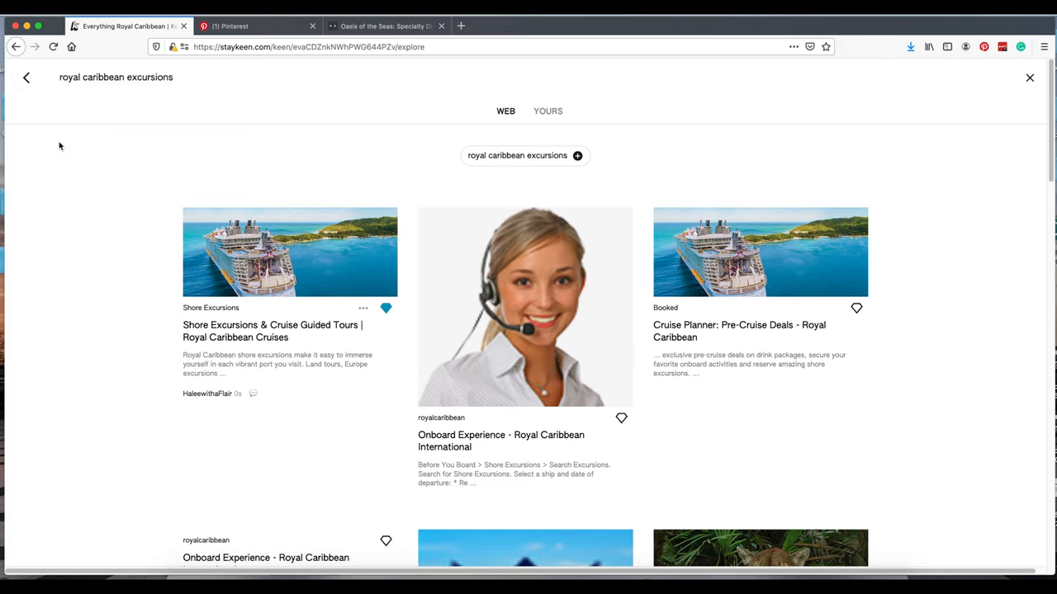
click(362, 308)
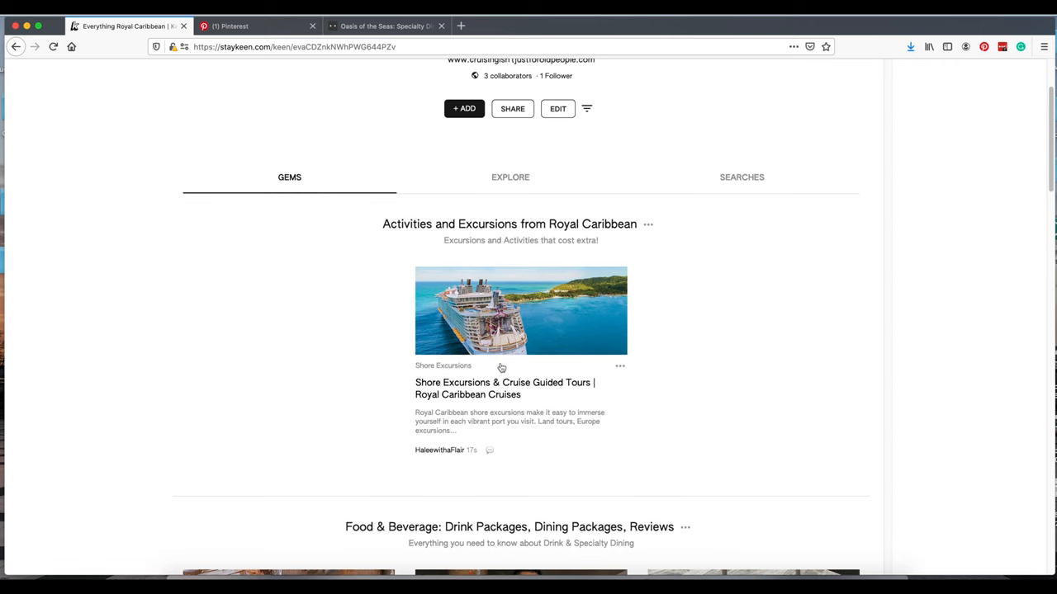
Step: Scroll down through the board's gem sections
scroll(down, 3)
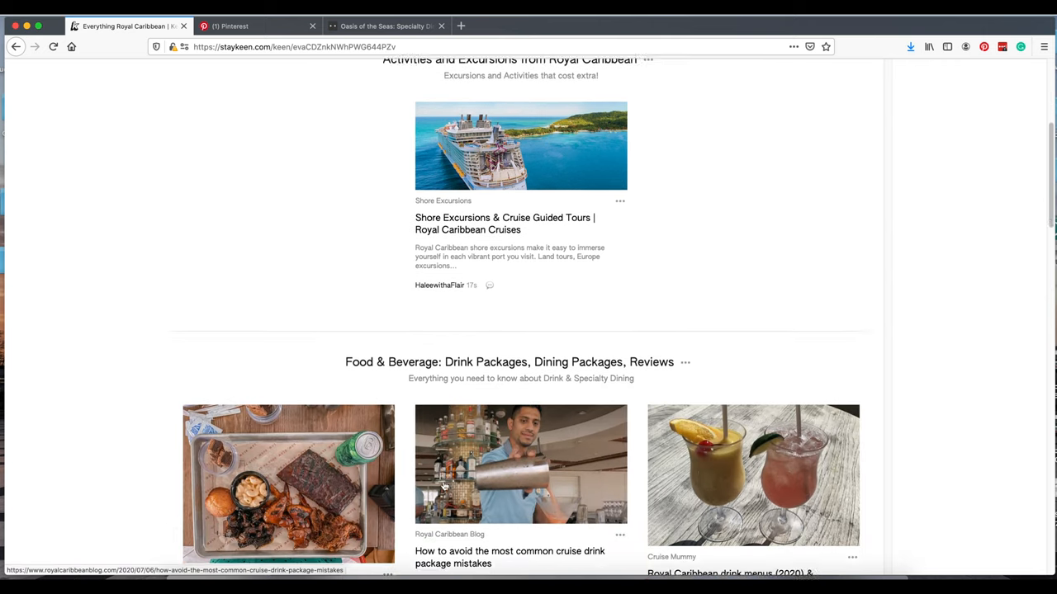
scroll(down, 3)
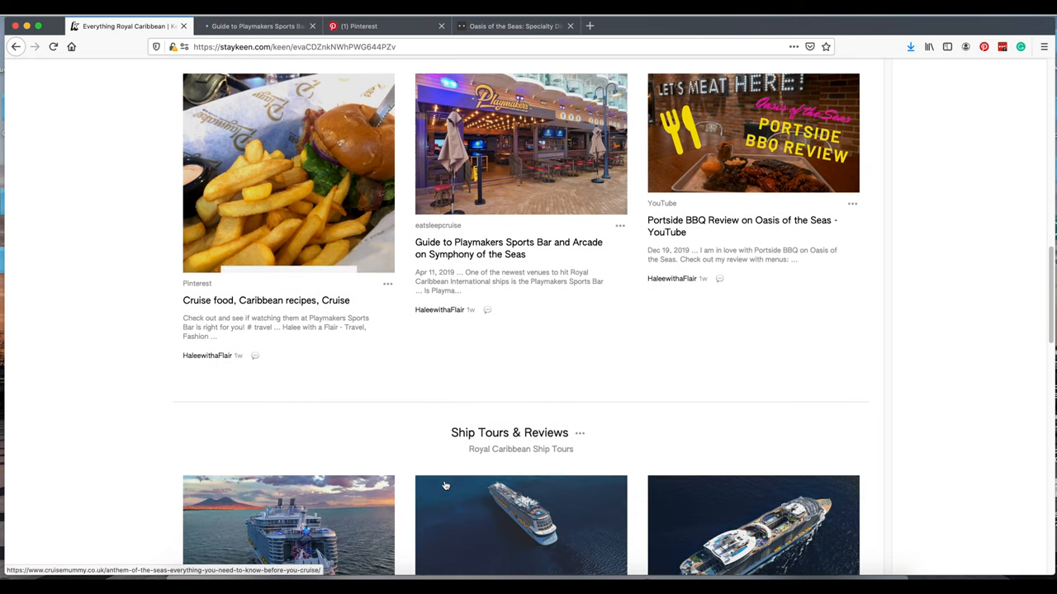
Step: Move Royal Caribbean General Tips to first using Ordering > Move to first
scroll(down, 3)
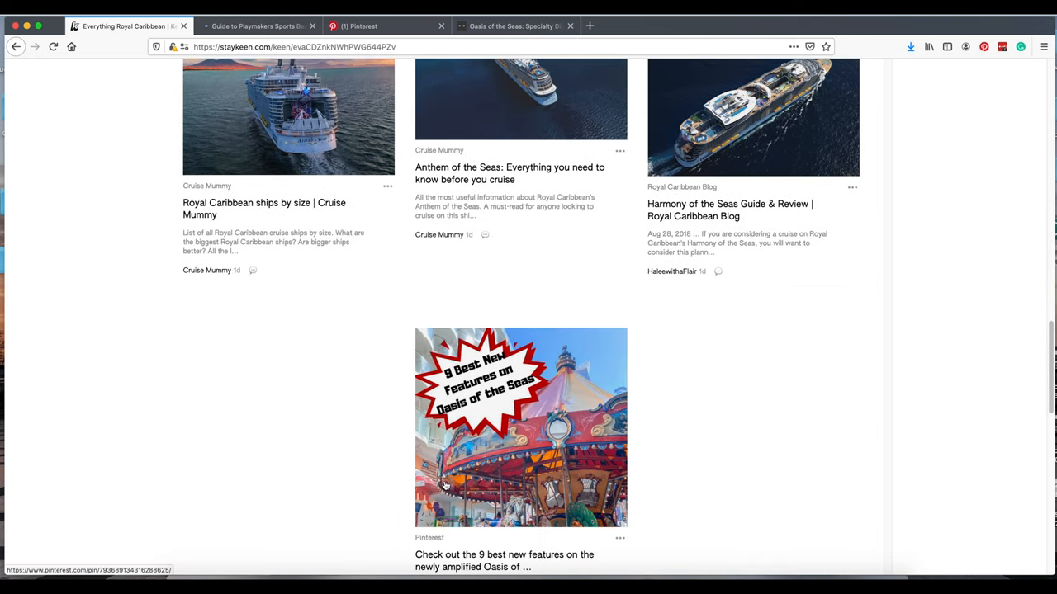
scroll(up, 3)
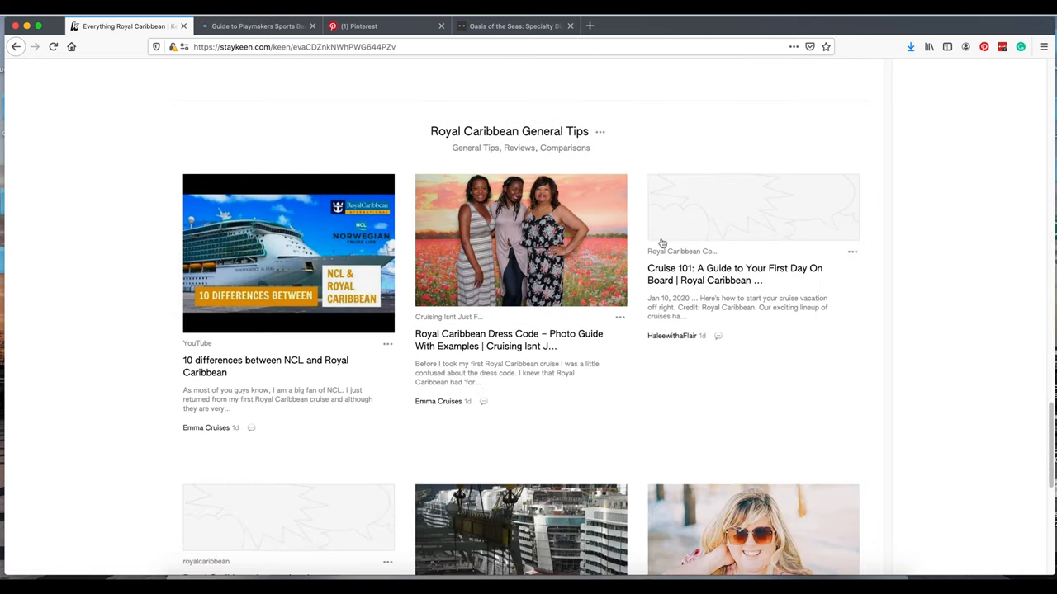
mouse_move(600, 132)
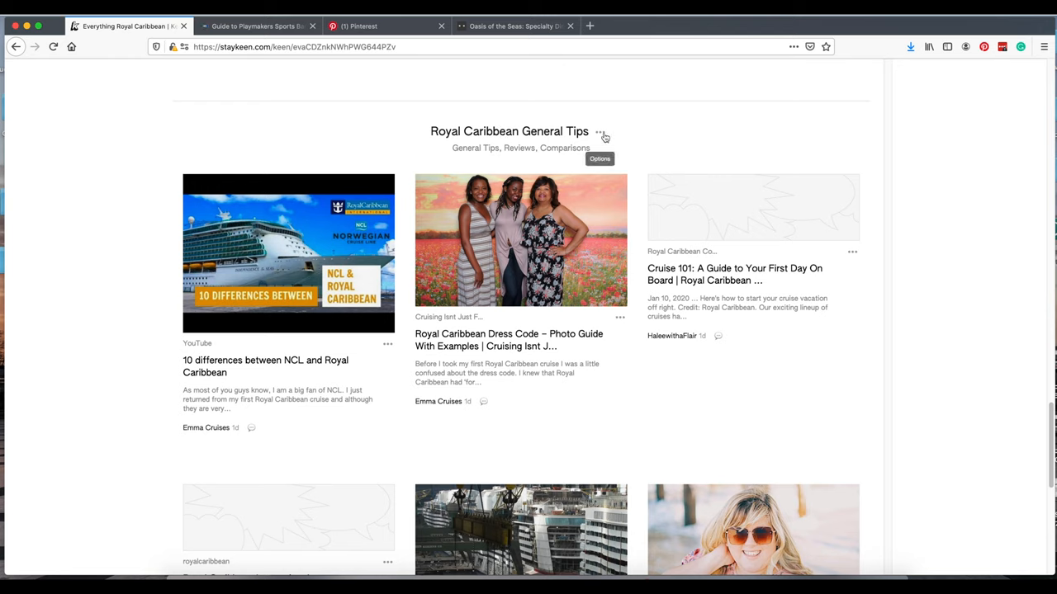
click(601, 132)
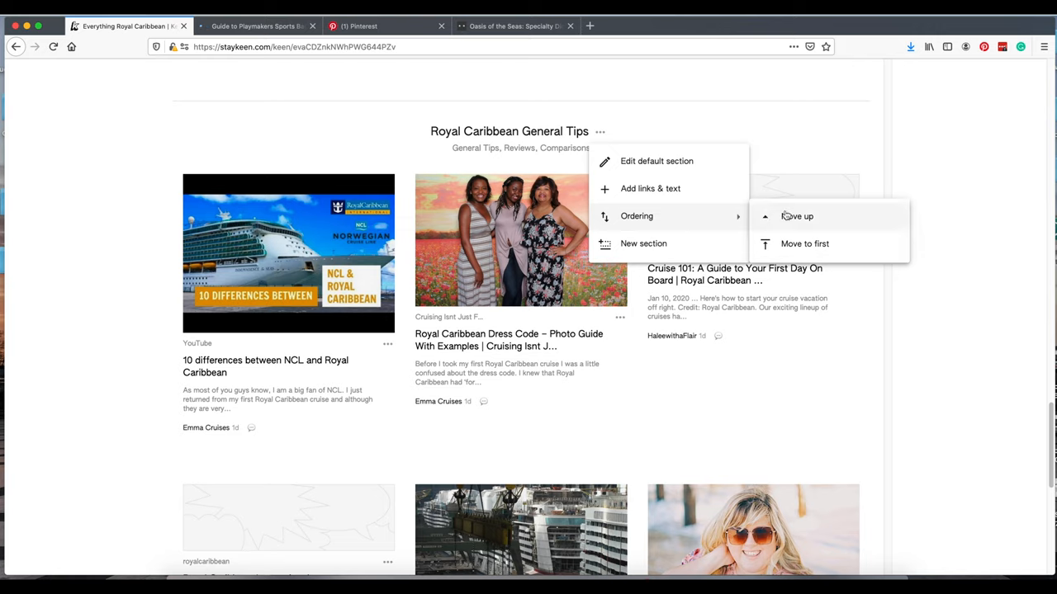
mouse_move(805, 243)
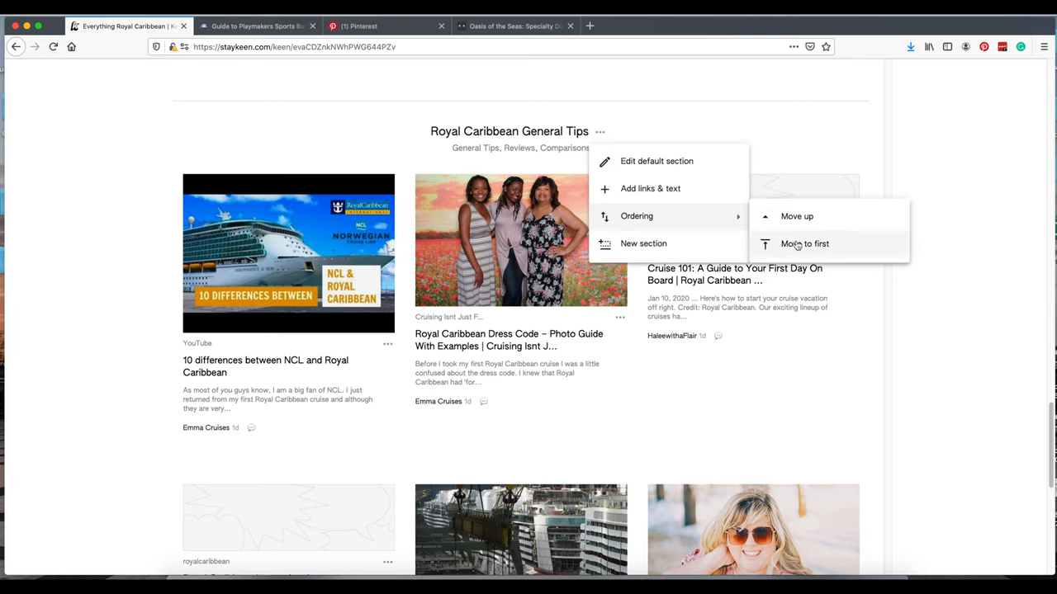
click(804, 244)
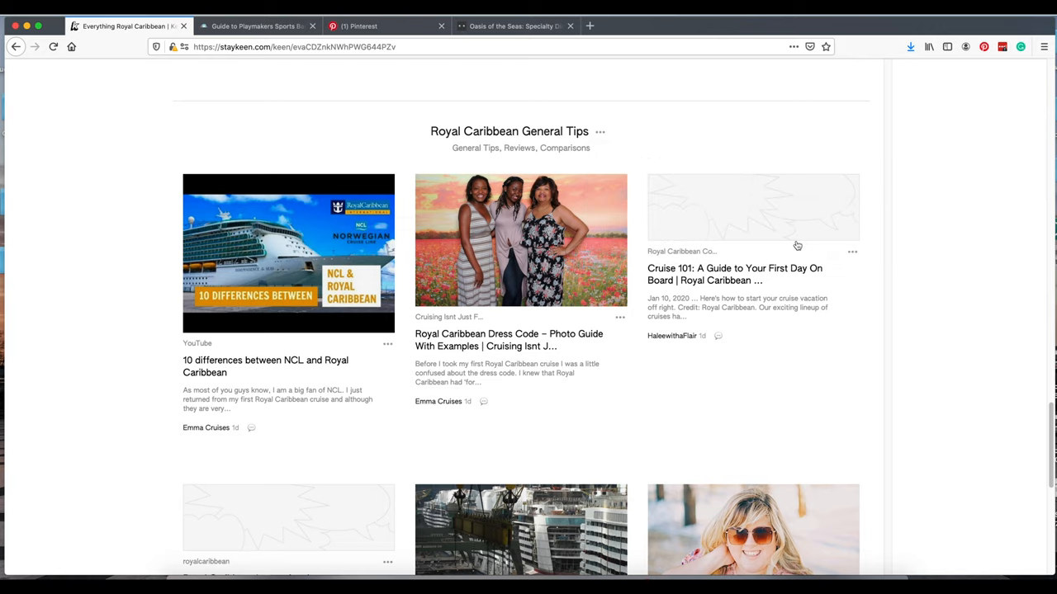
scroll(up, 3)
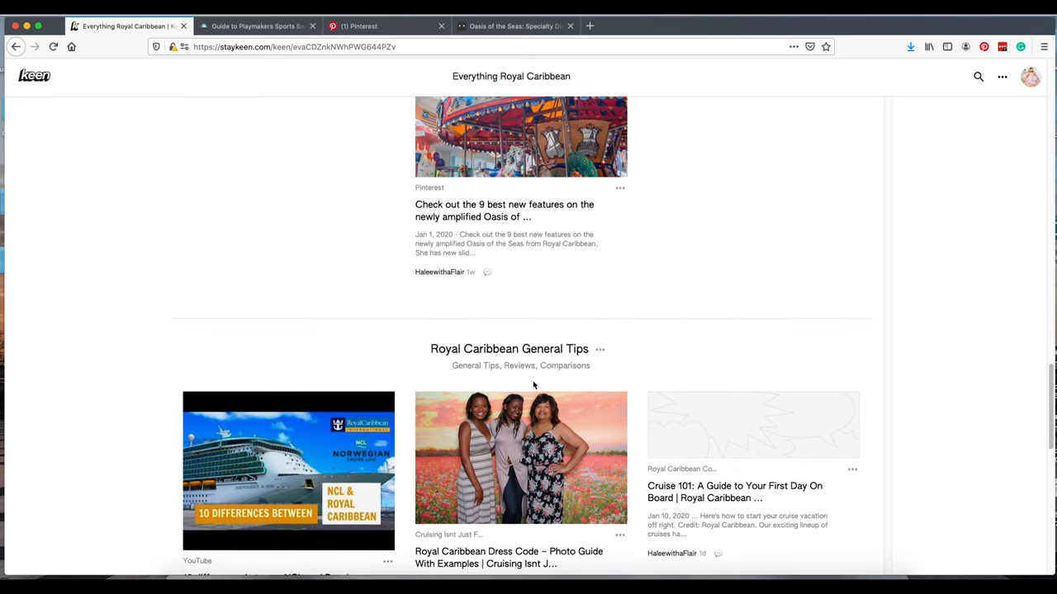
scroll(up, 3)
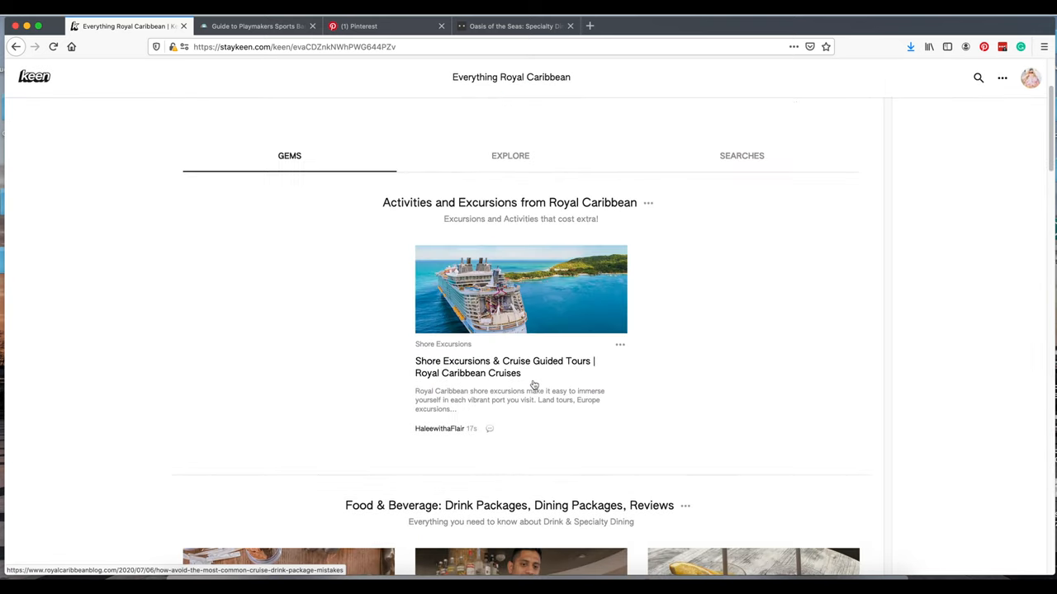
scroll(up, 3)
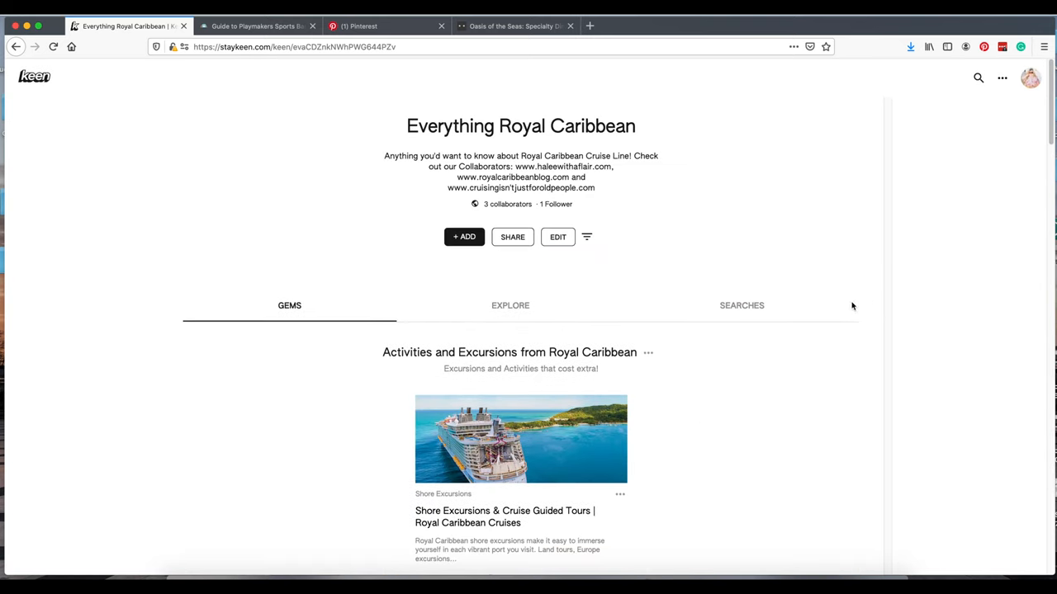
mouse_move(238, 111)
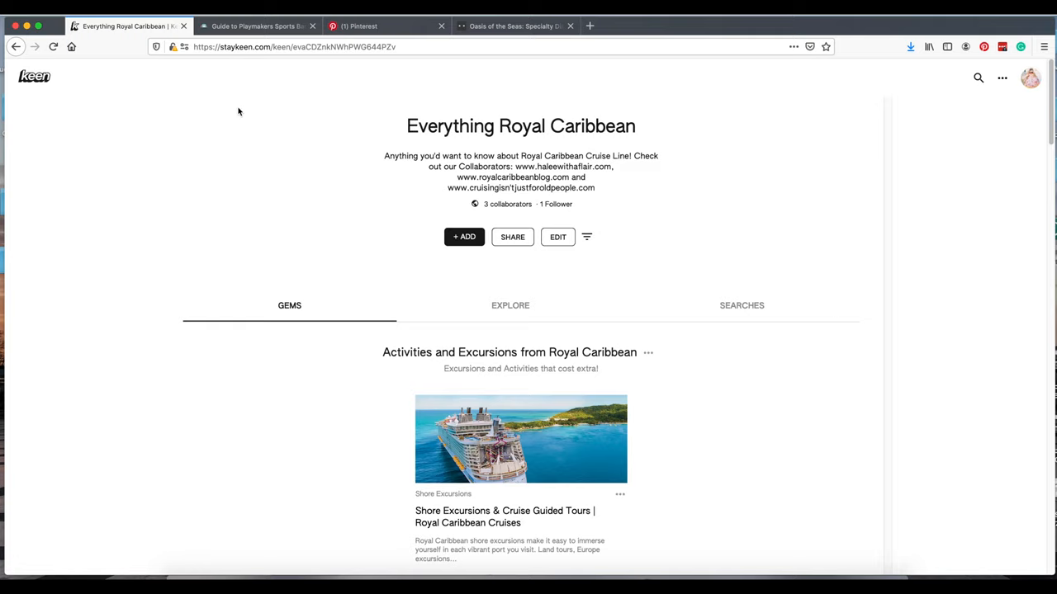
mouse_move(564, 188)
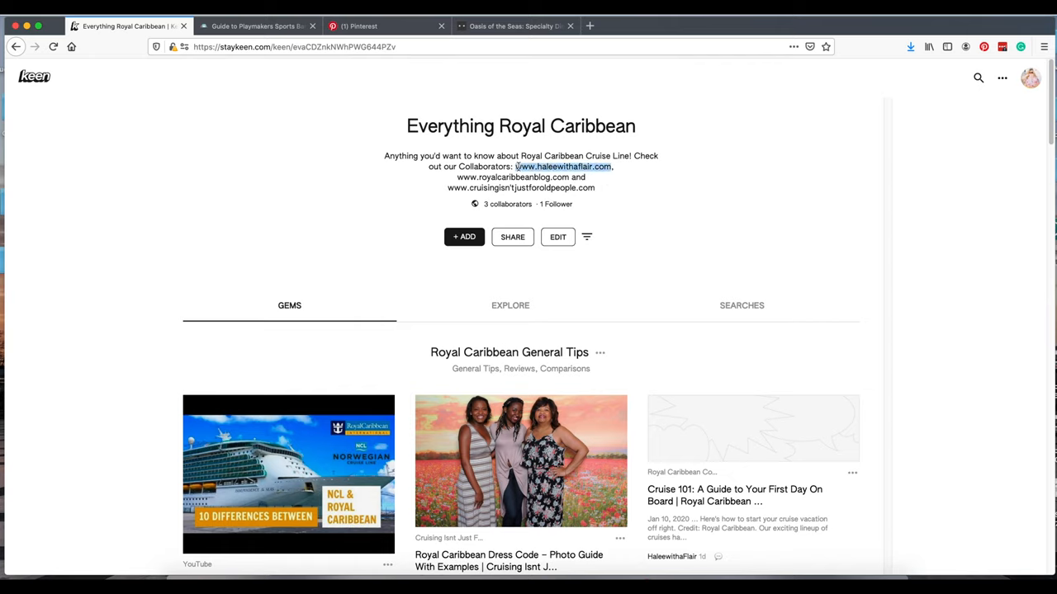
Step: Copy the first collaborator website link from the board description
right_click(563, 166)
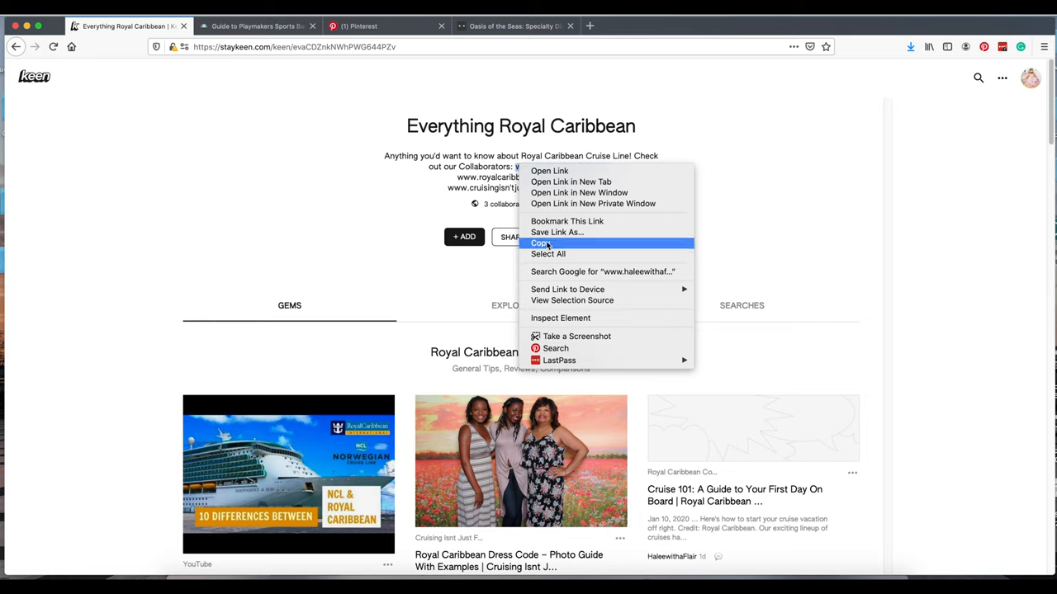
click(538, 243)
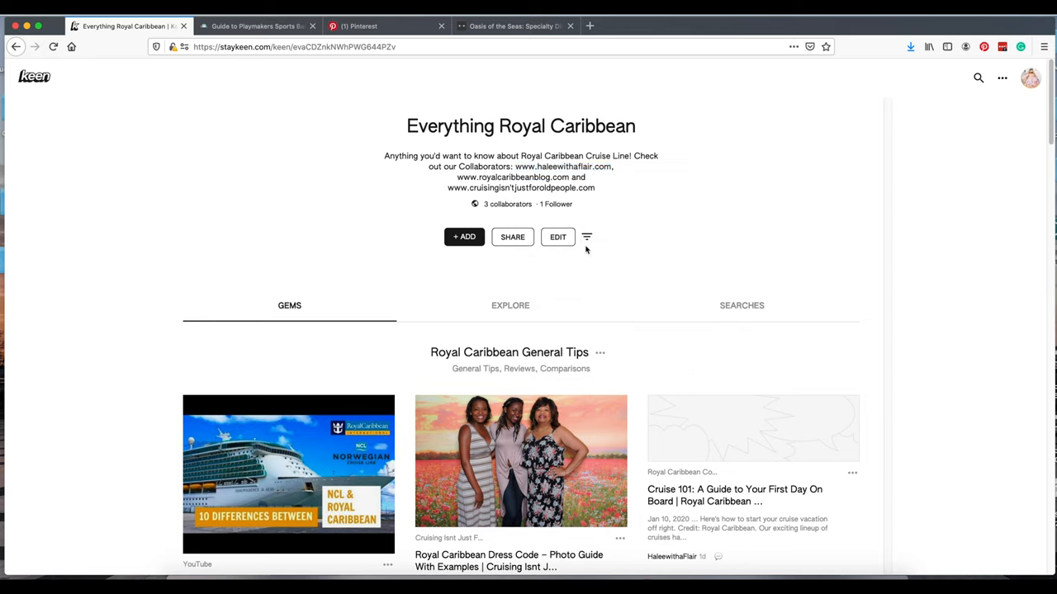
click(463, 237)
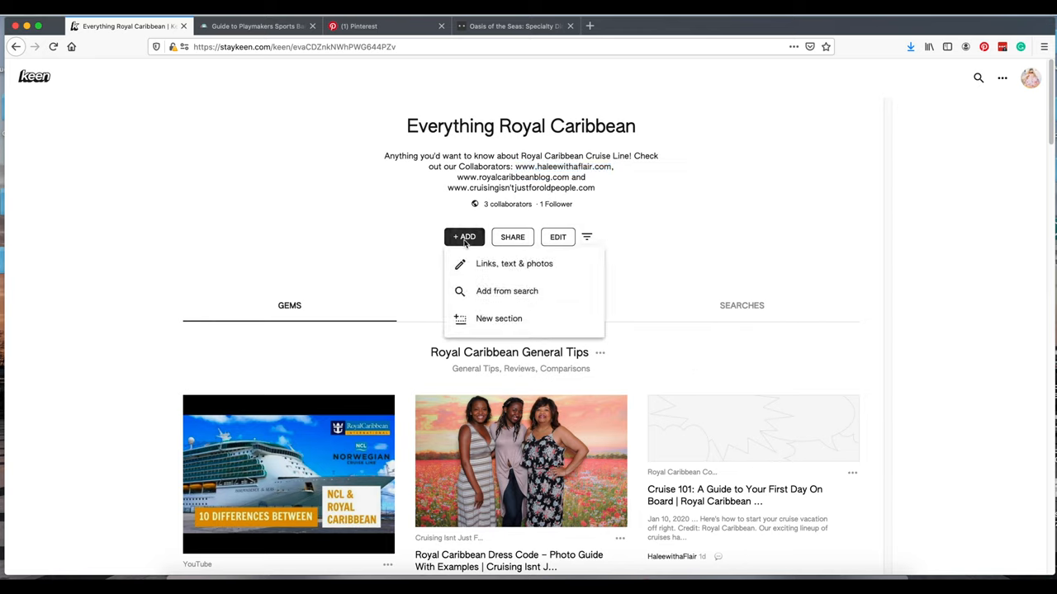
mouse_move(498, 318)
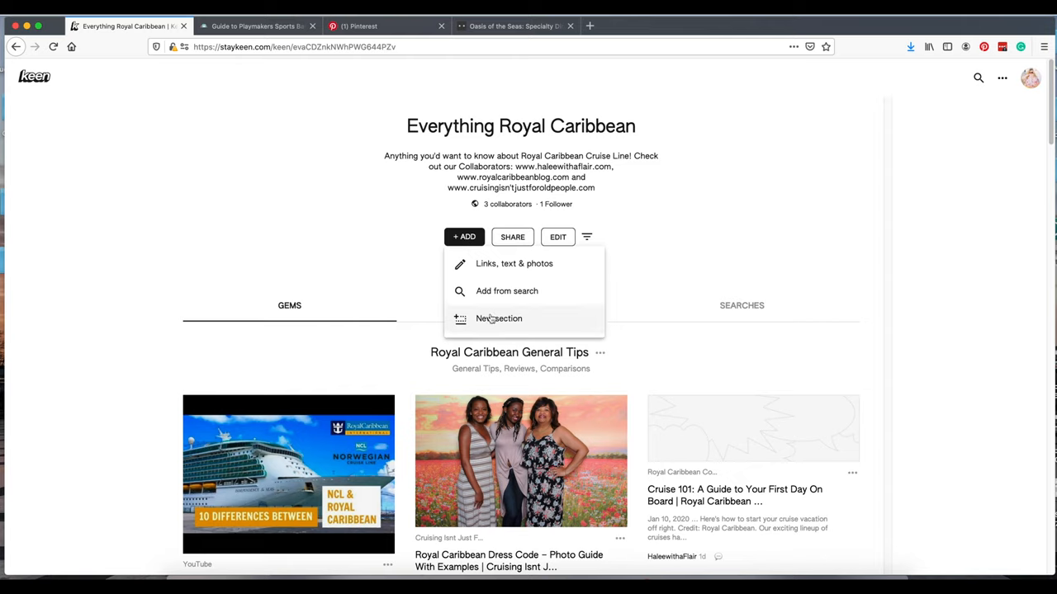
mouse_move(512, 237)
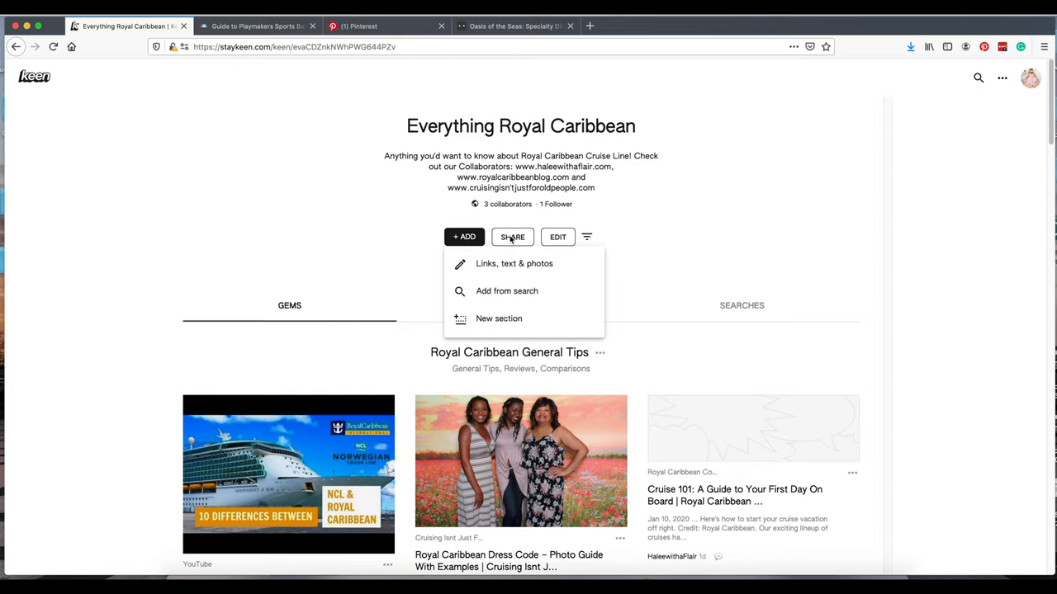
click(512, 237)
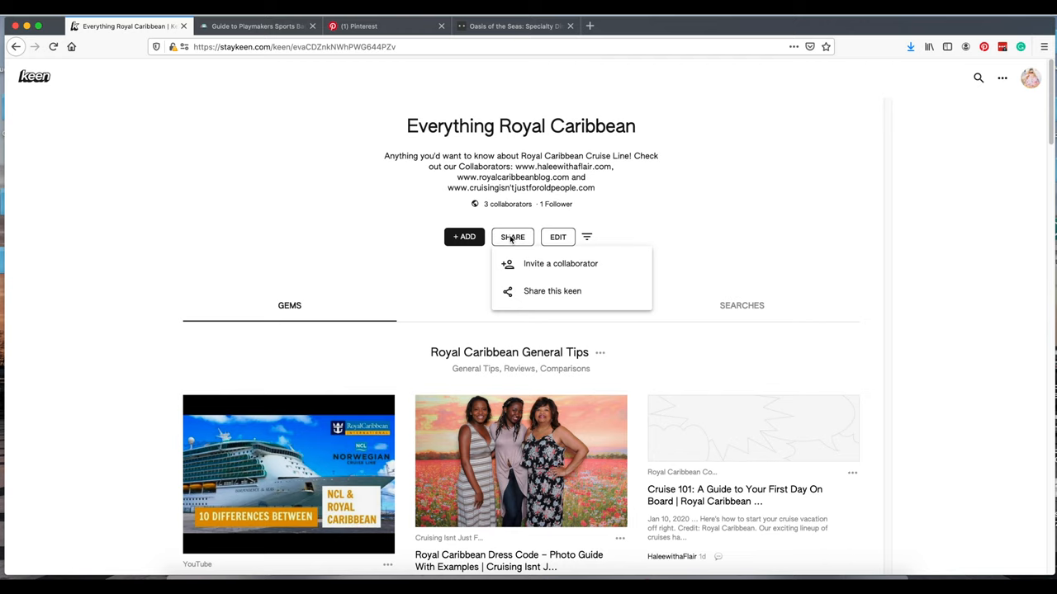
mouse_move(535, 266)
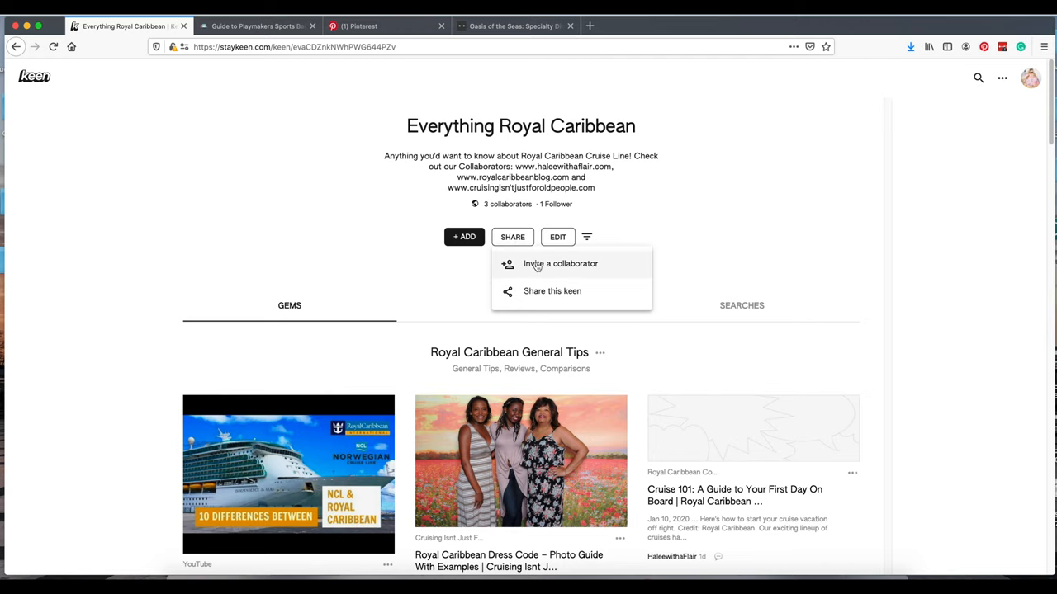
click(560, 264)
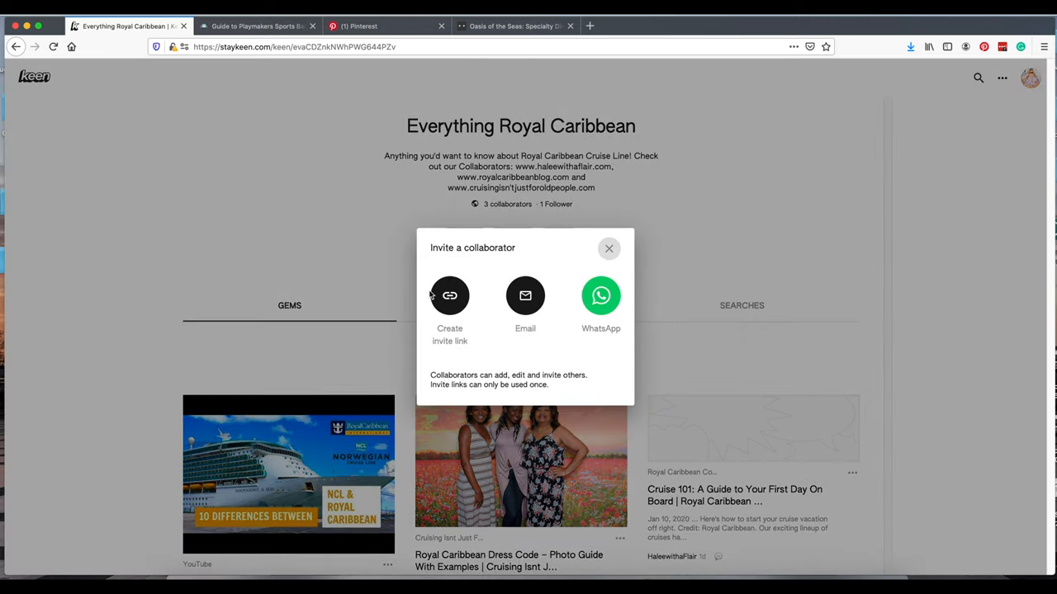
click(610, 248)
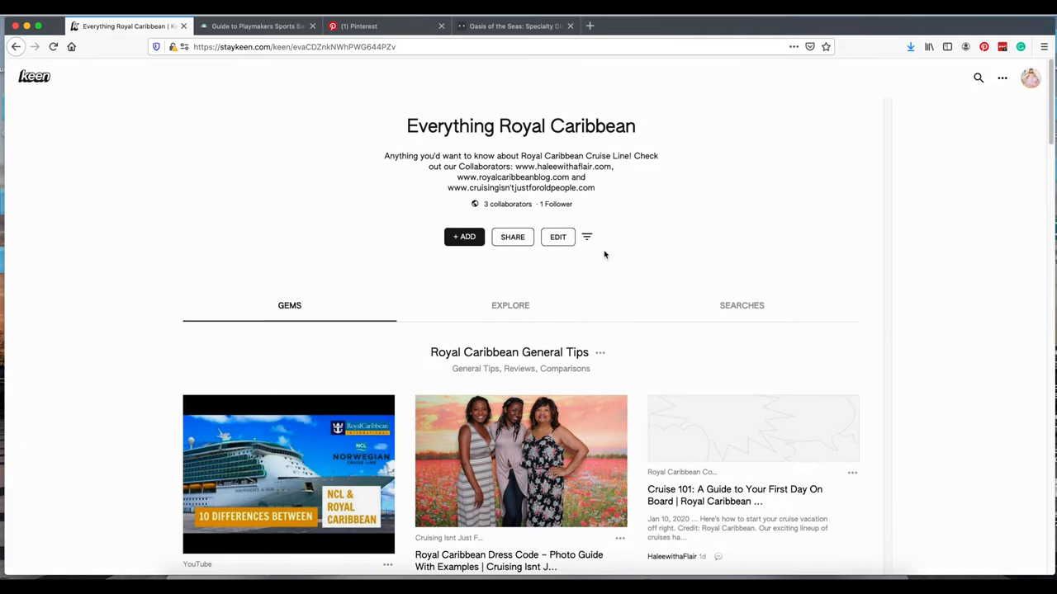
click(512, 237)
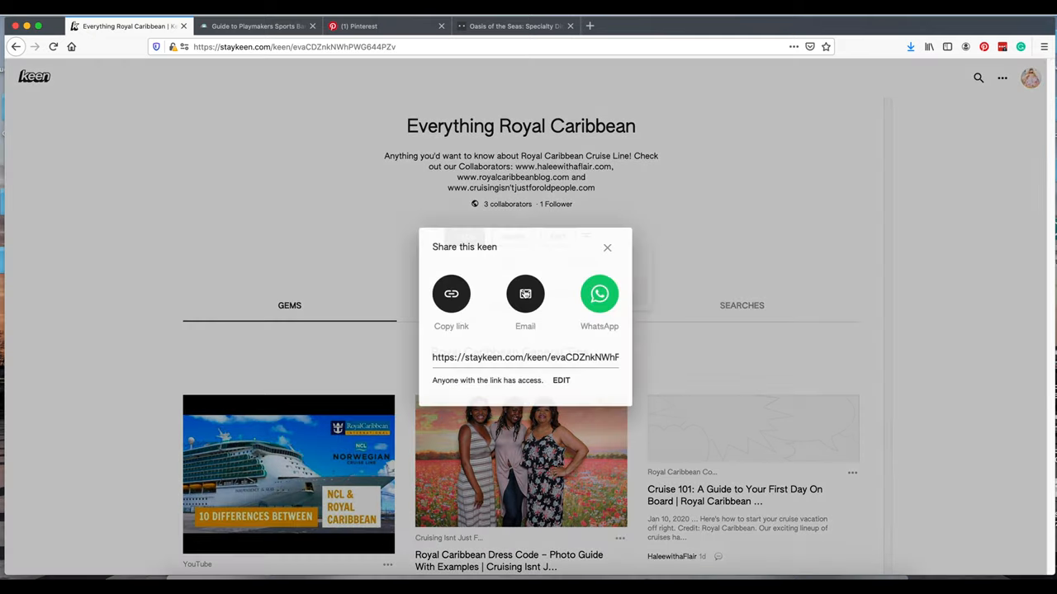
mouse_move(610, 246)
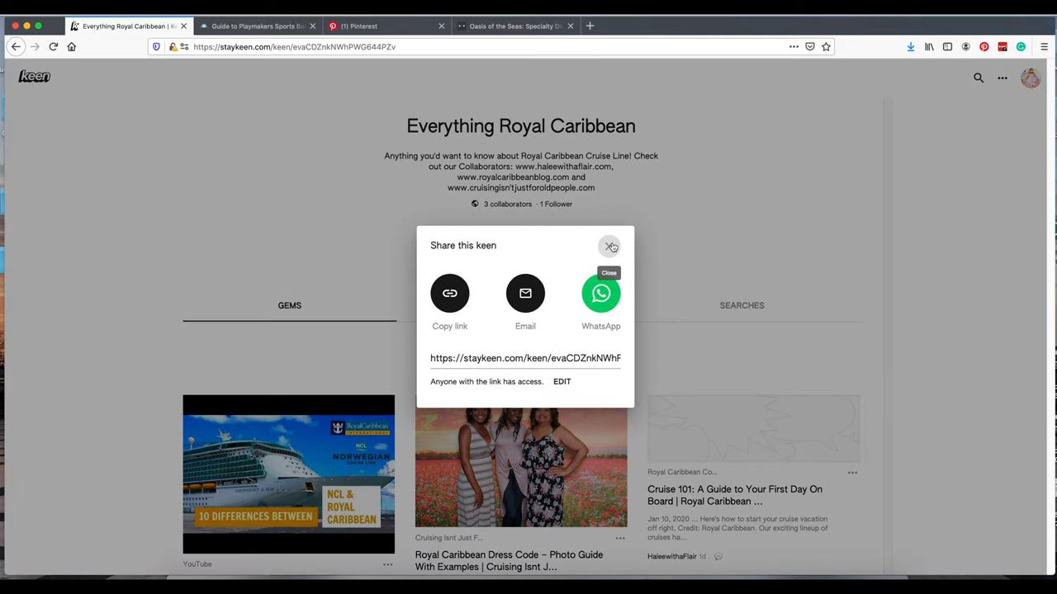
click(610, 246)
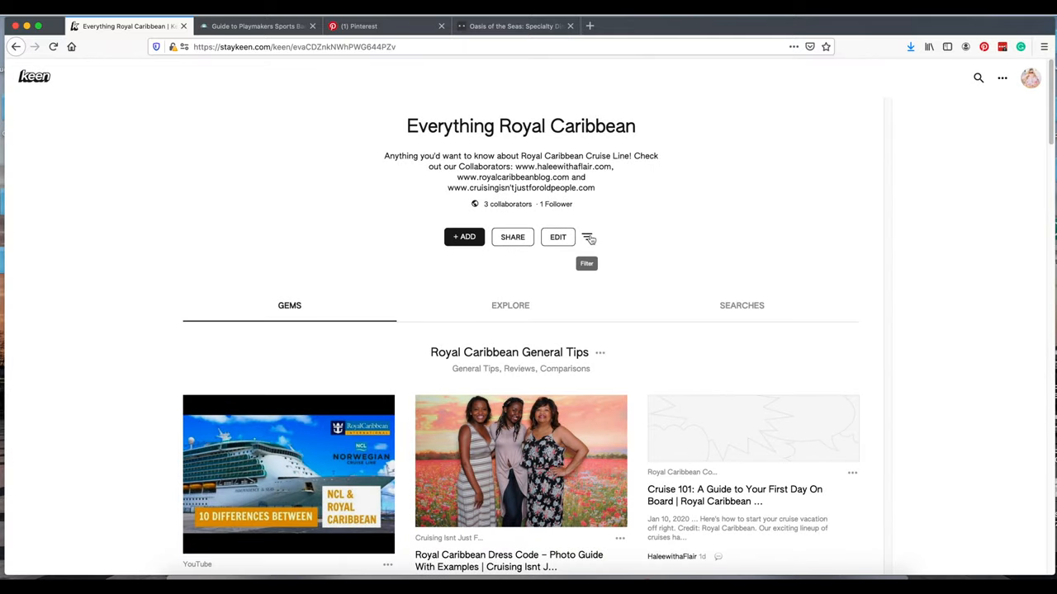
Step: Check the sections and contributors filter list, then open the keen's settings
click(587, 237)
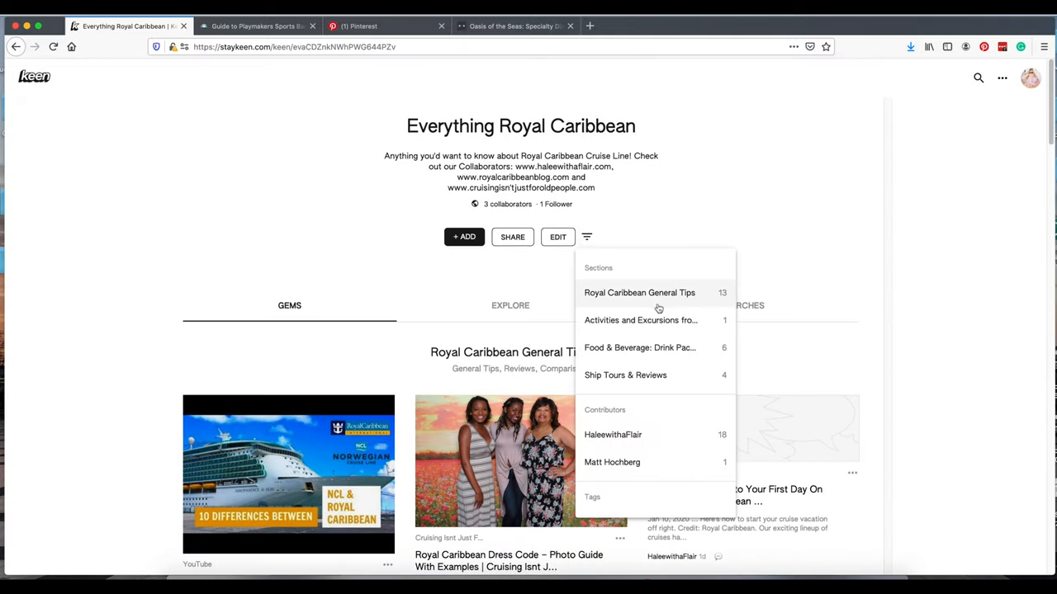
mouse_move(651, 473)
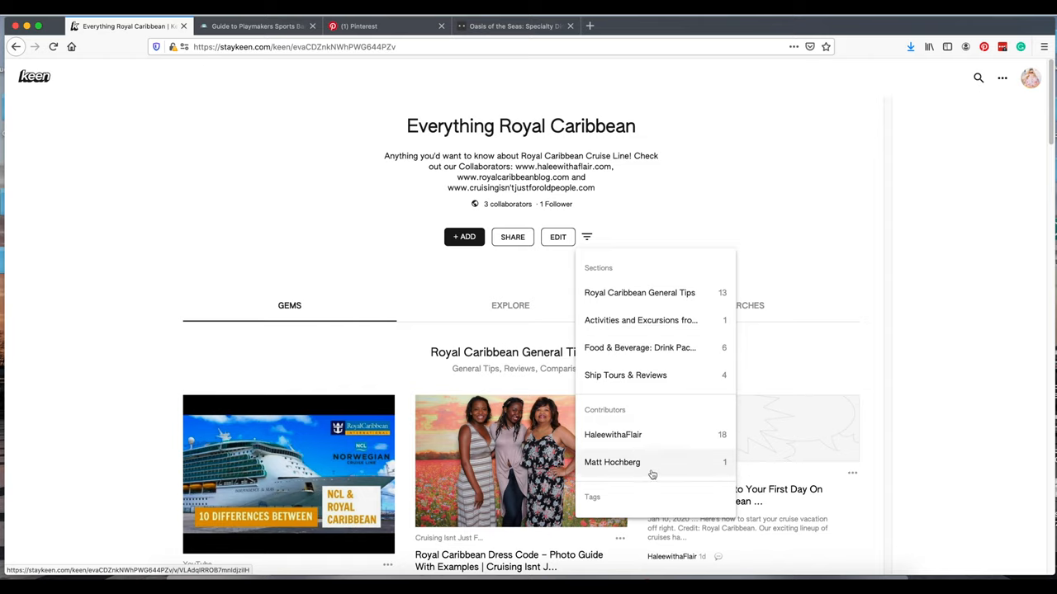
mouse_move(669, 220)
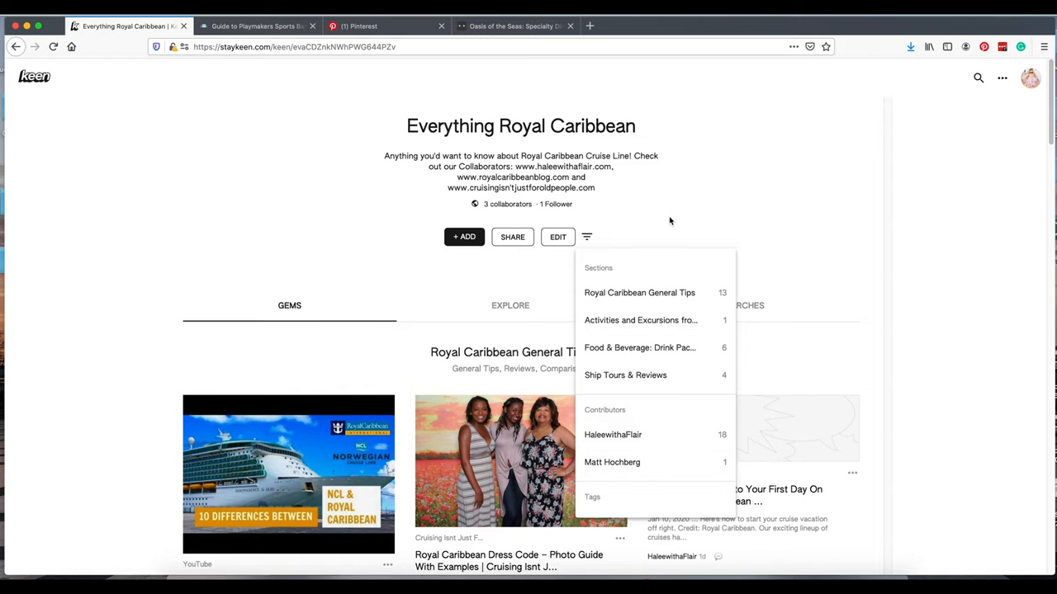
click(586, 237)
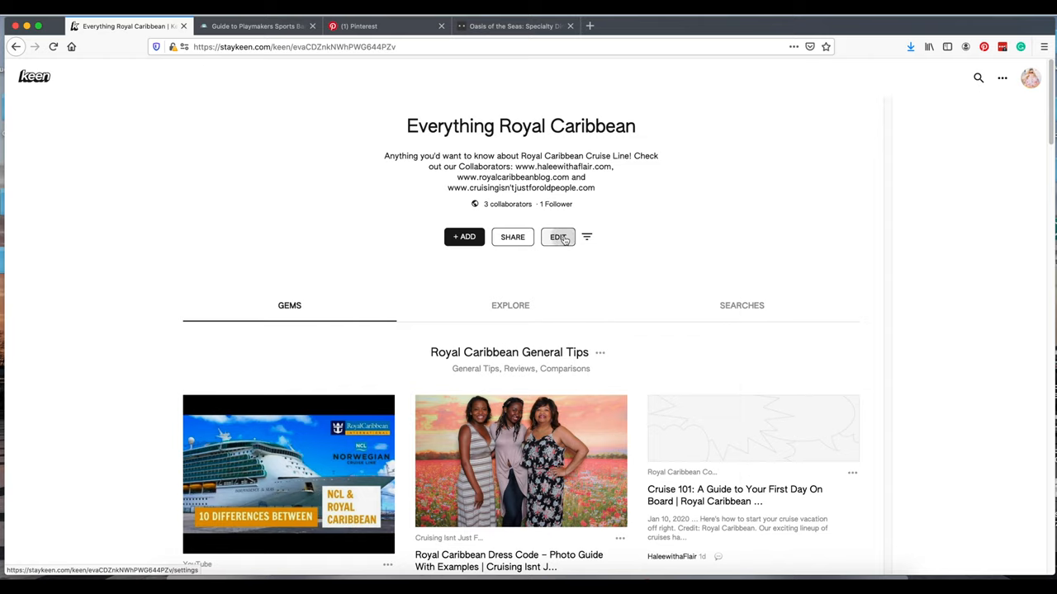
click(558, 237)
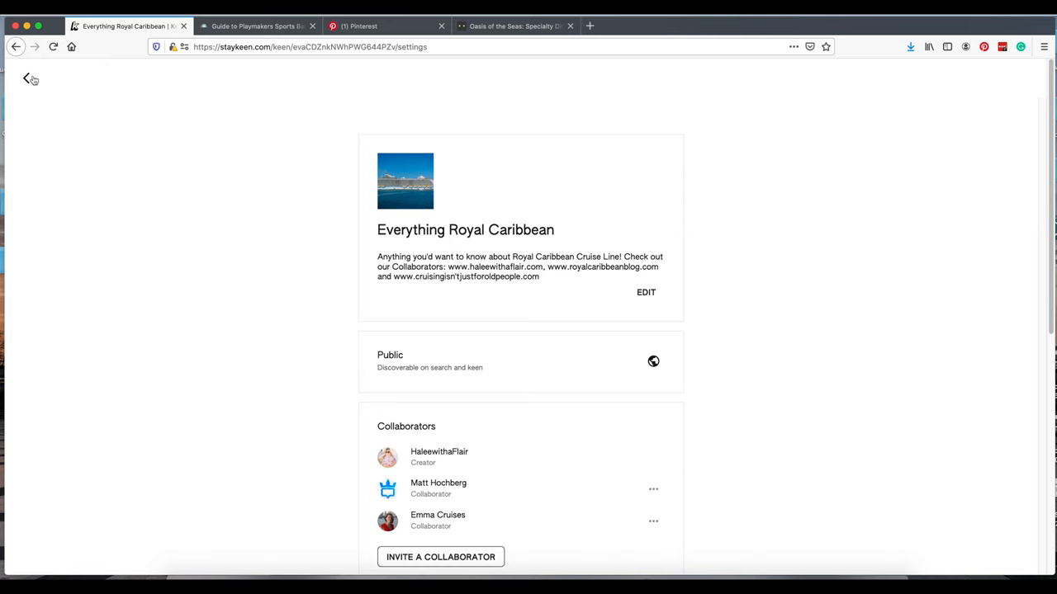
Step: Return to the home page and scroll down to the Following section
click(15, 46)
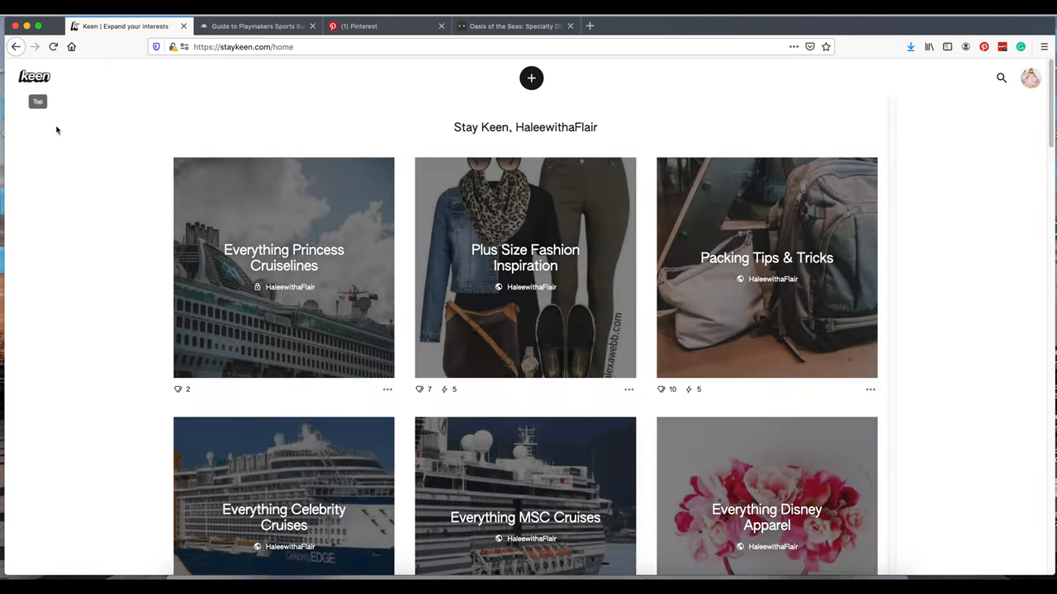
mouse_move(437, 321)
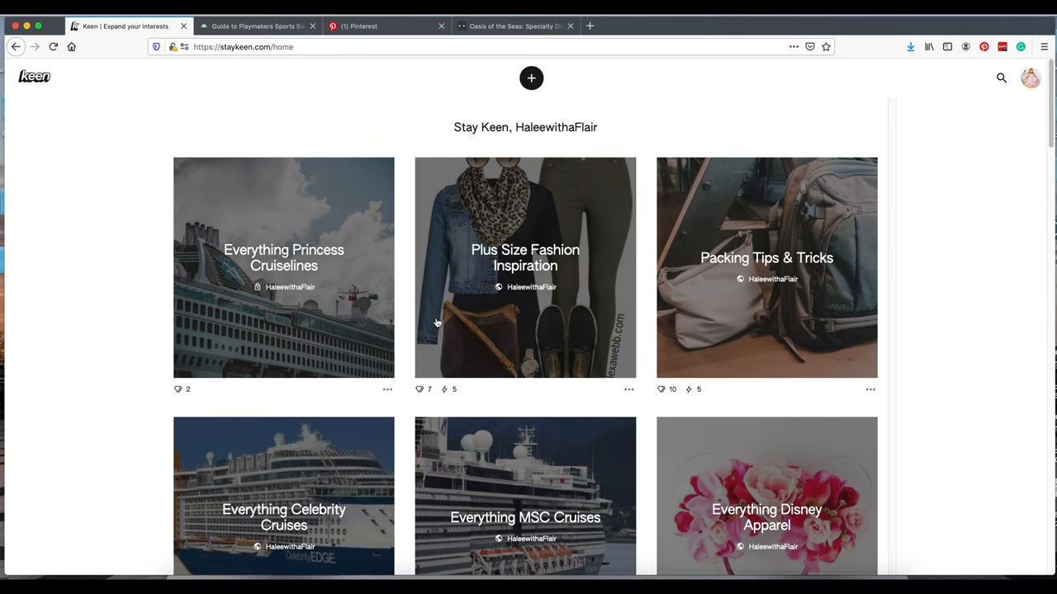
scroll(down, 3)
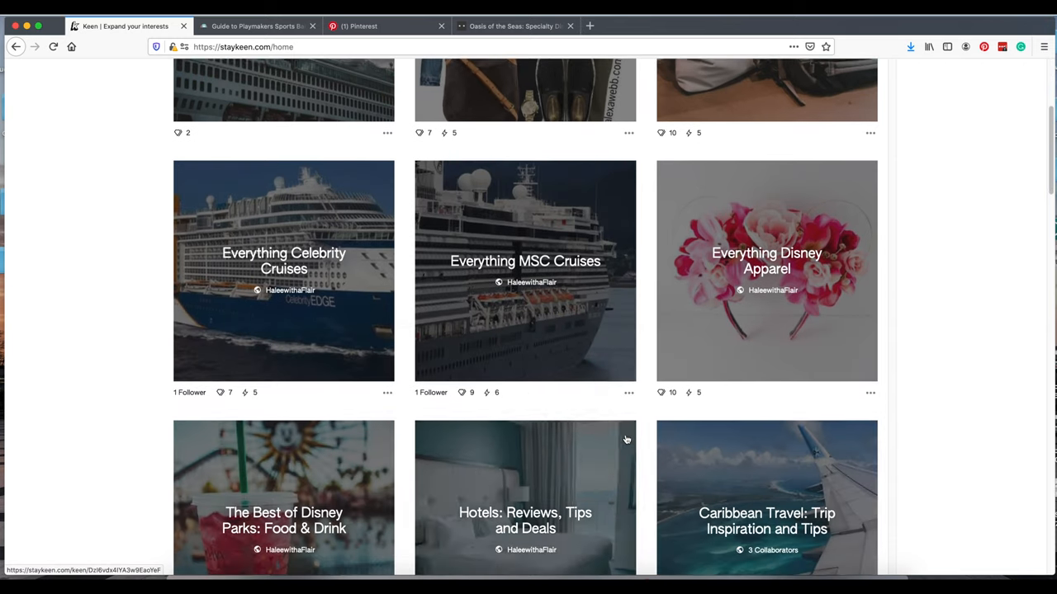
scroll(down, 3)
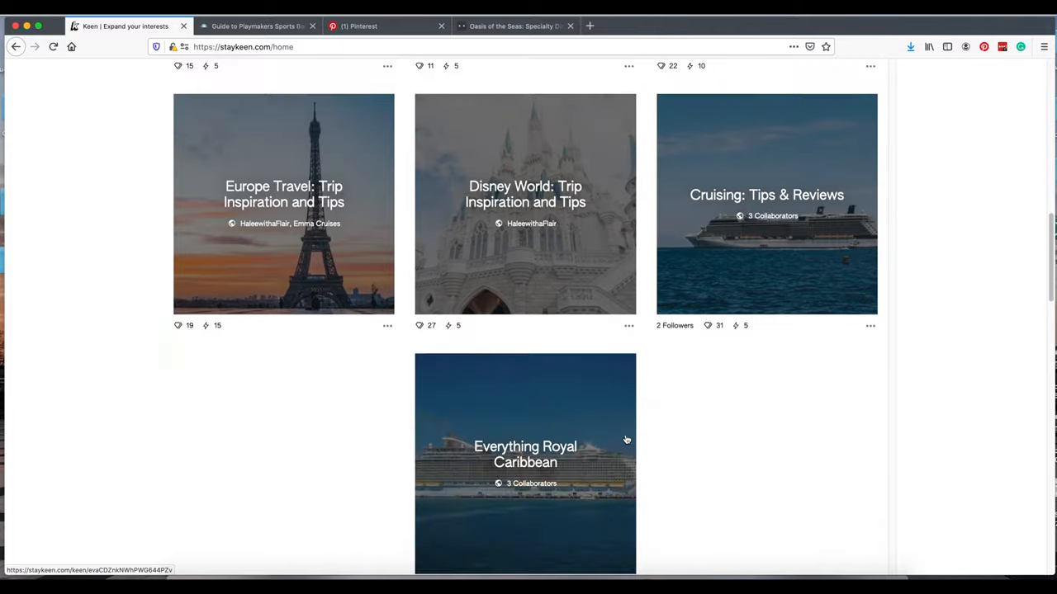
scroll(down, 3)
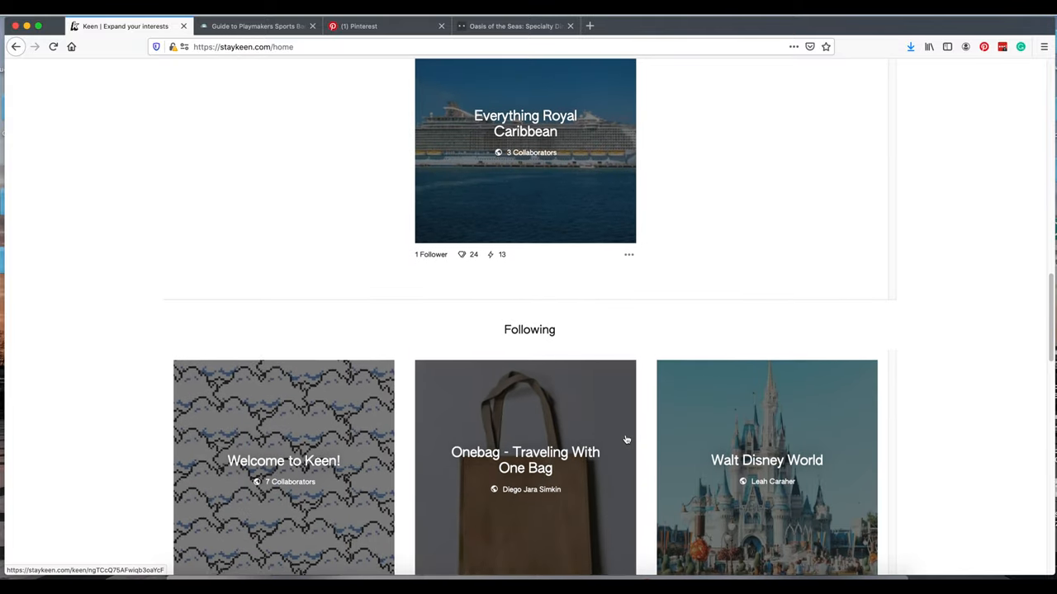
scroll(down, 3)
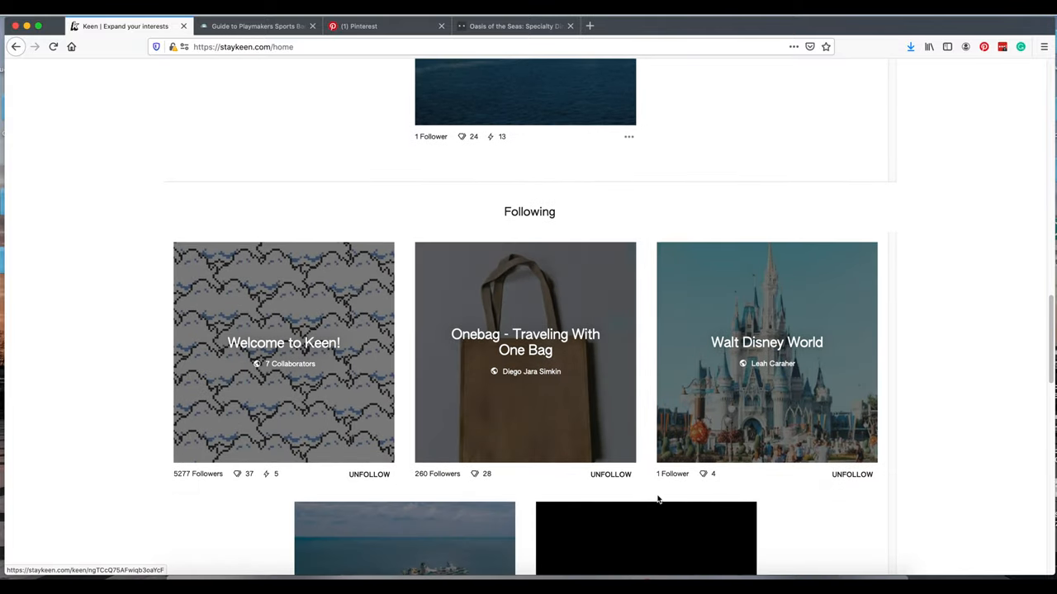
scroll(down, 3)
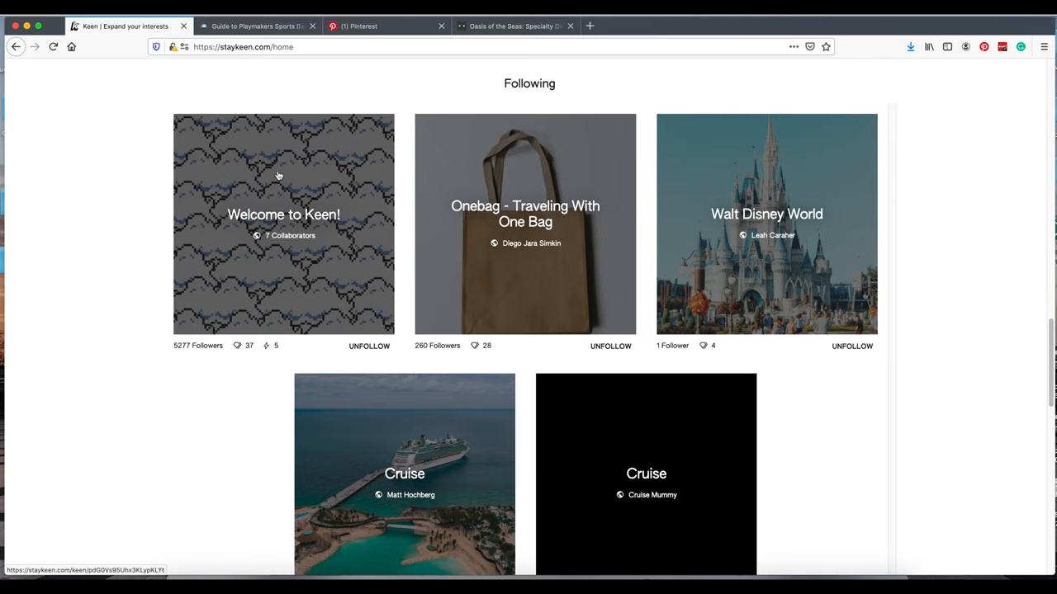
click(283, 224)
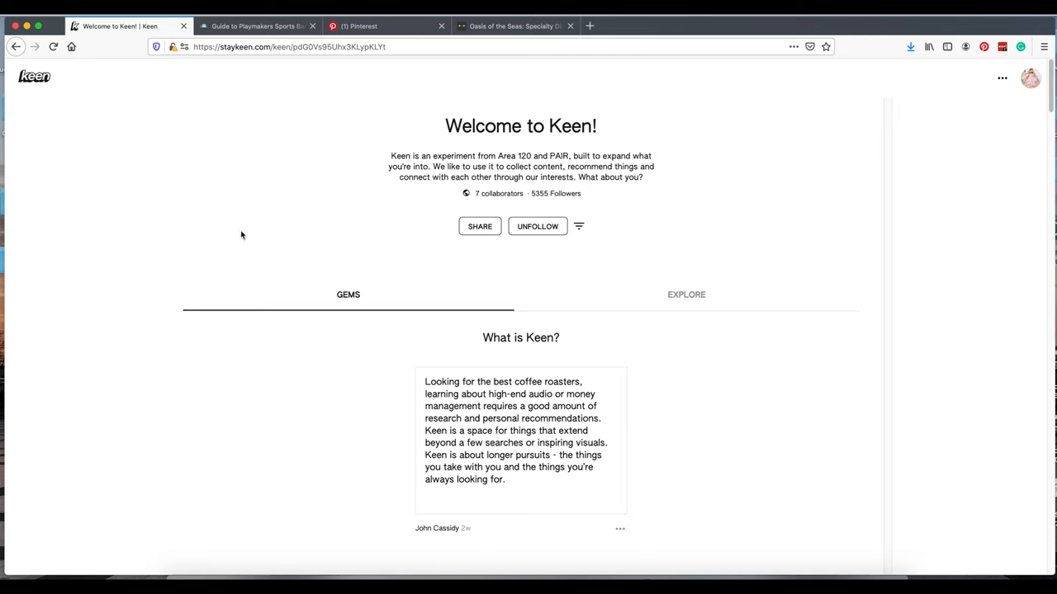
scroll(down, 3)
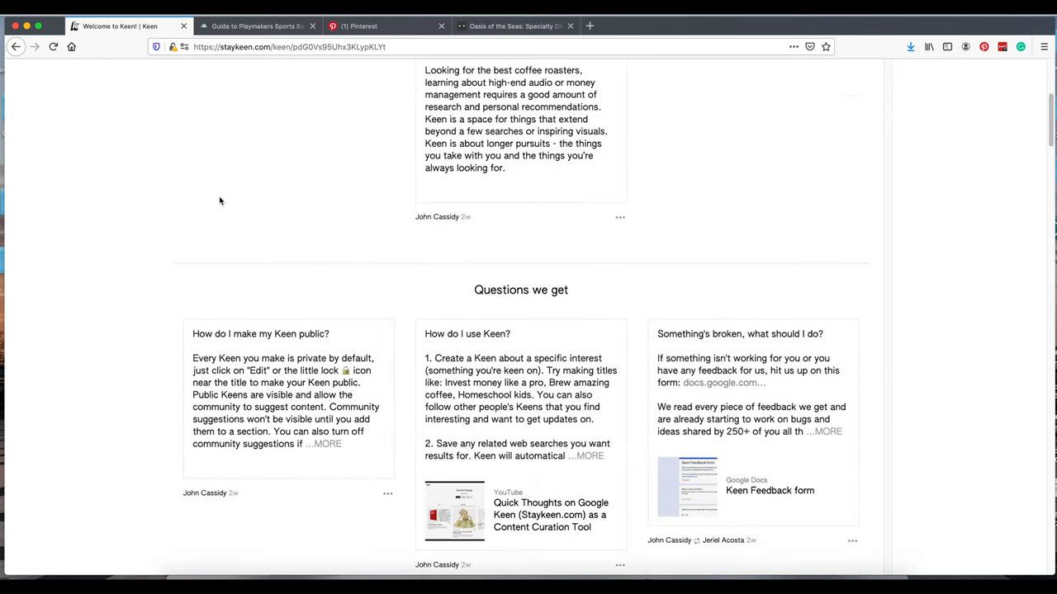
scroll(down, 3)
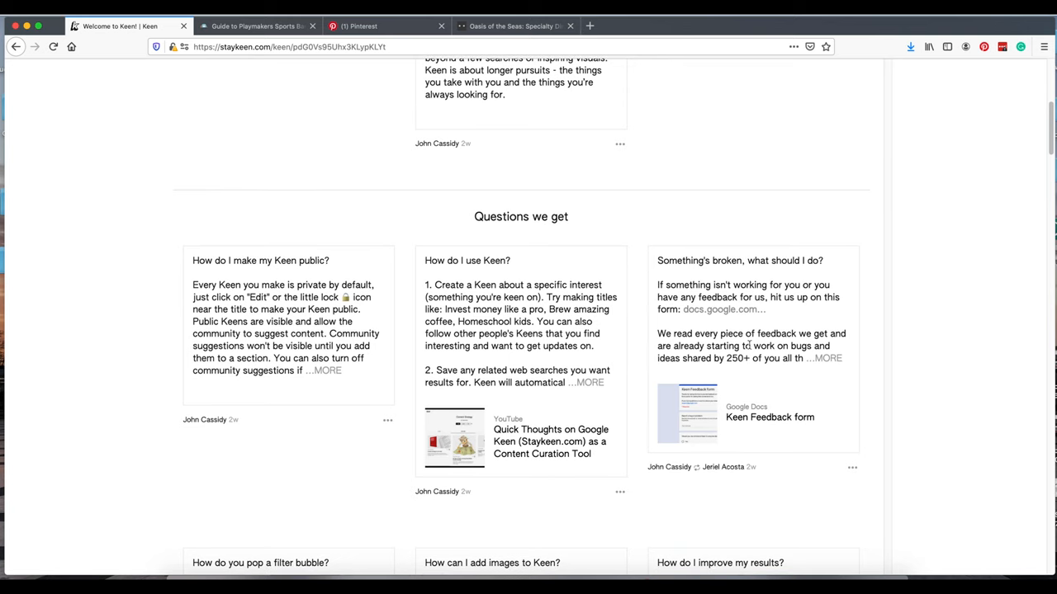
scroll(down, 3)
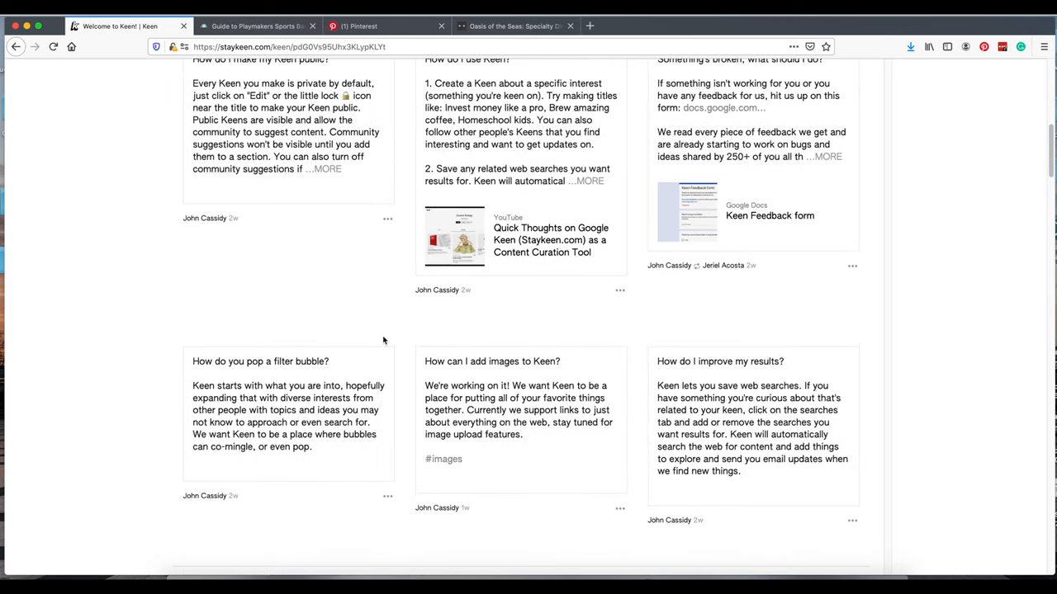
scroll(down, 3)
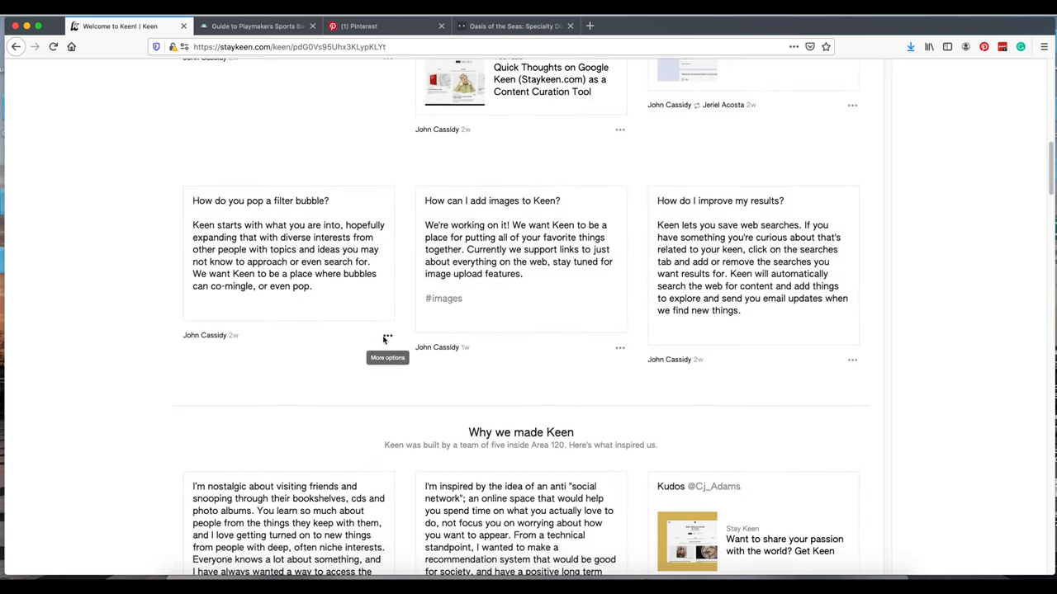
scroll(down, 3)
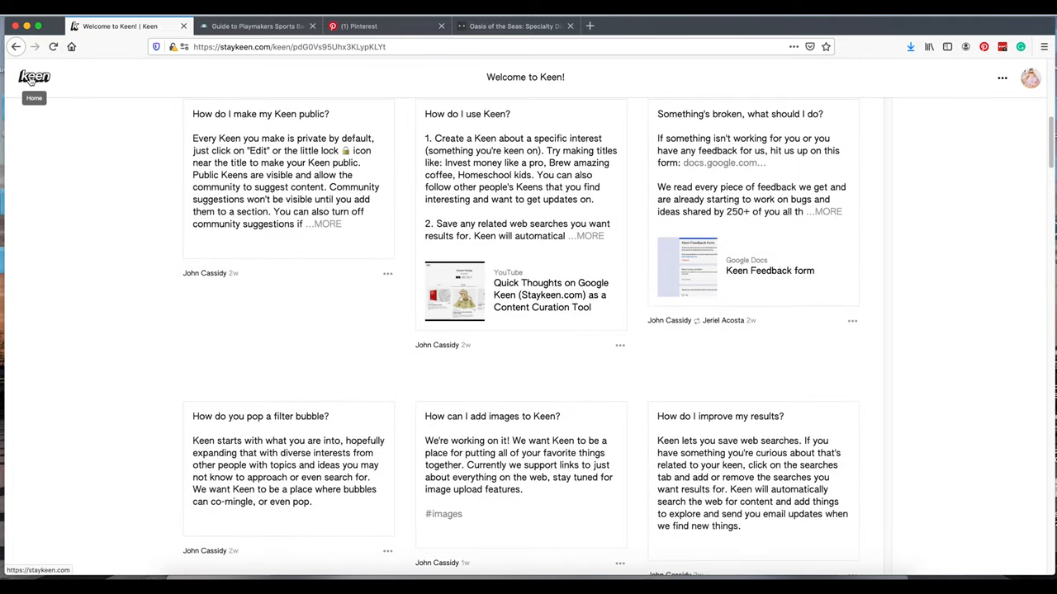
click(34, 77)
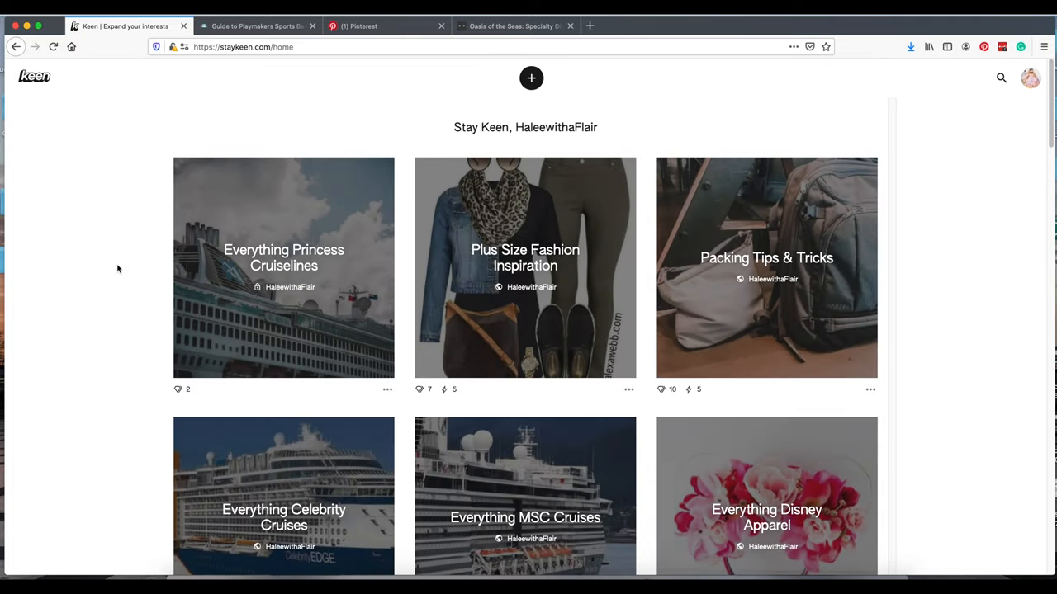